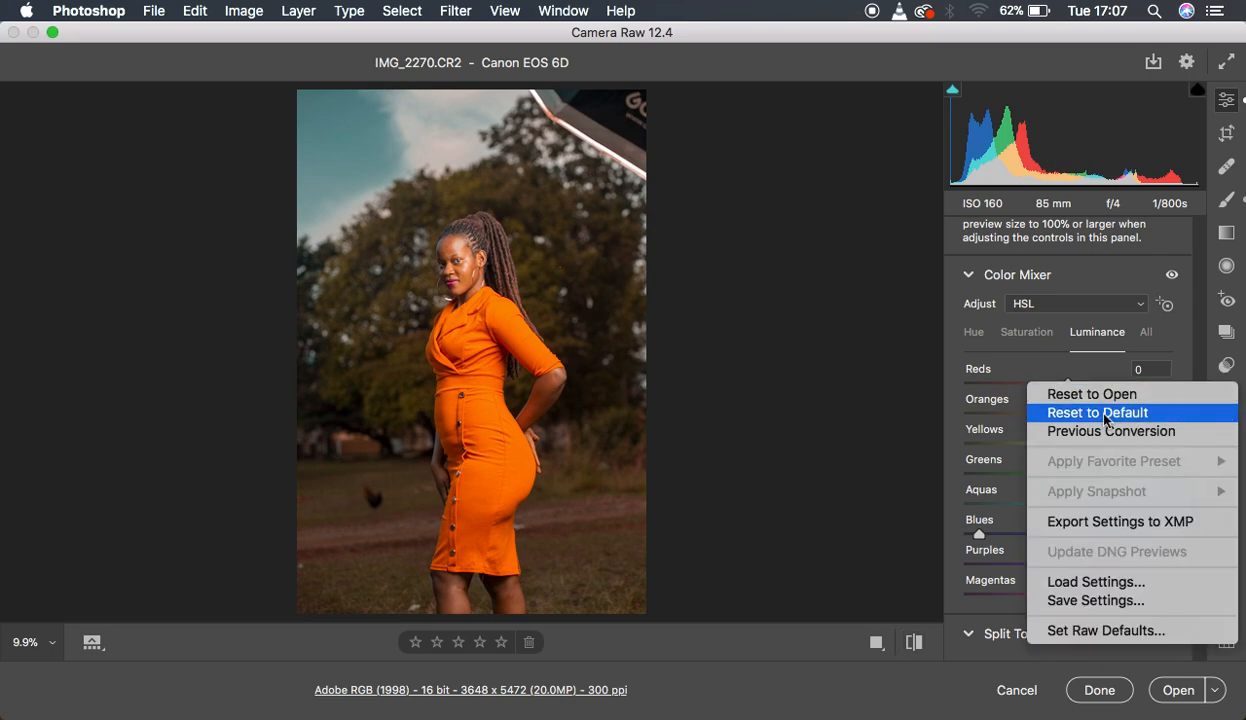
- Reset all Camera Raw adjustments to defaults from the Color Mixer panel menu
left_click(1096, 412)
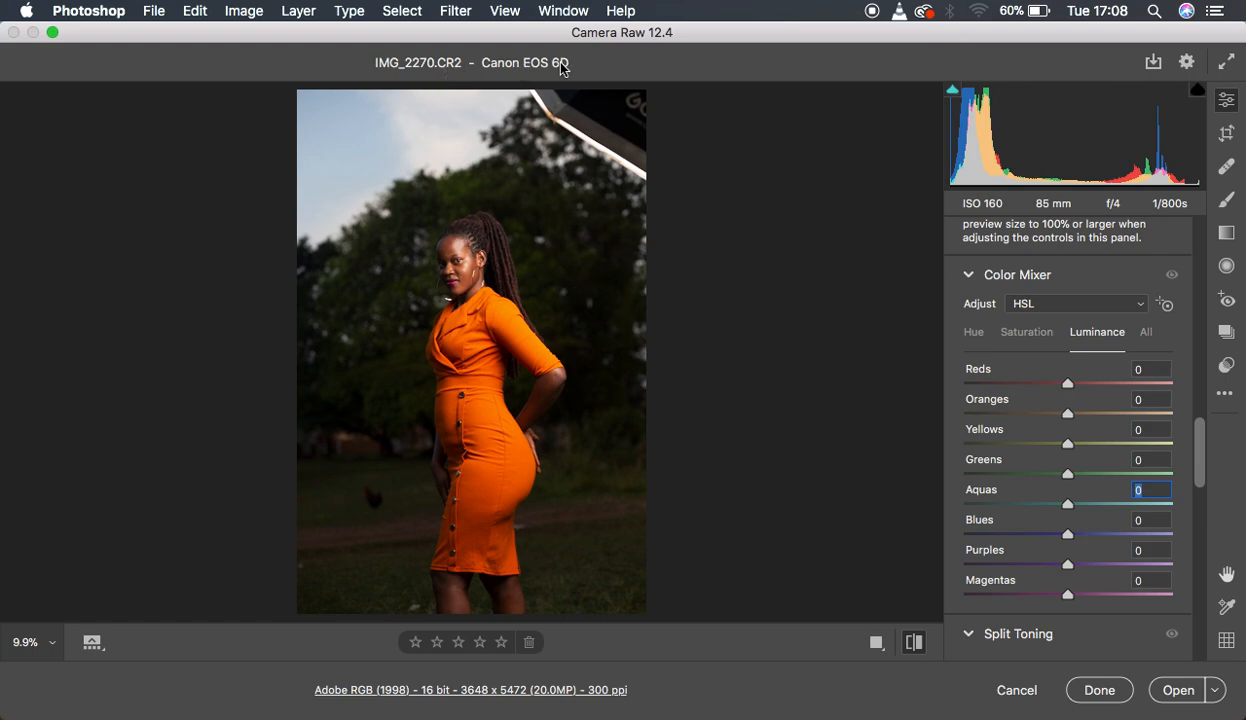
mouse_move(1096, 318)
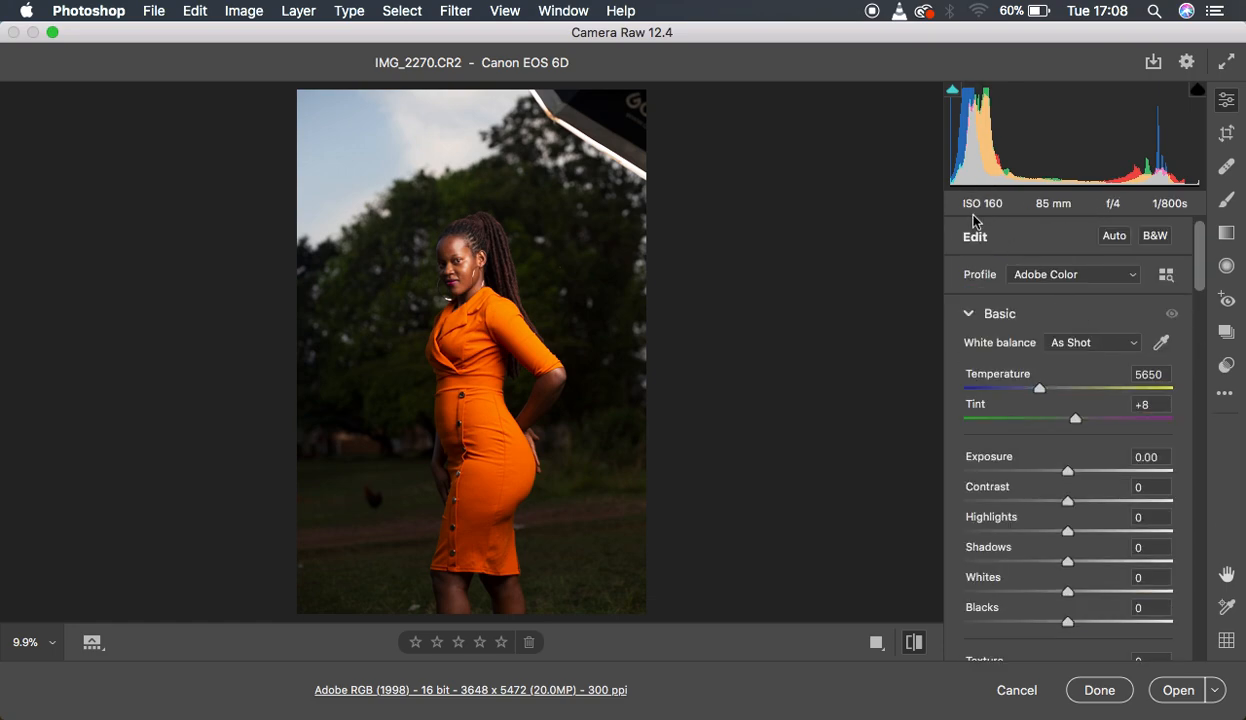
mouse_move(1050, 228)
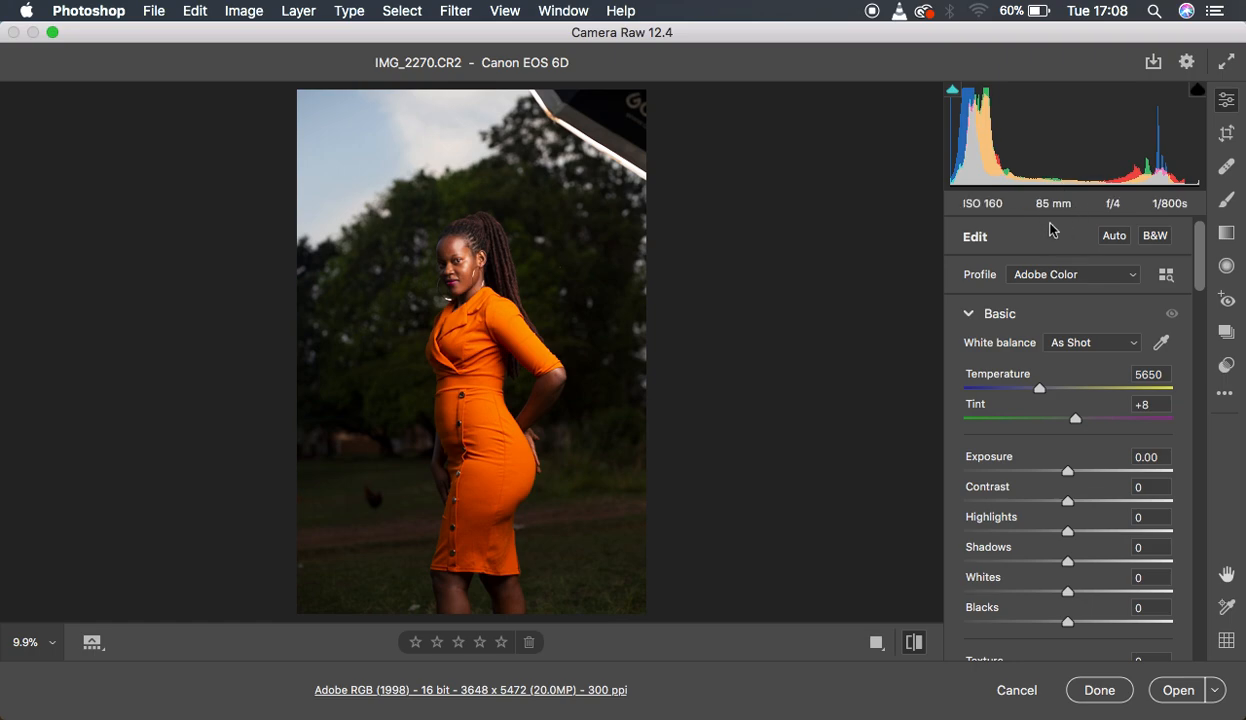
mouse_move(1060, 200)
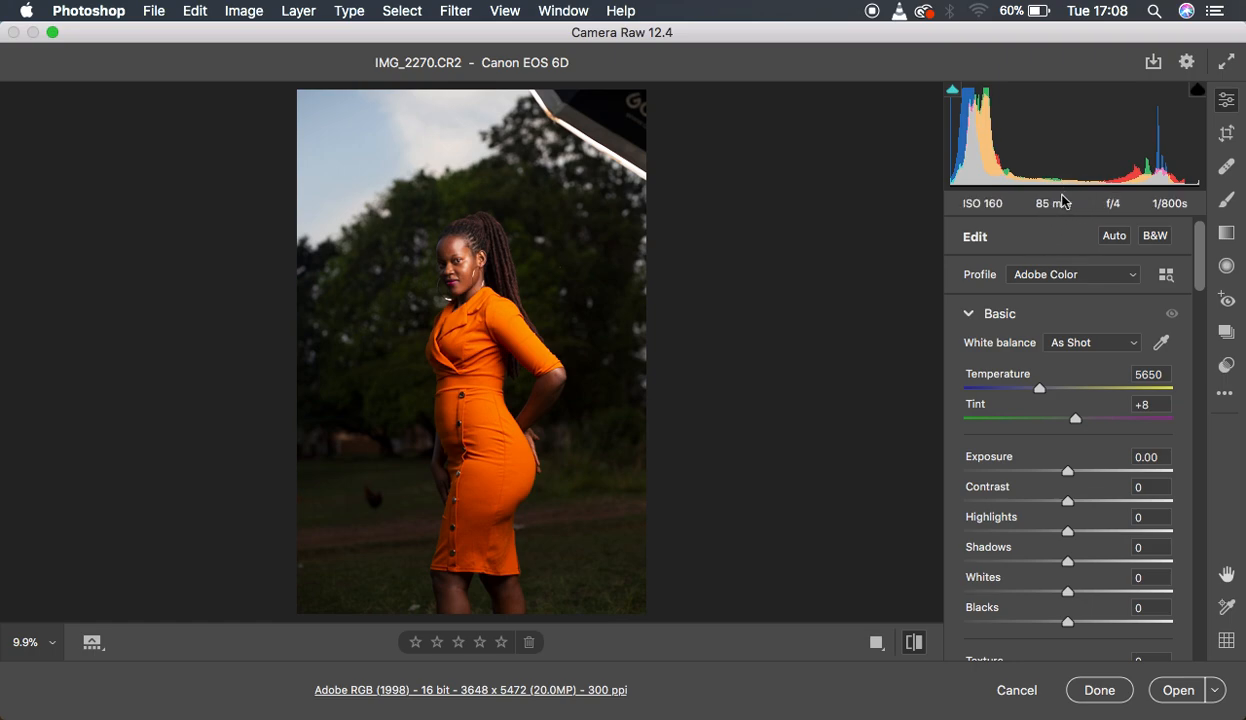
mouse_move(1130, 214)
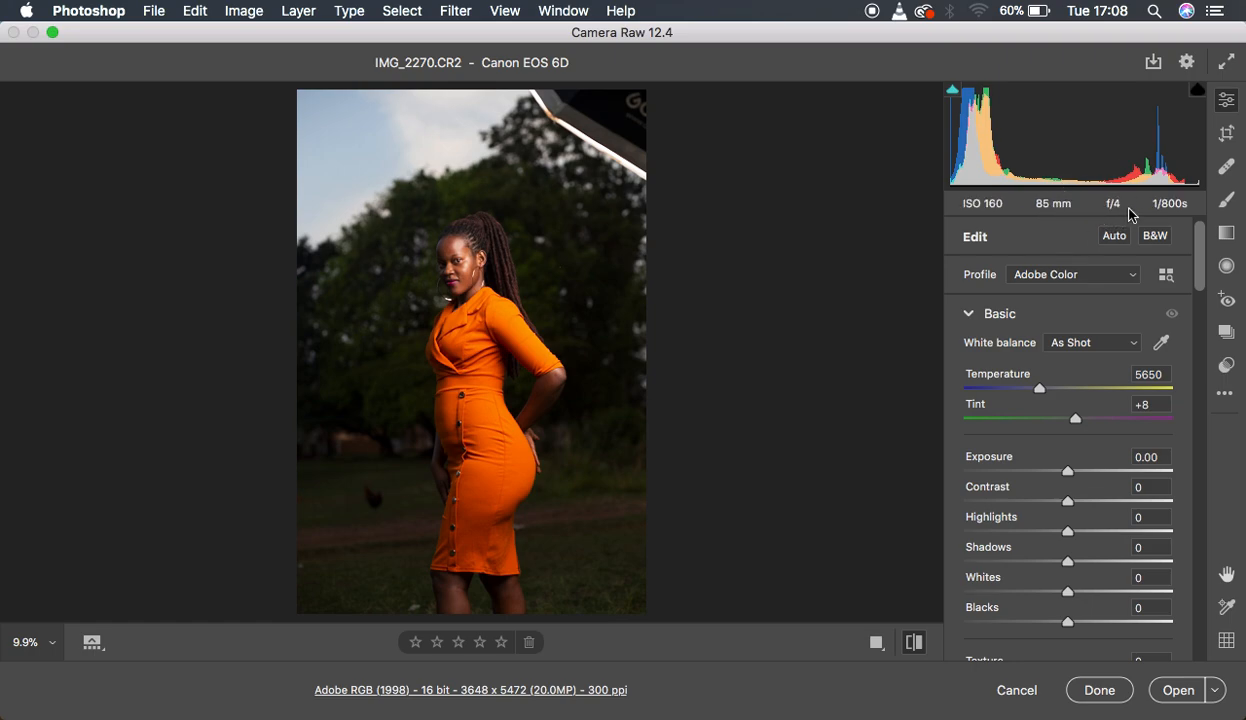
mouse_move(1164, 198)
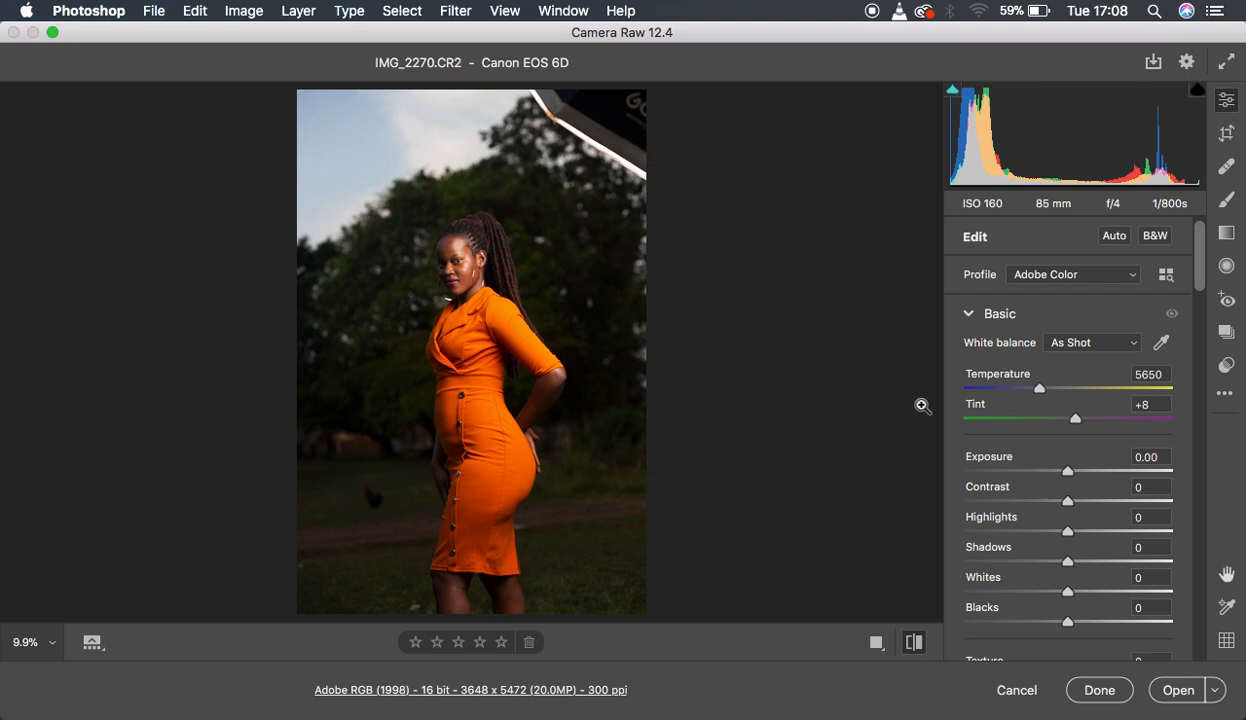
- Lower Highlights to -88 and Whites to -66 to recover the bright sky and lightest tones
left_click_drag(1068, 532, 1010, 532)
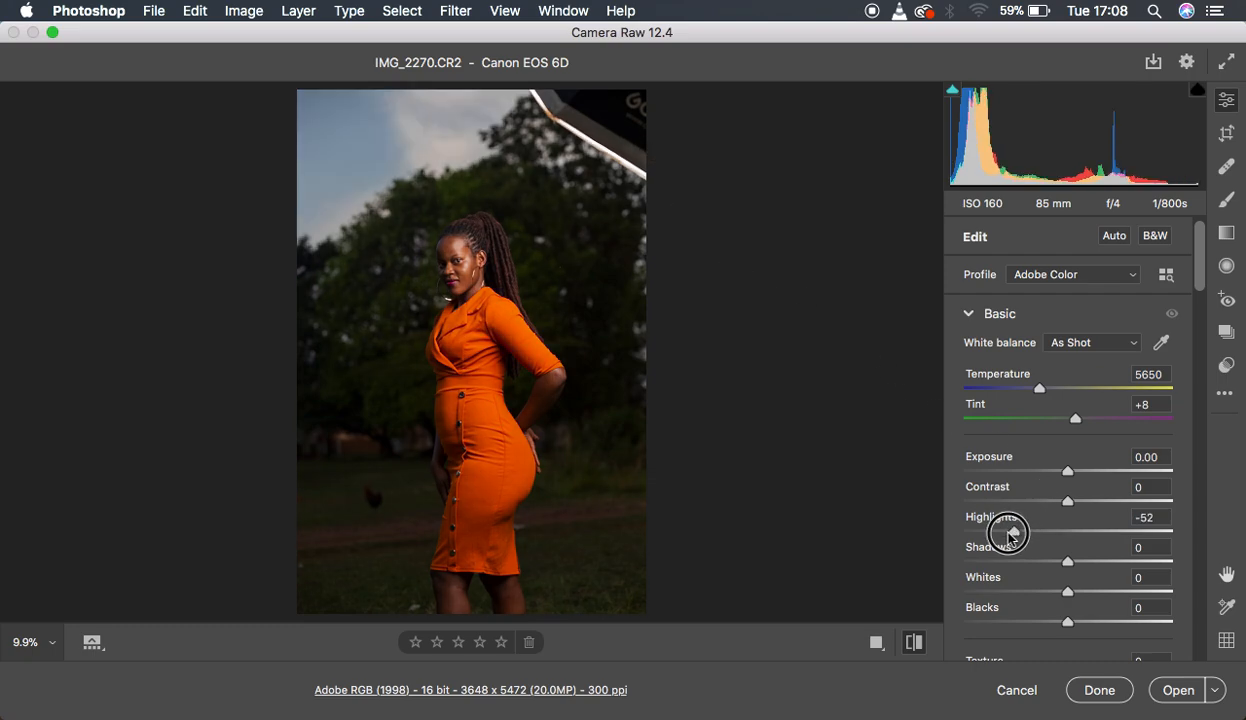
left_click_drag(1008, 532, 984, 532)
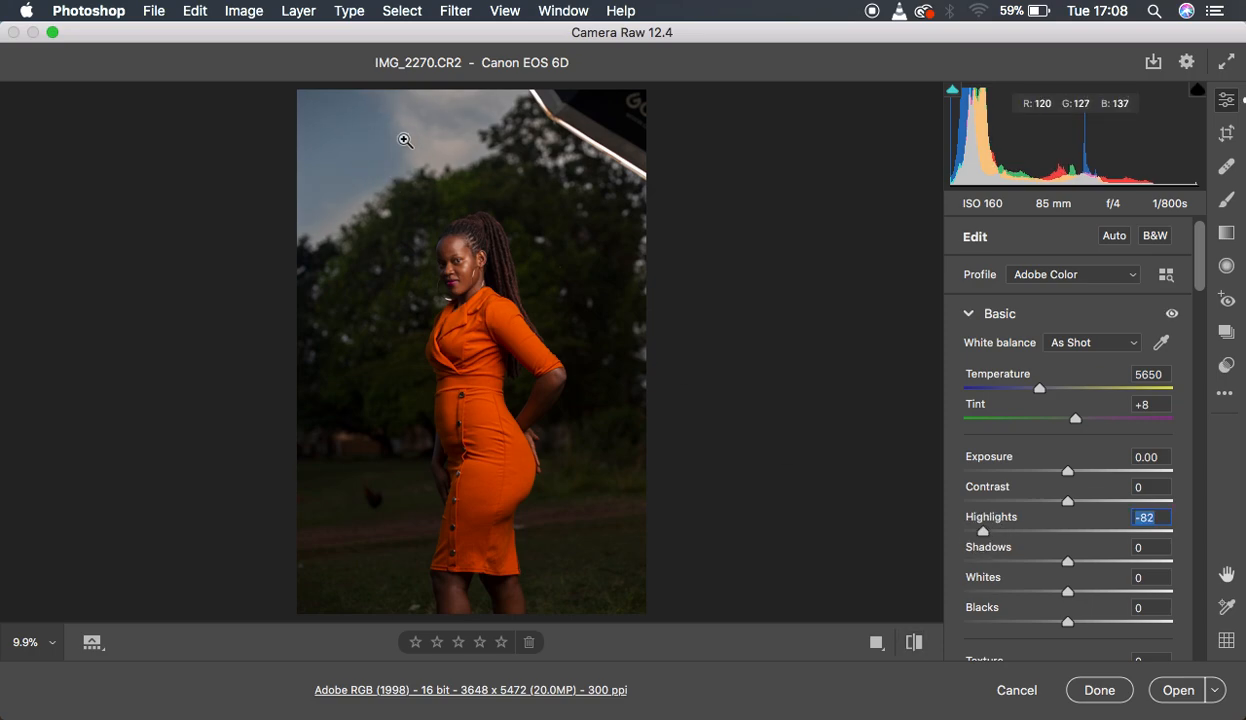
mouse_move(370, 136)
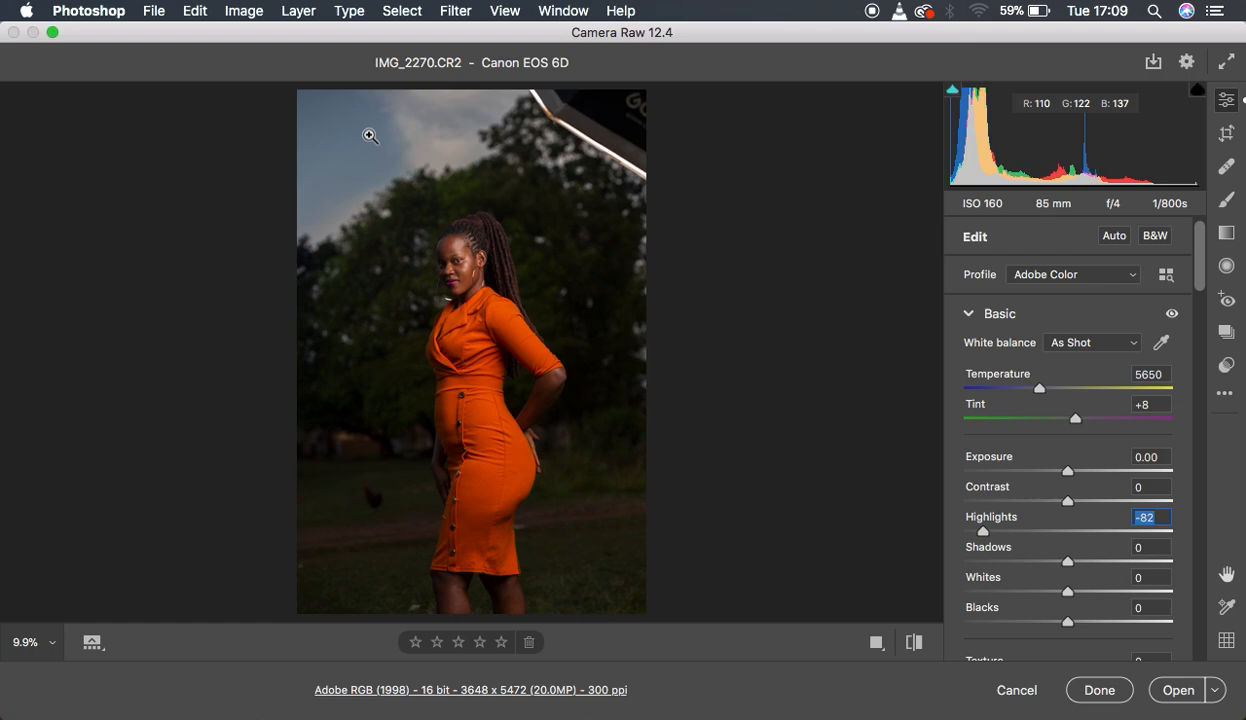
mouse_move(984, 536)
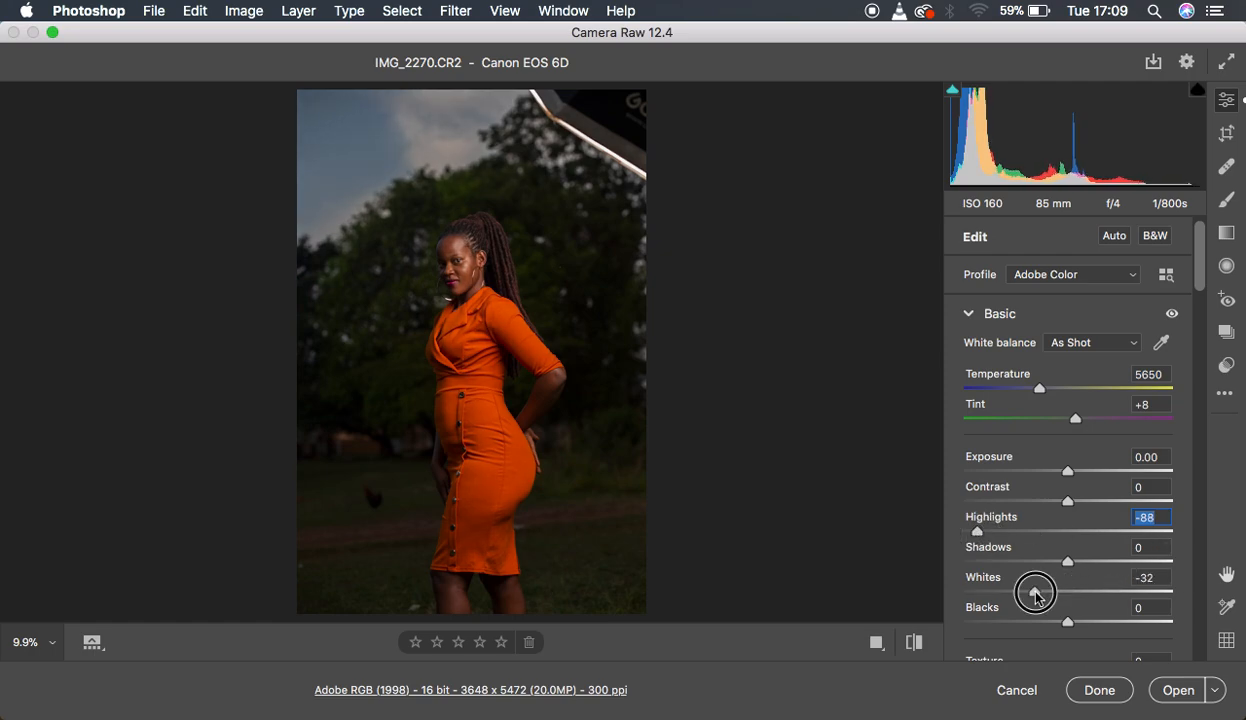
left_click_drag(1036, 592, 1008, 592)
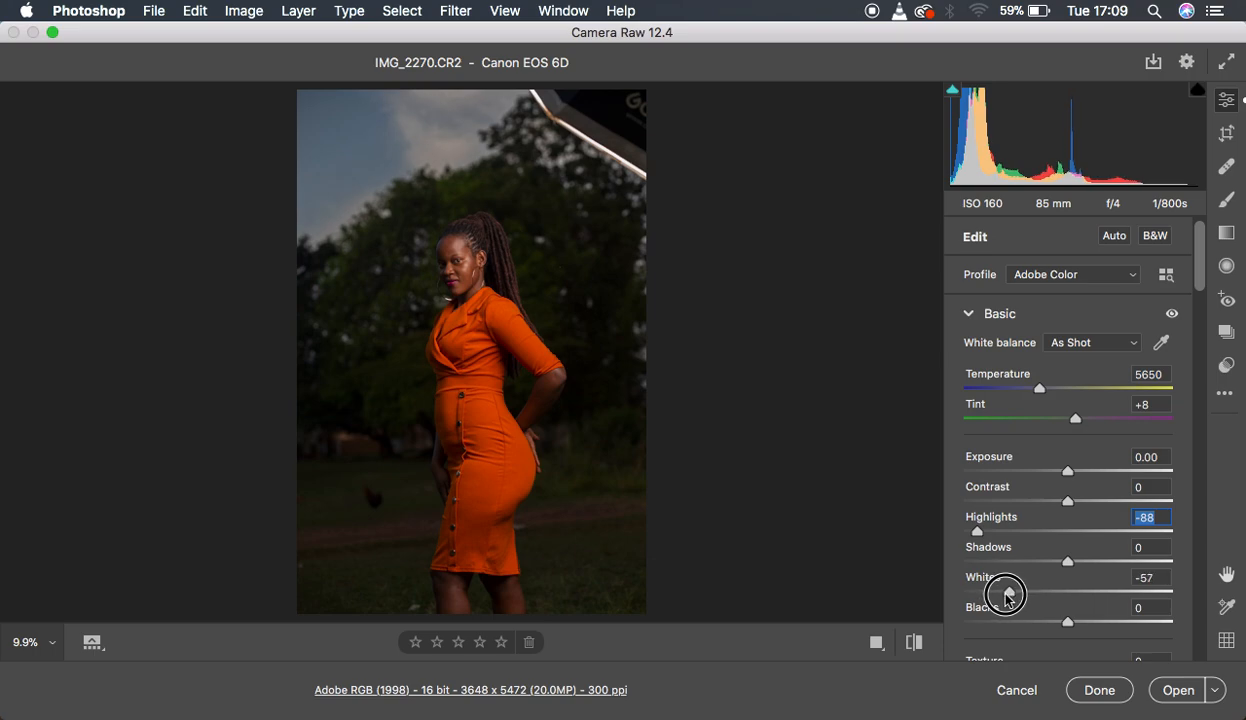
left_click_drag(1020, 592, 1000, 596)
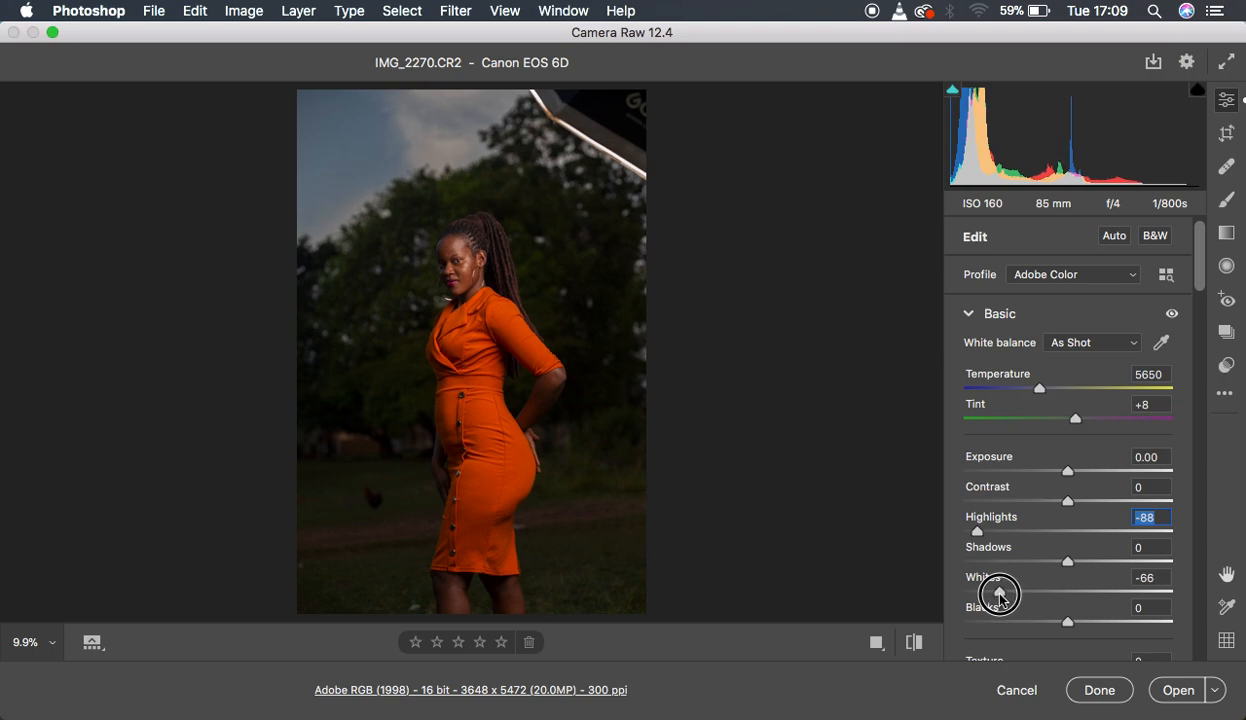
left_click(1144, 576)
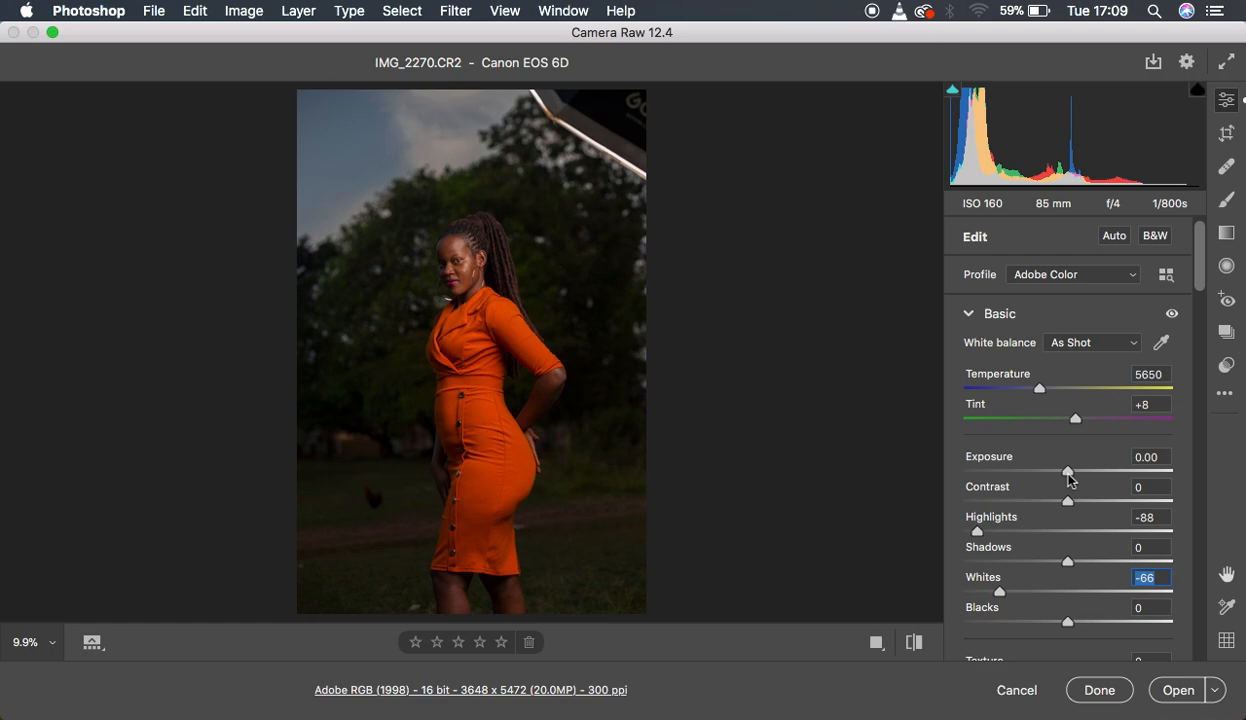
- Raise Exposure gradually to +1.15, brightening the woman and background trees
left_click_drag(1068, 472, 1076, 472)
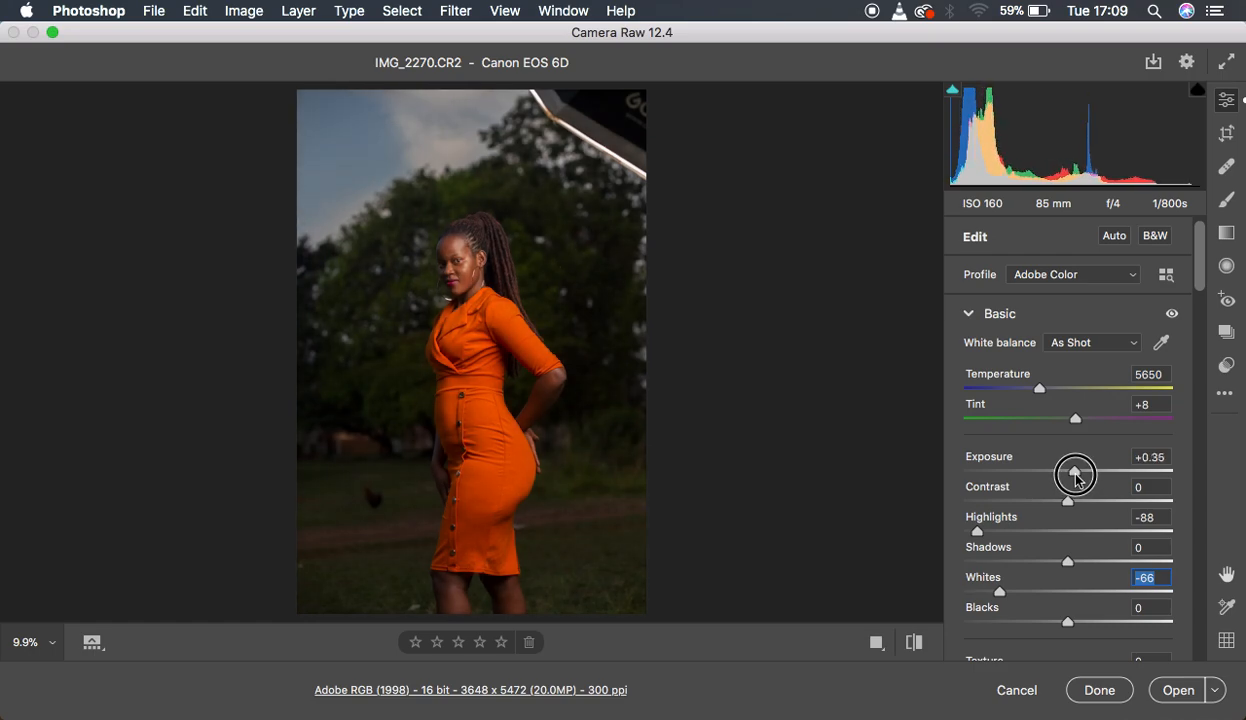
left_click_drag(1076, 474, 1086, 474)
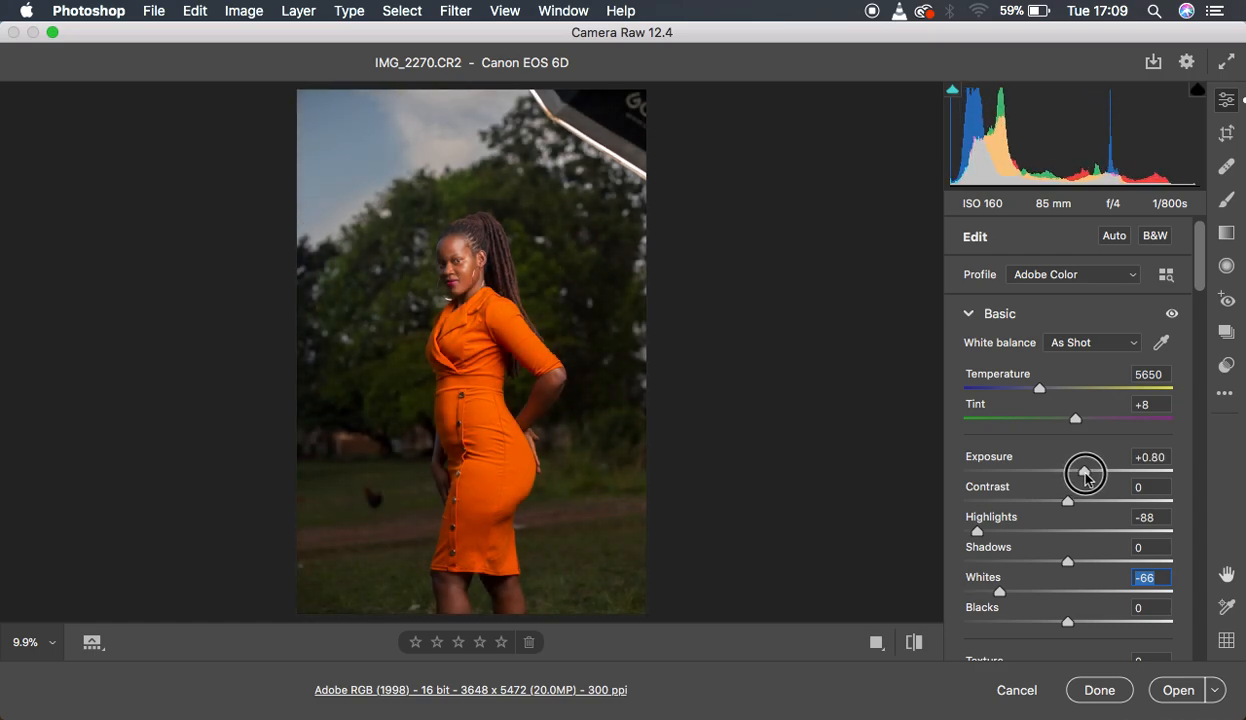
left_click_drag(1084, 472, 1088, 472)
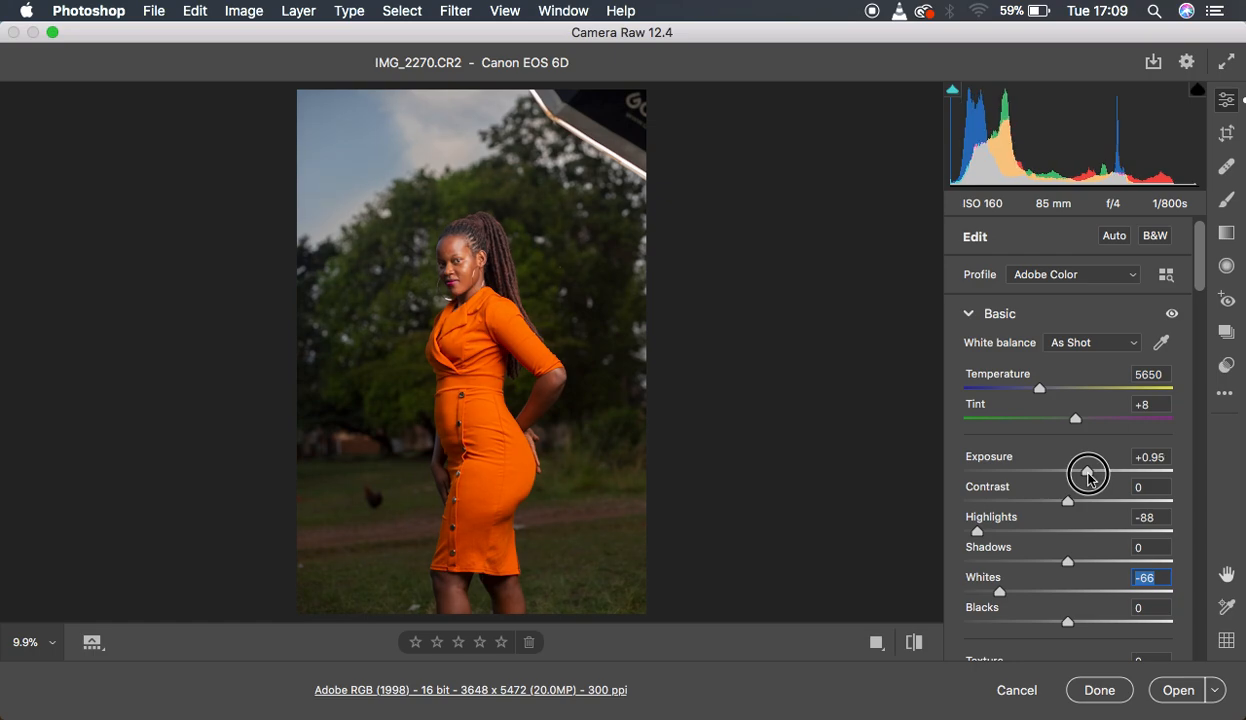
left_click_drag(1088, 472, 1092, 472)
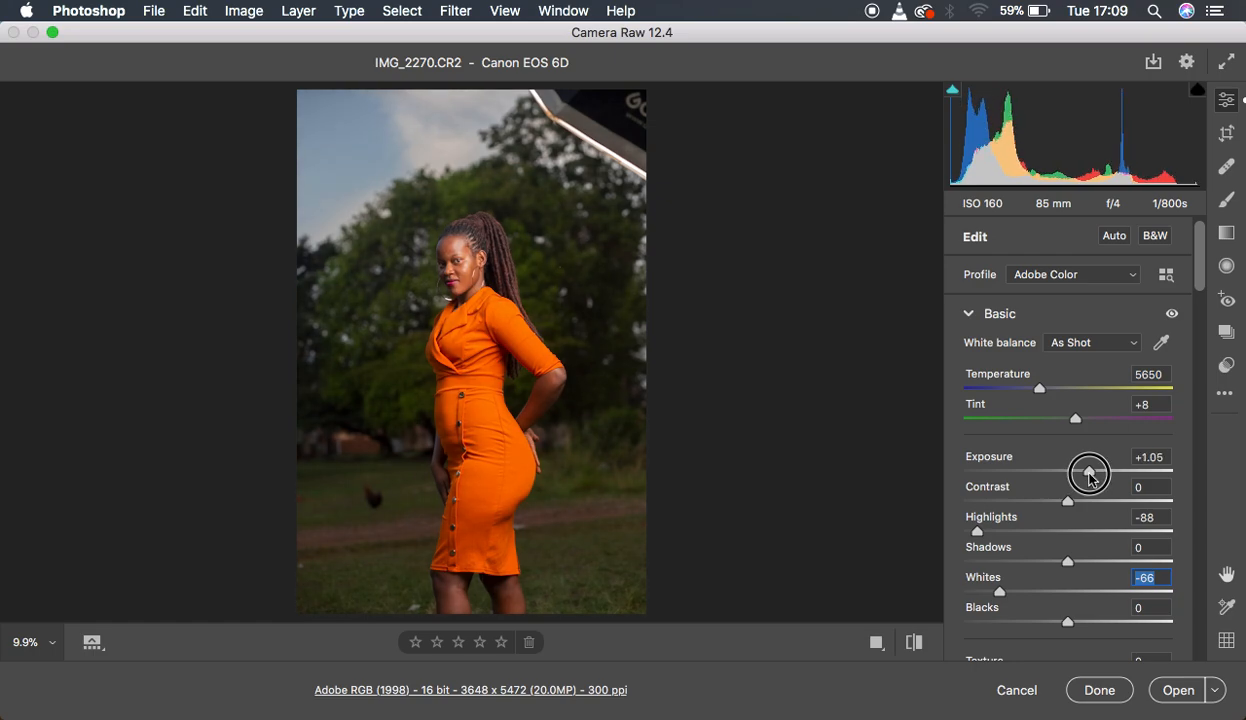
left_click_drag(1088, 472, 1084, 472)
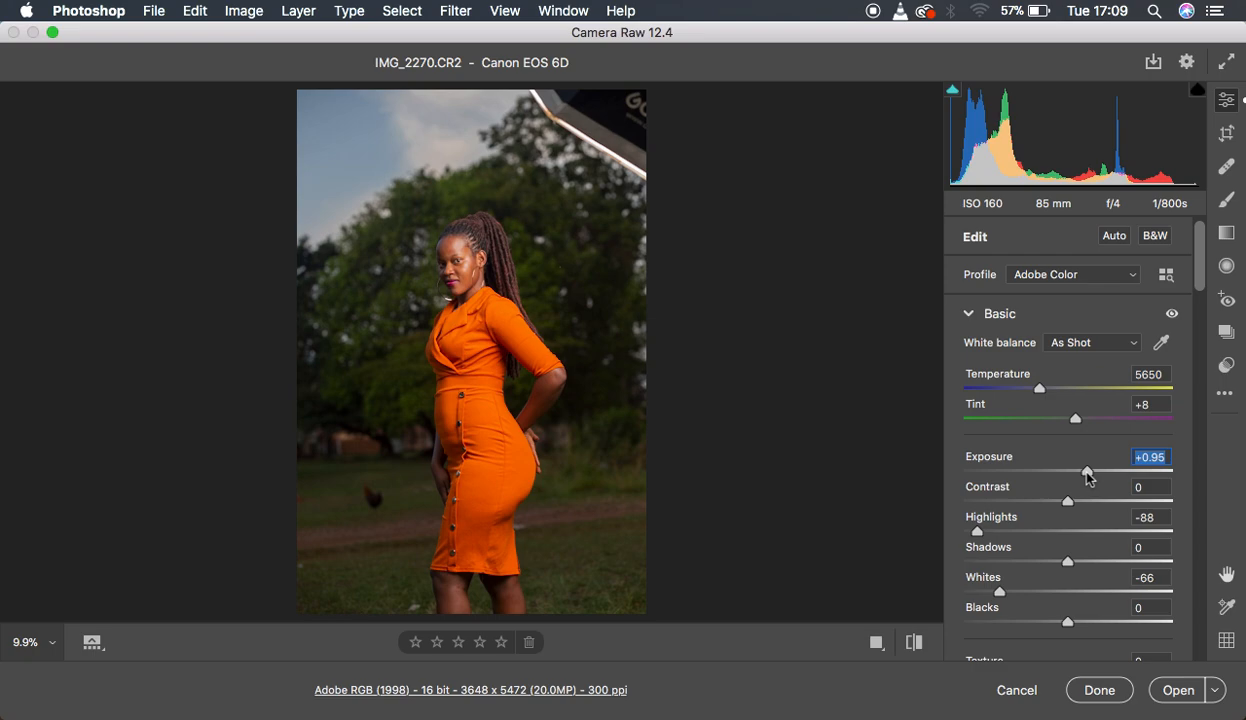
left_click_drag(1088, 472, 1092, 472)
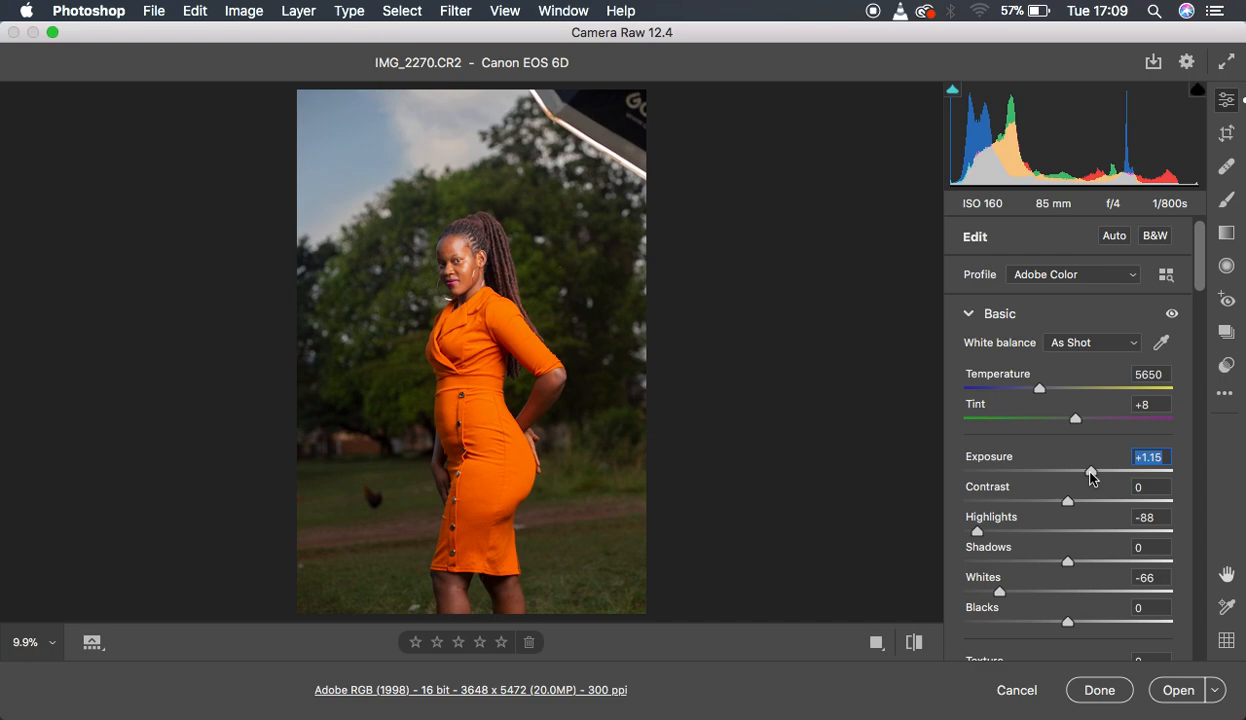
mouse_move(1032, 534)
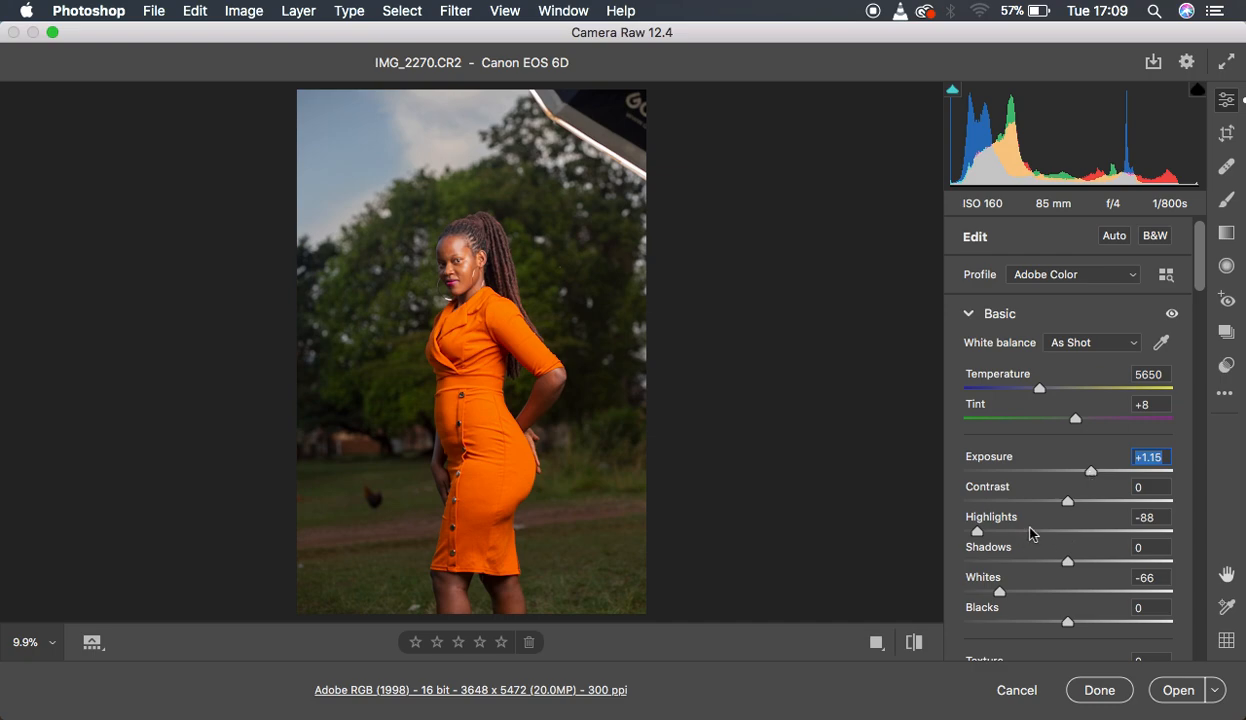
mouse_move(1068, 624)
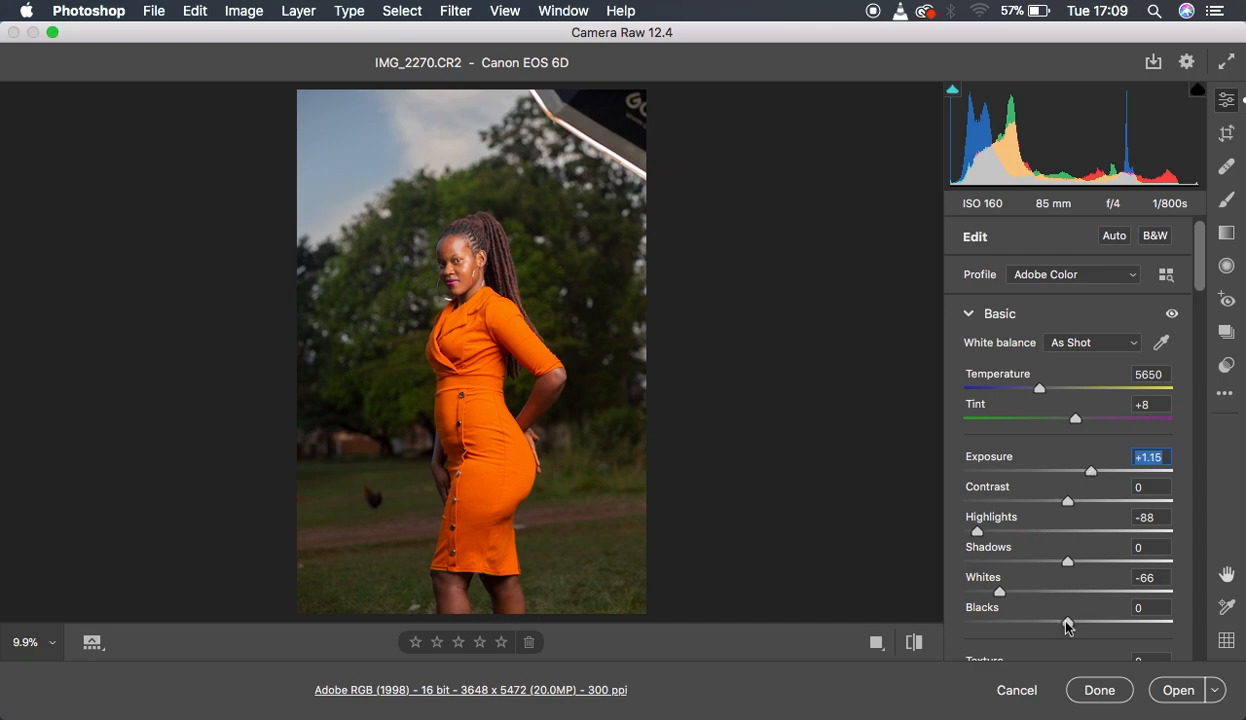
- Deepen Blacks to -14 and add Contrast +6 for richer shadows
left_click_drag(1068, 624, 1048, 624)
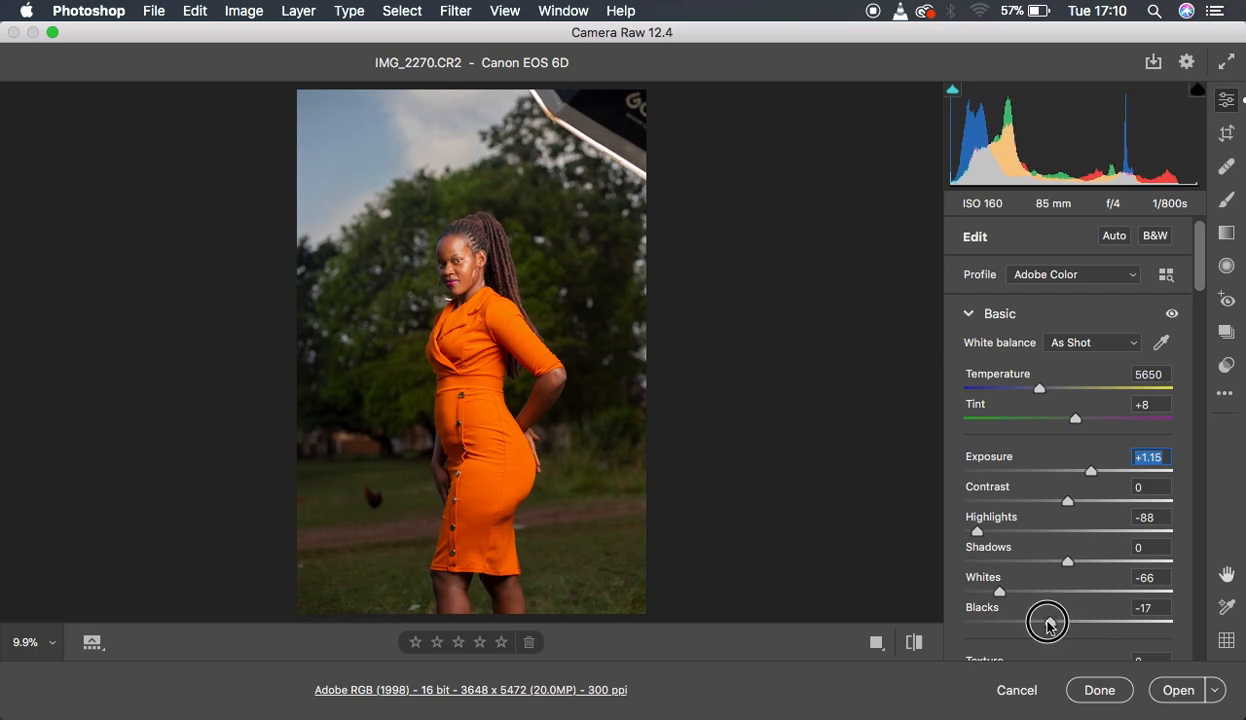
left_click_drag(1048, 622, 1052, 622)
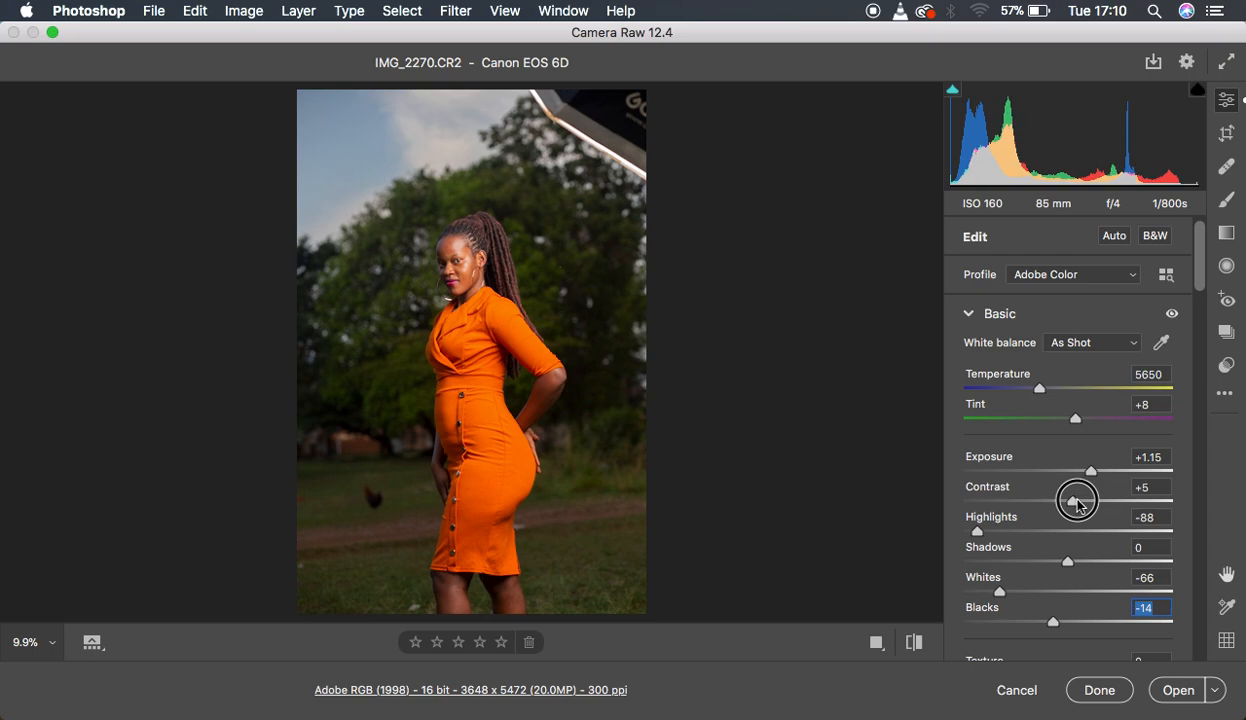
left_click_drag(1076, 500, 1080, 500)
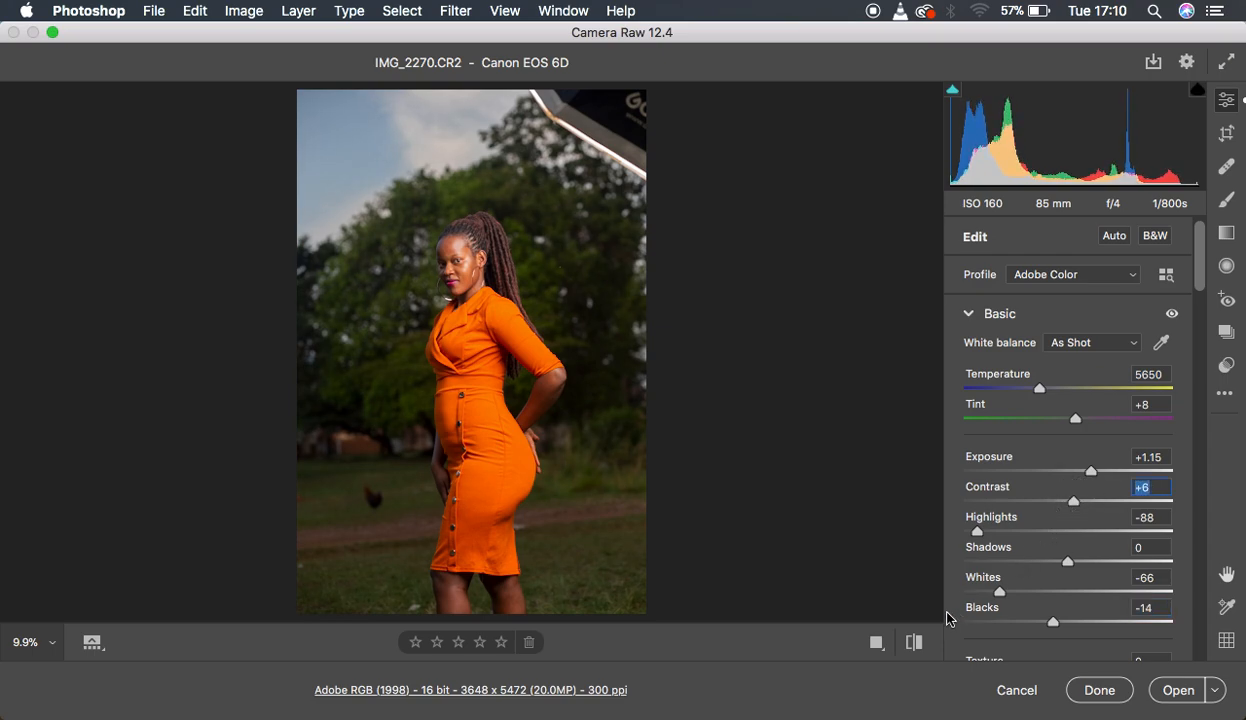
left_click(912, 642)
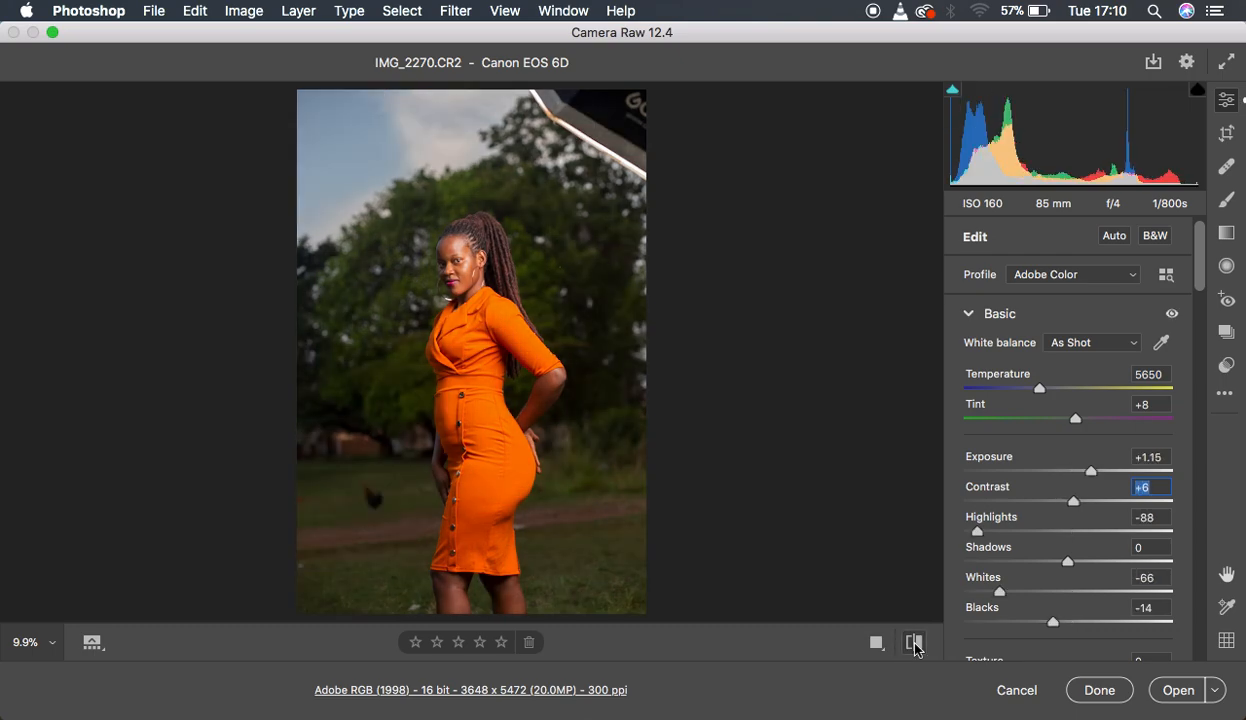
mouse_move(914, 642)
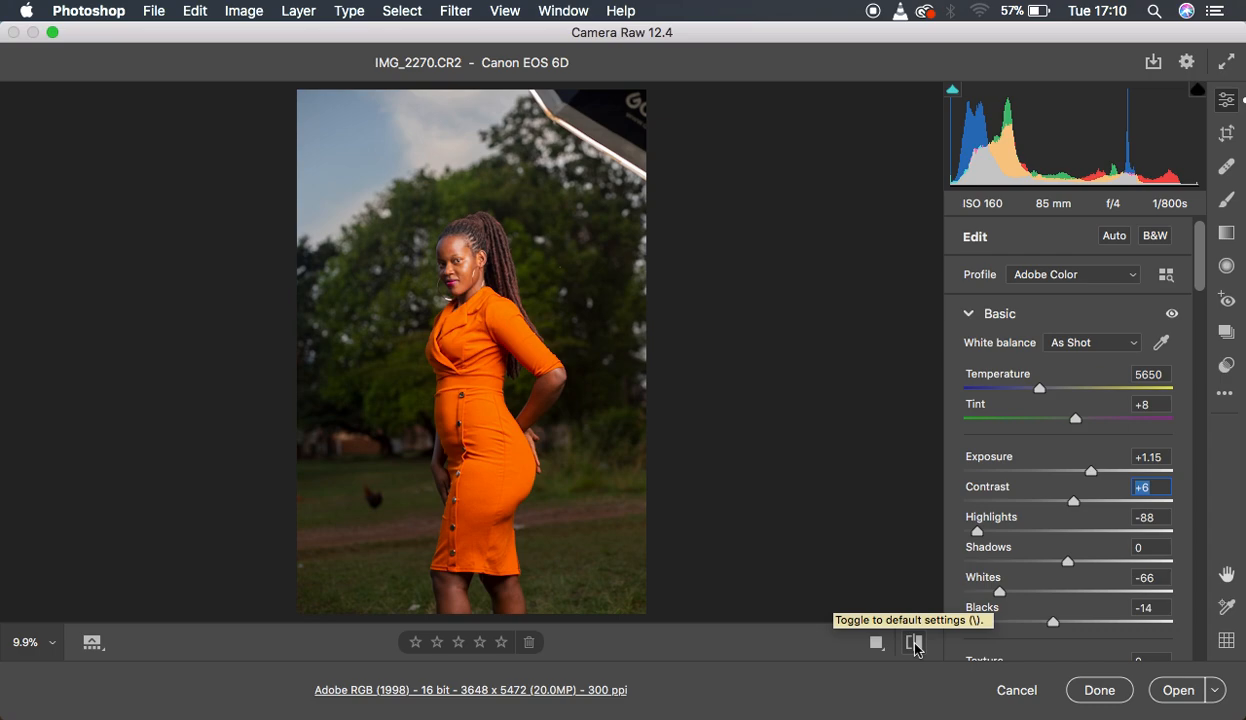
mouse_move(914, 642)
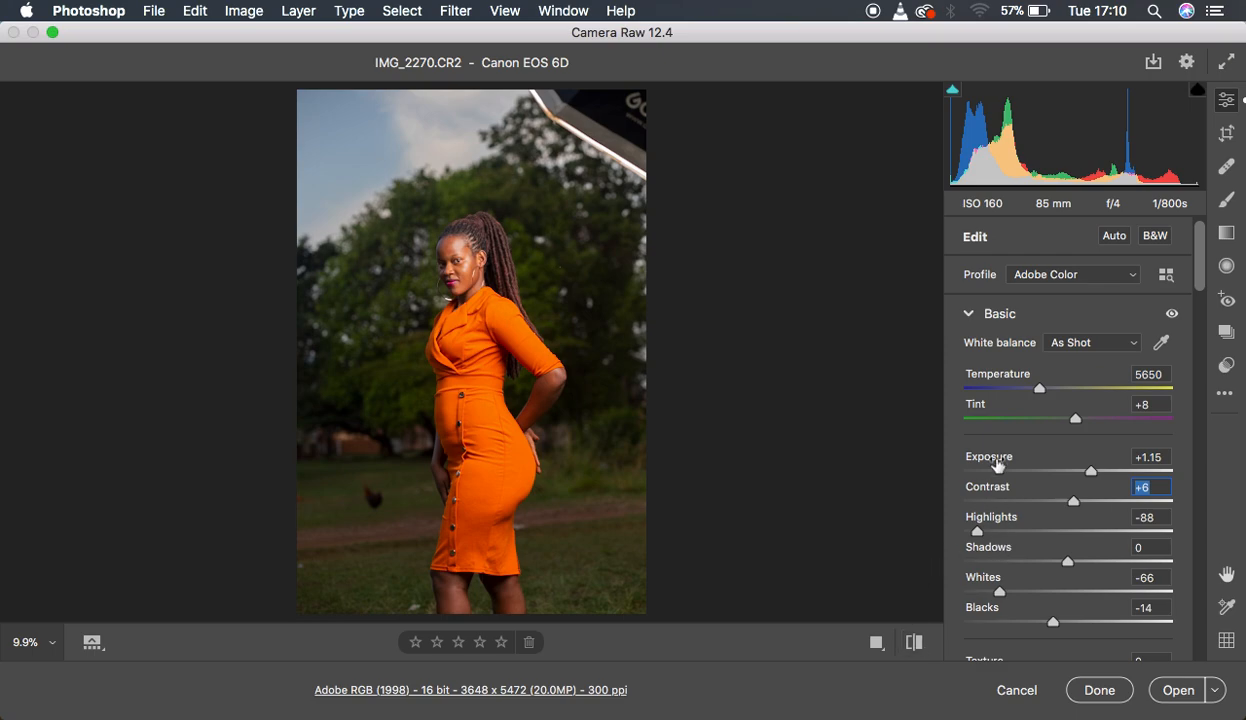
mouse_move(1116, 436)
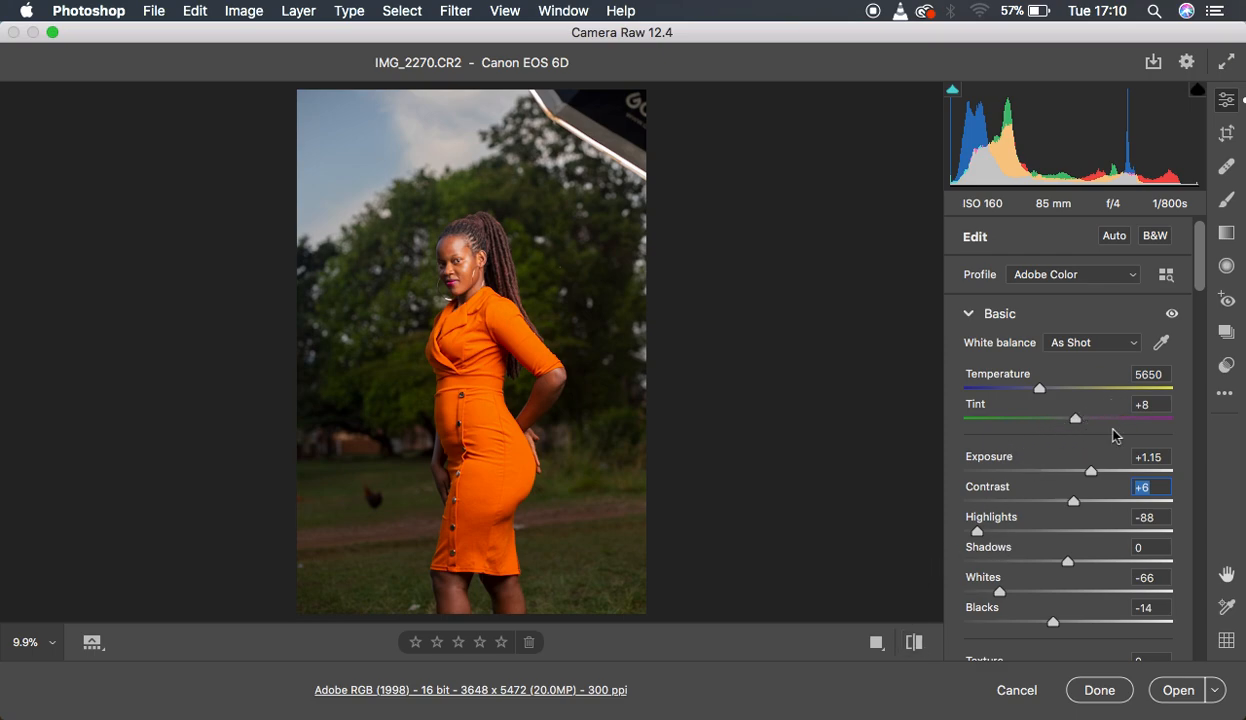
mouse_move(1096, 440)
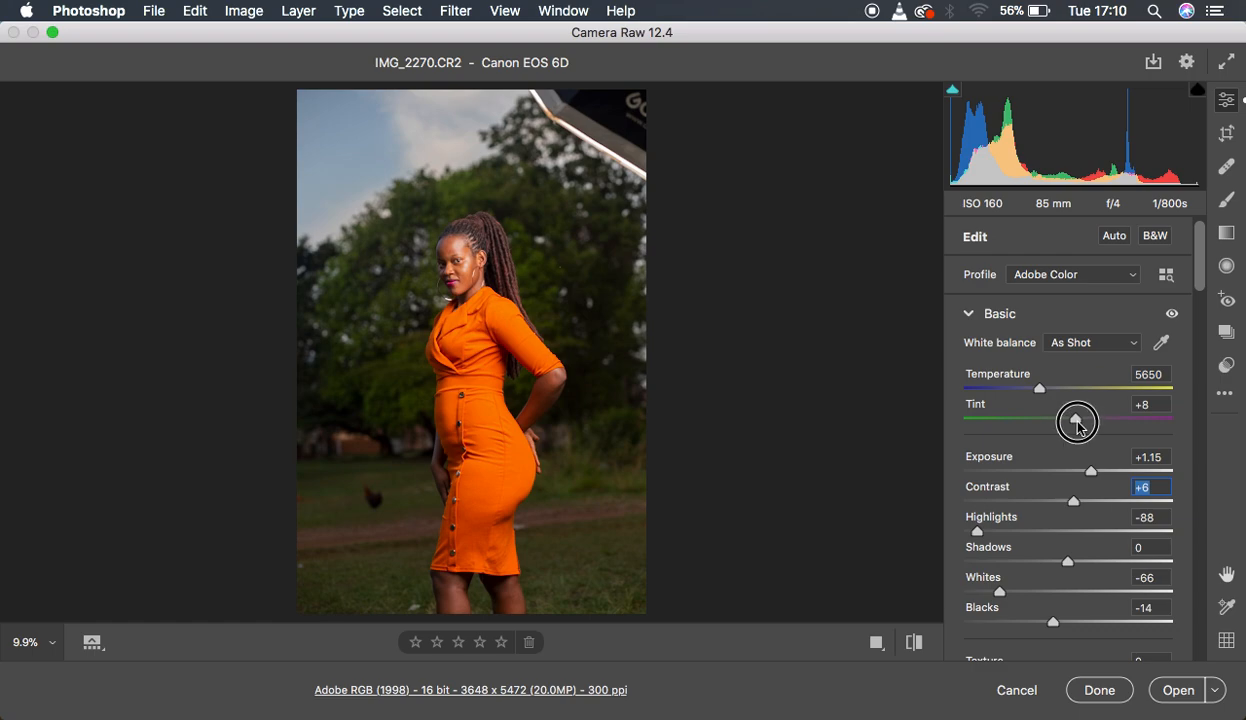
- Shift Tint from +8 to -3 toward green, making the white balance Custom
left_click_drag(1078, 422, 1068, 422)
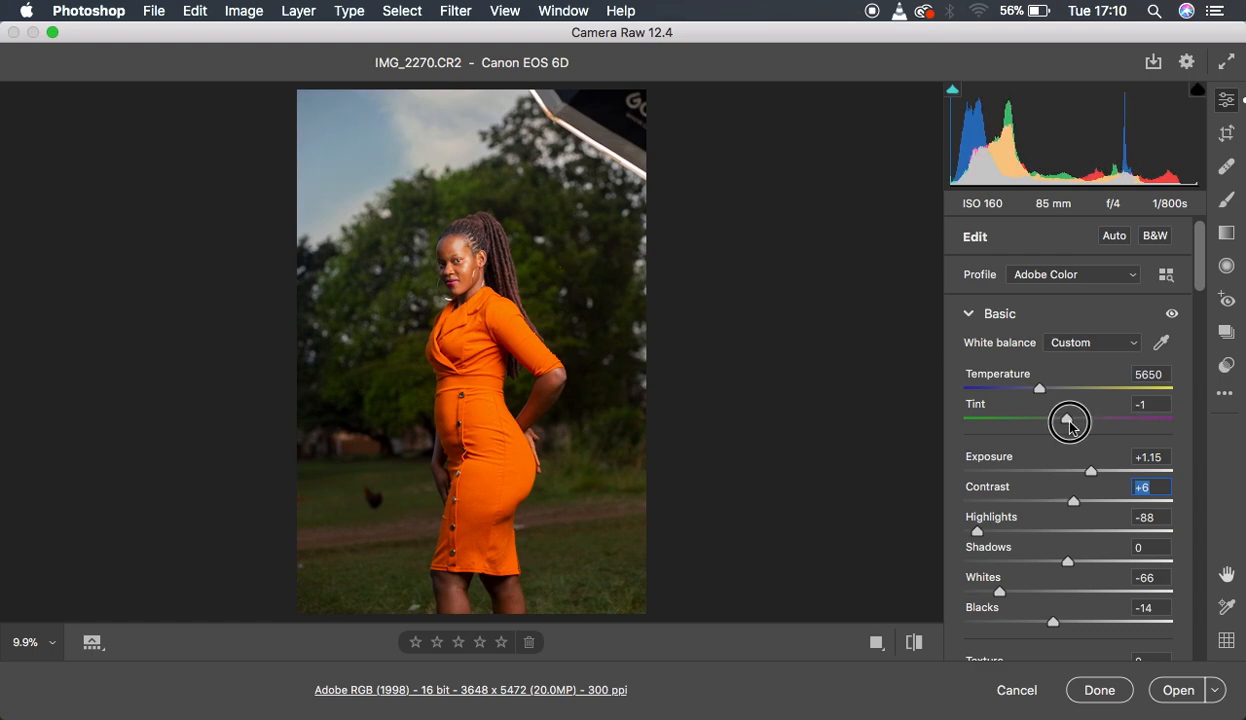
left_click_drag(1068, 420, 1066, 420)
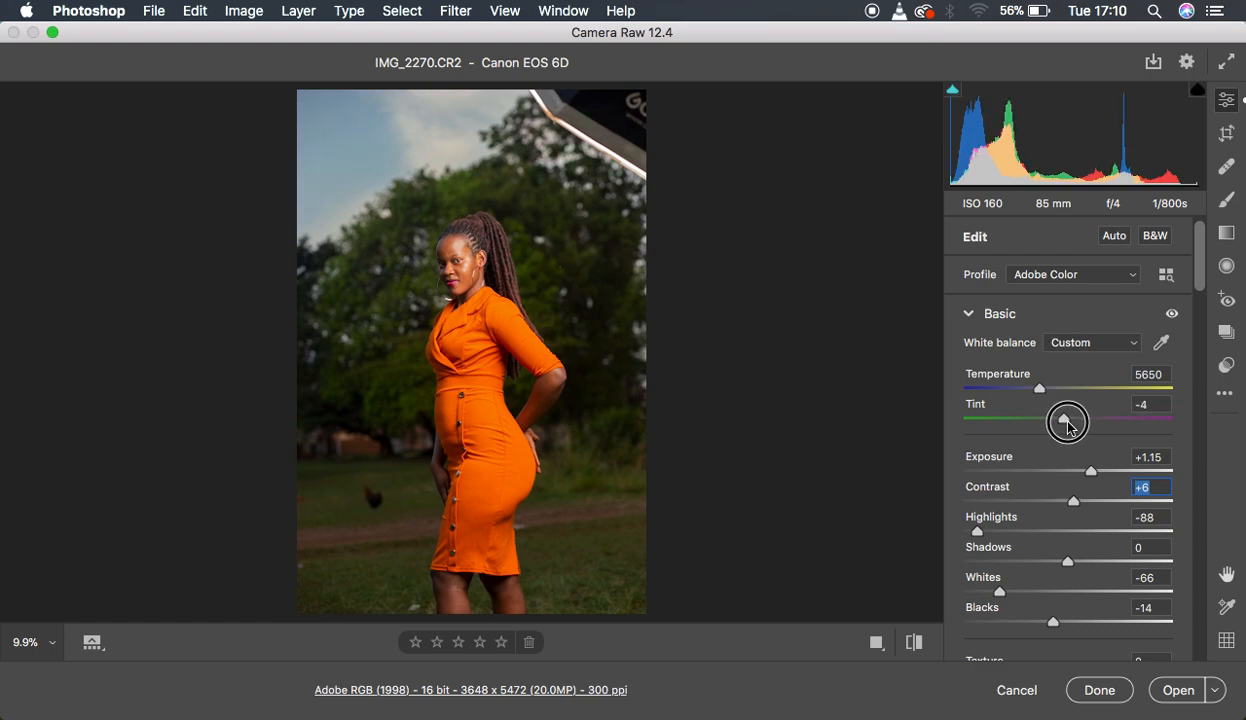
left_click_drag(1068, 420, 1064, 418)
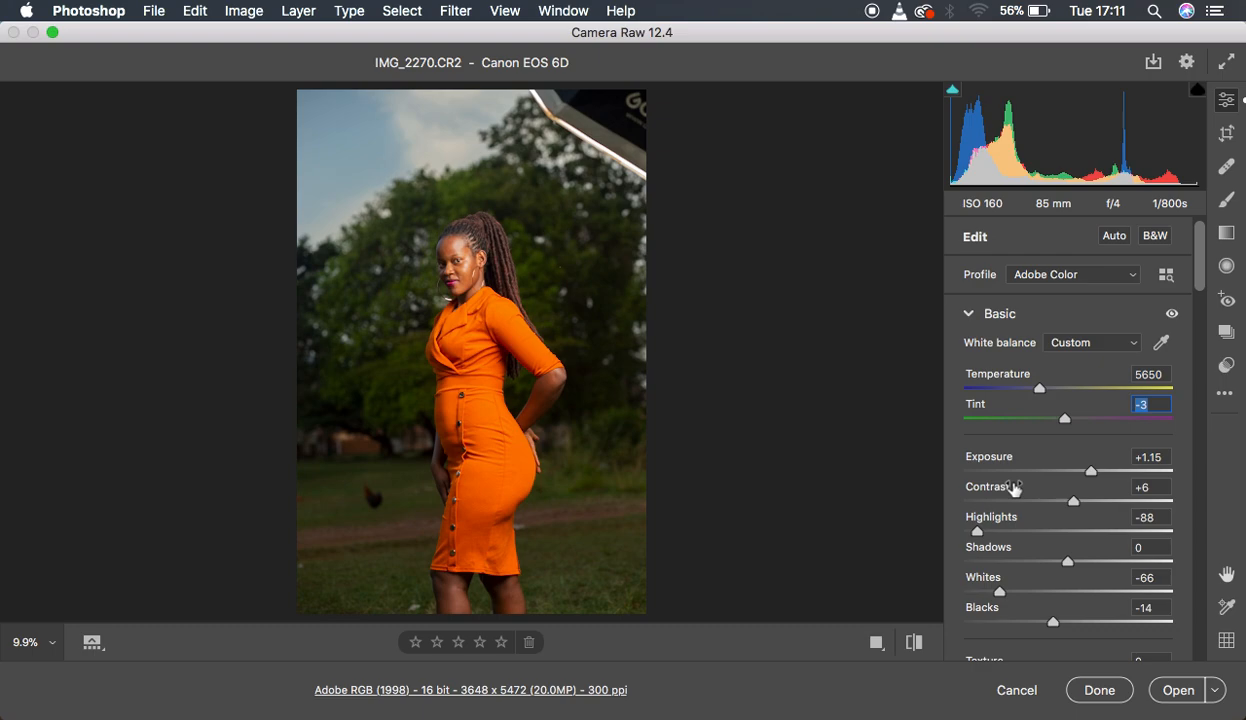
scroll("down", 3)
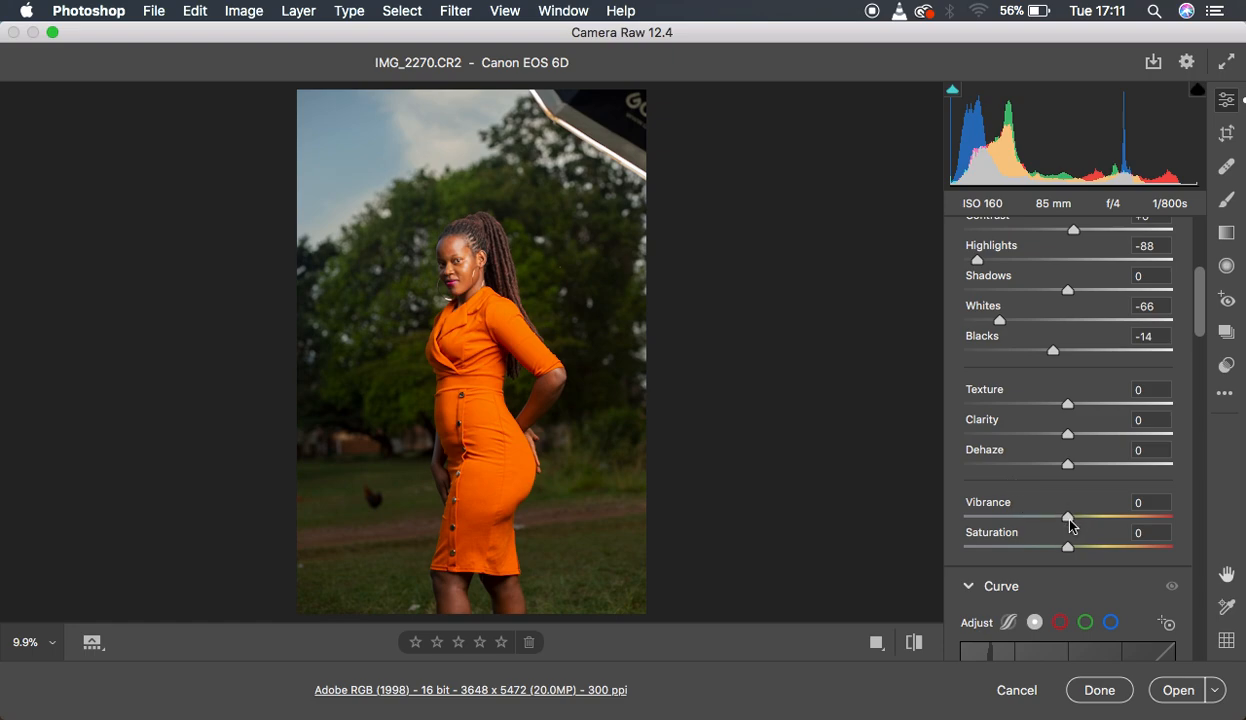
- Raise Vibrance to +5 while leaving Saturation at 0
left_click_drag(1068, 516, 1076, 516)
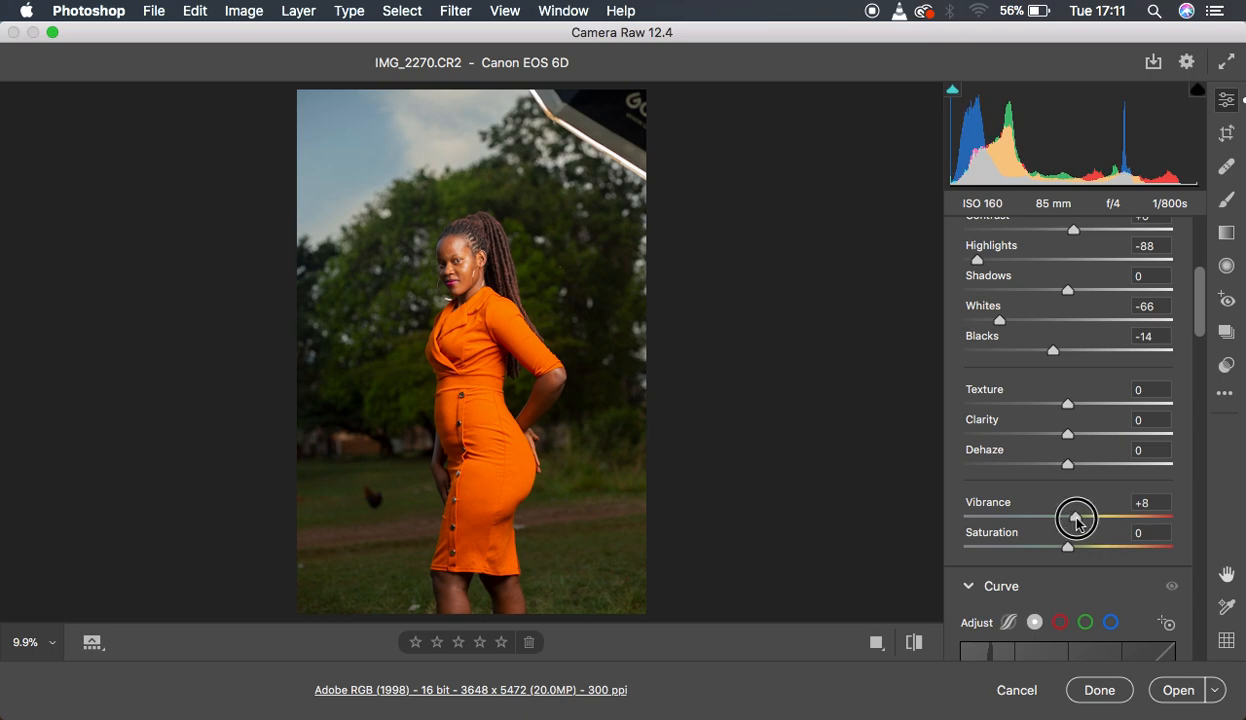
left_click_drag(1076, 520, 1064, 520)
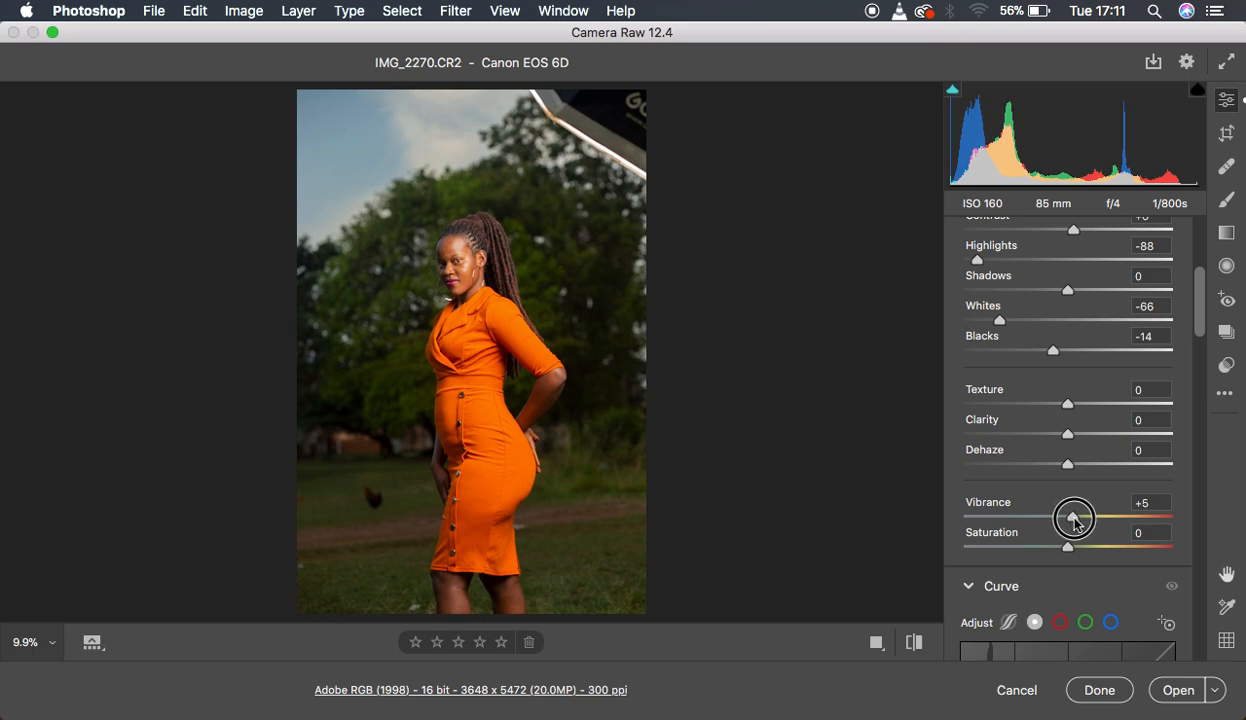
double_click(1150, 504)
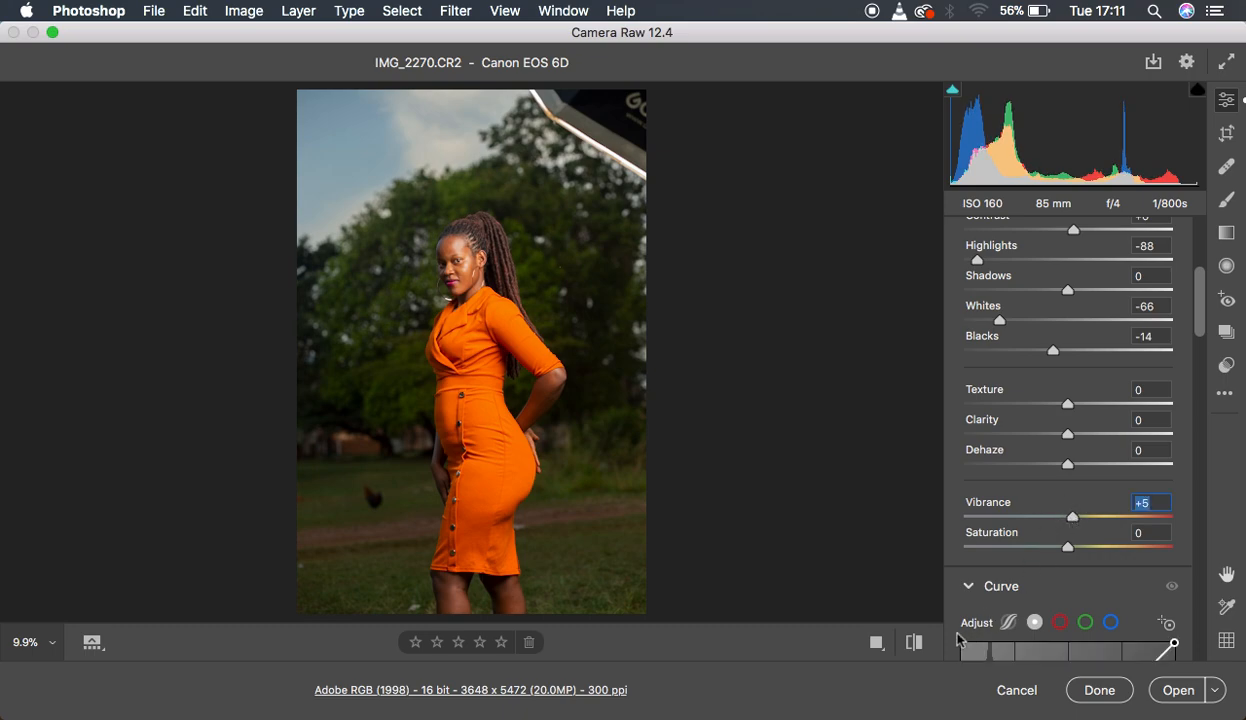
mouse_move(912, 644)
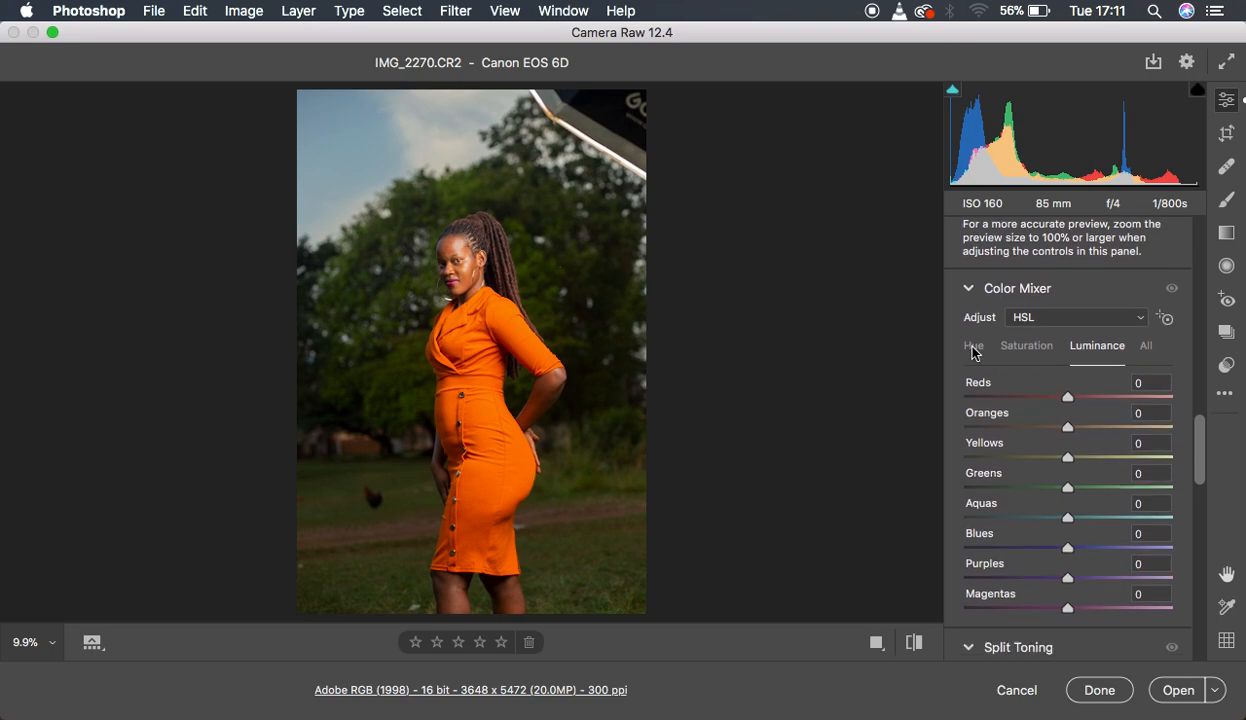
- View the Color Mixer HSL Luminance values, then return to the Hue values, all at 0
left_click(972, 344)
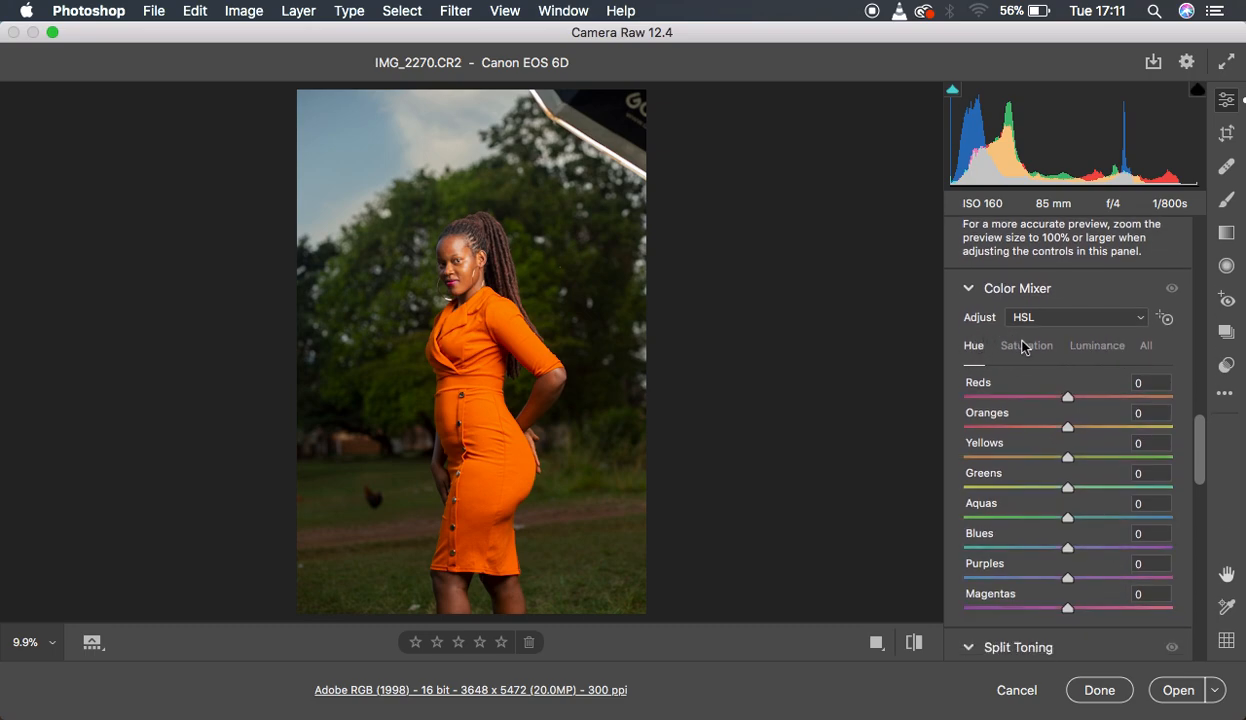
left_click(1096, 344)
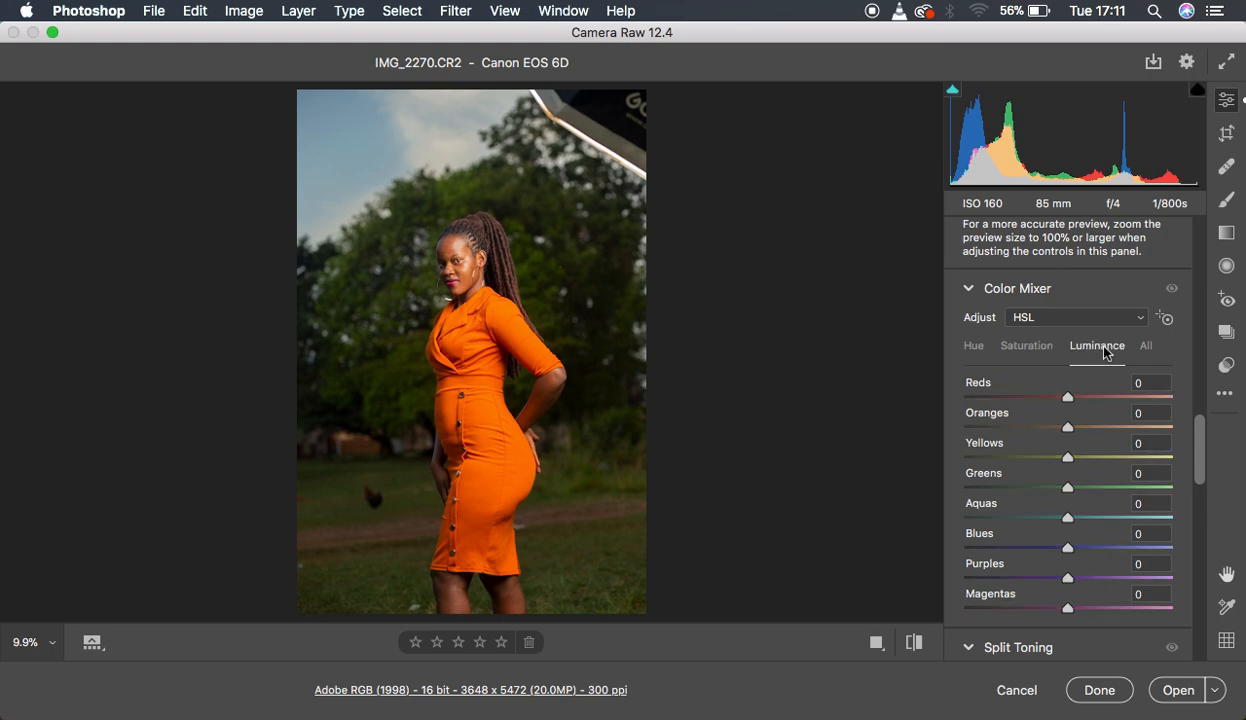
left_click(972, 344)
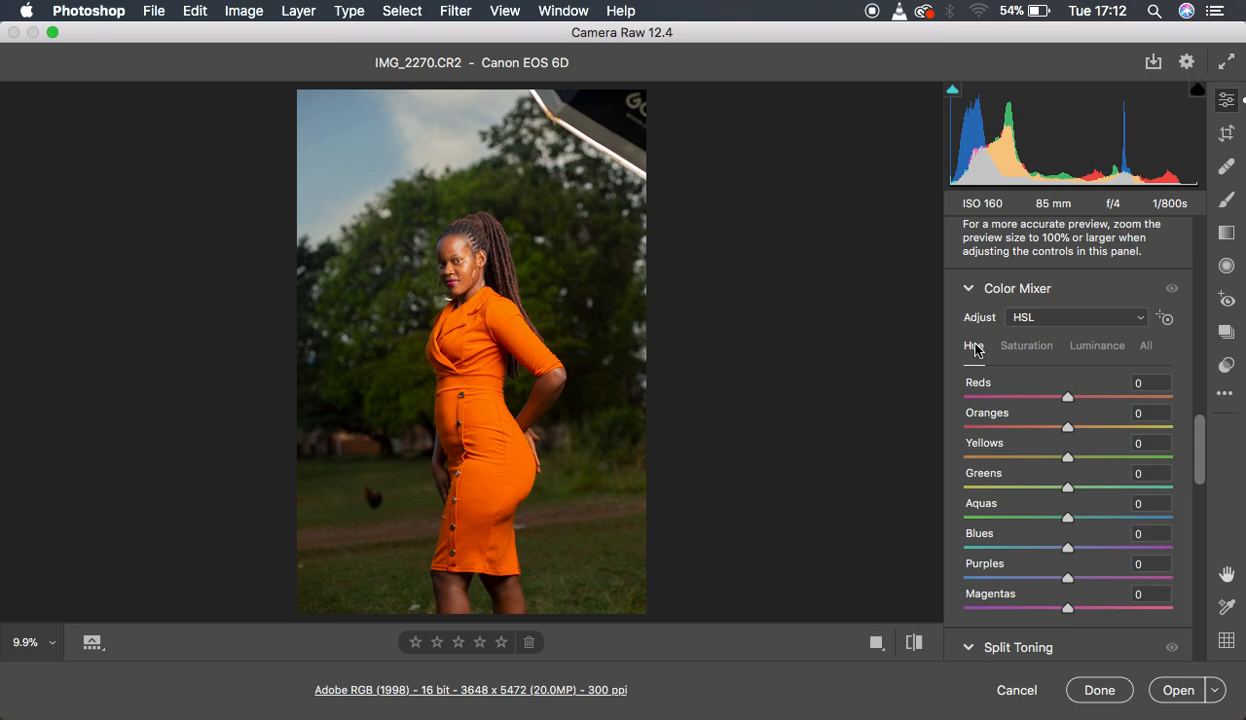
mouse_move(1064, 492)
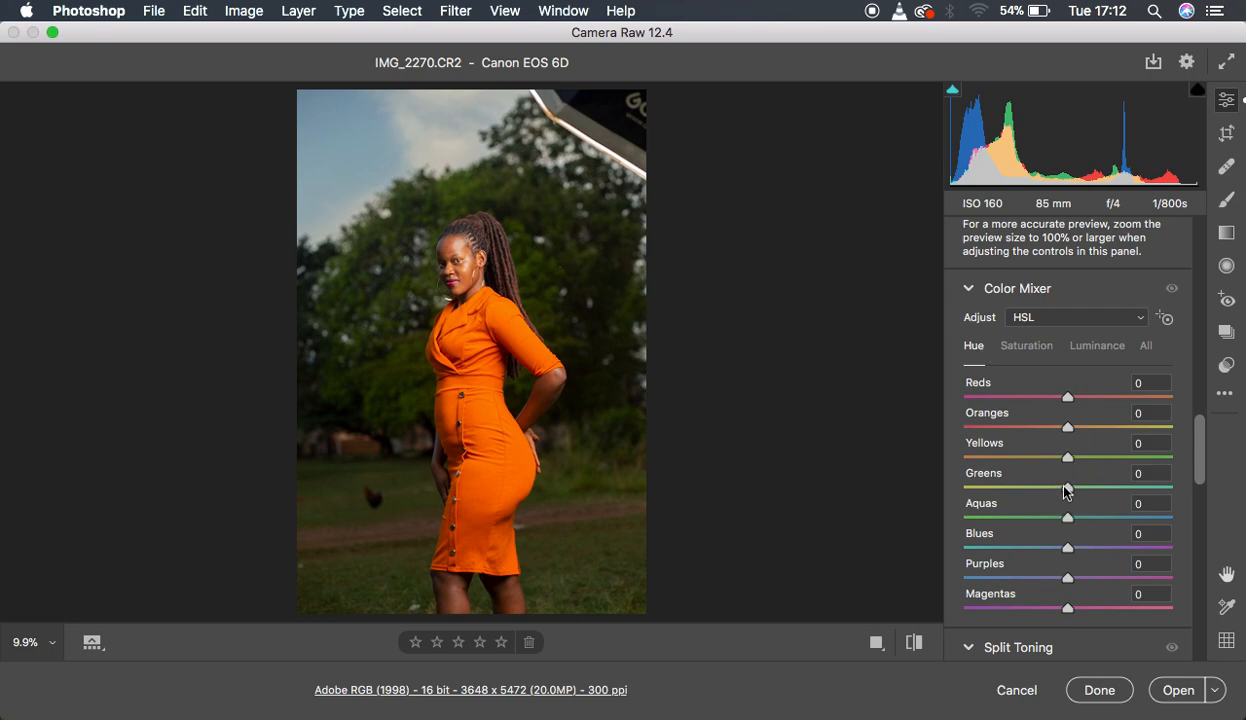
mouse_move(1070, 492)
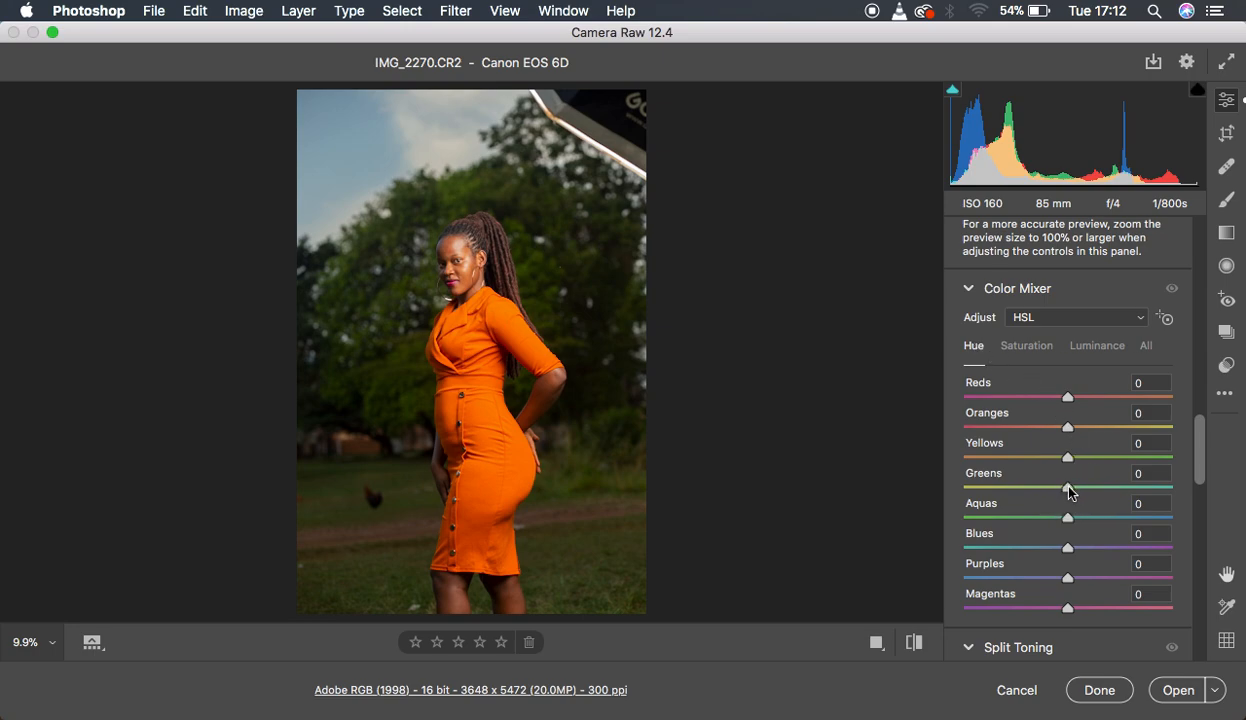
- Push the Greens and Yellows hues to -100, turning the foliage autumnal brown
left_click_drag(1068, 484, 1032, 488)
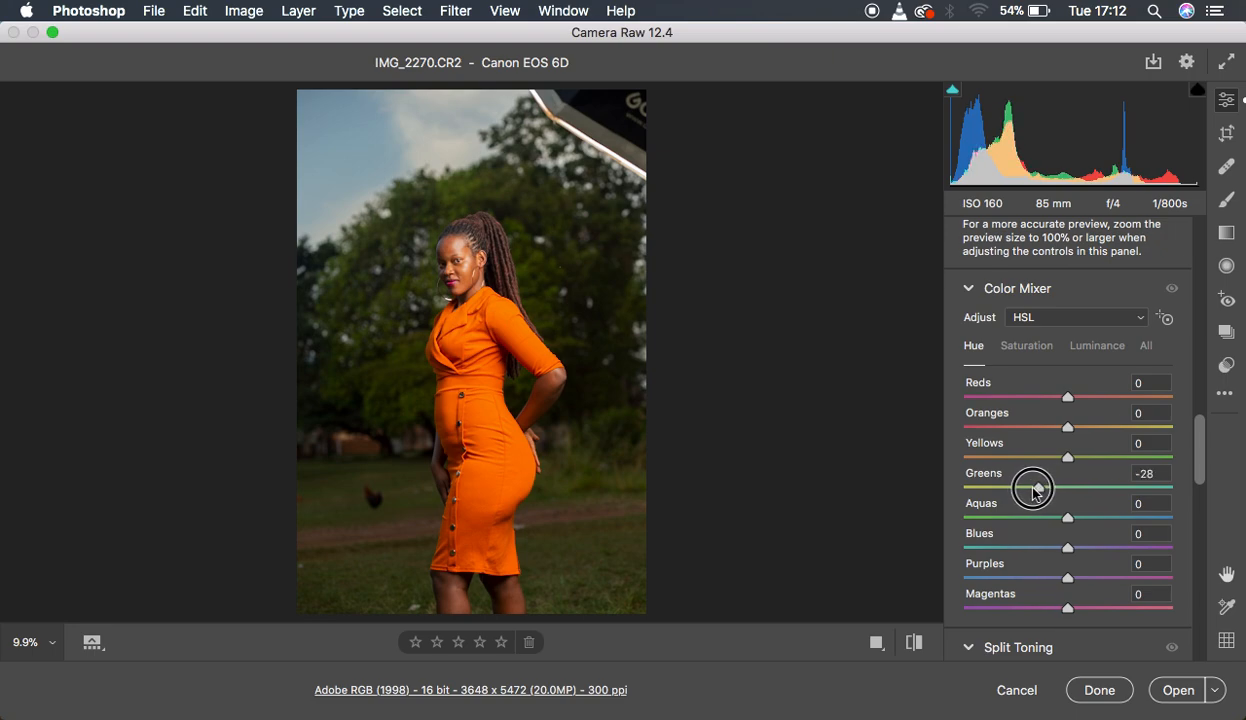
left_click_drag(1032, 488, 948, 488)
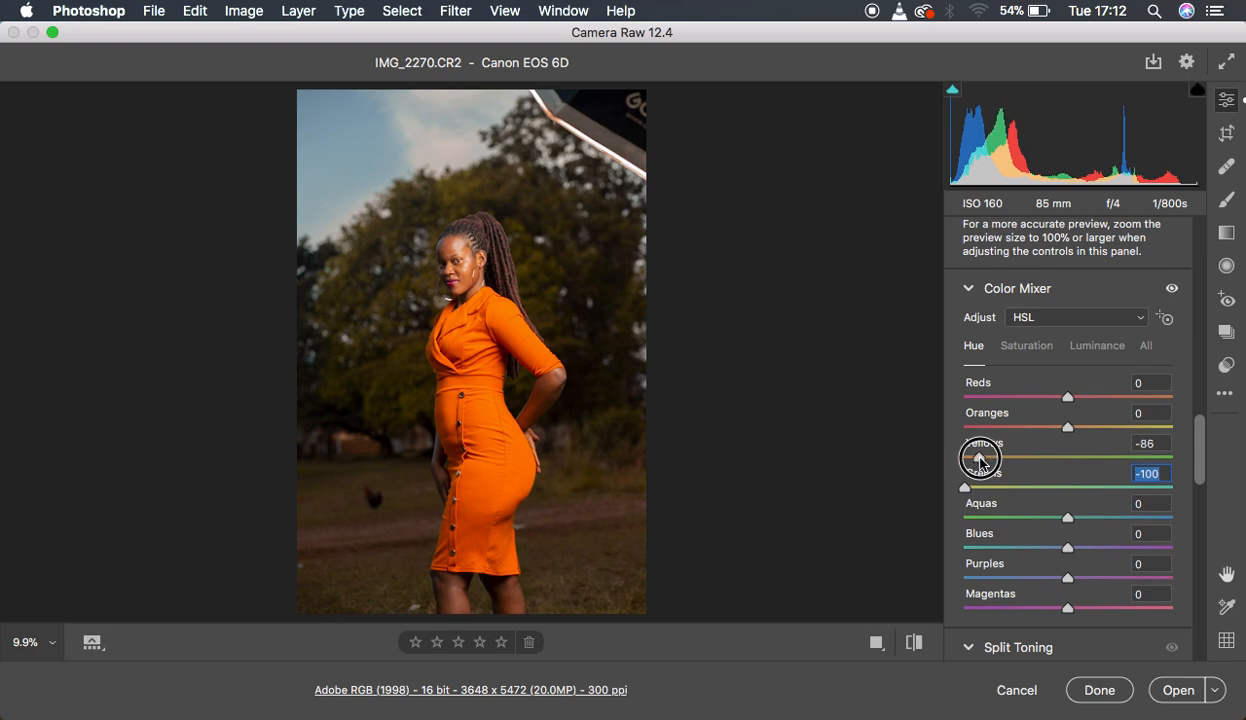
left_click_drag(966, 458, 984, 458)
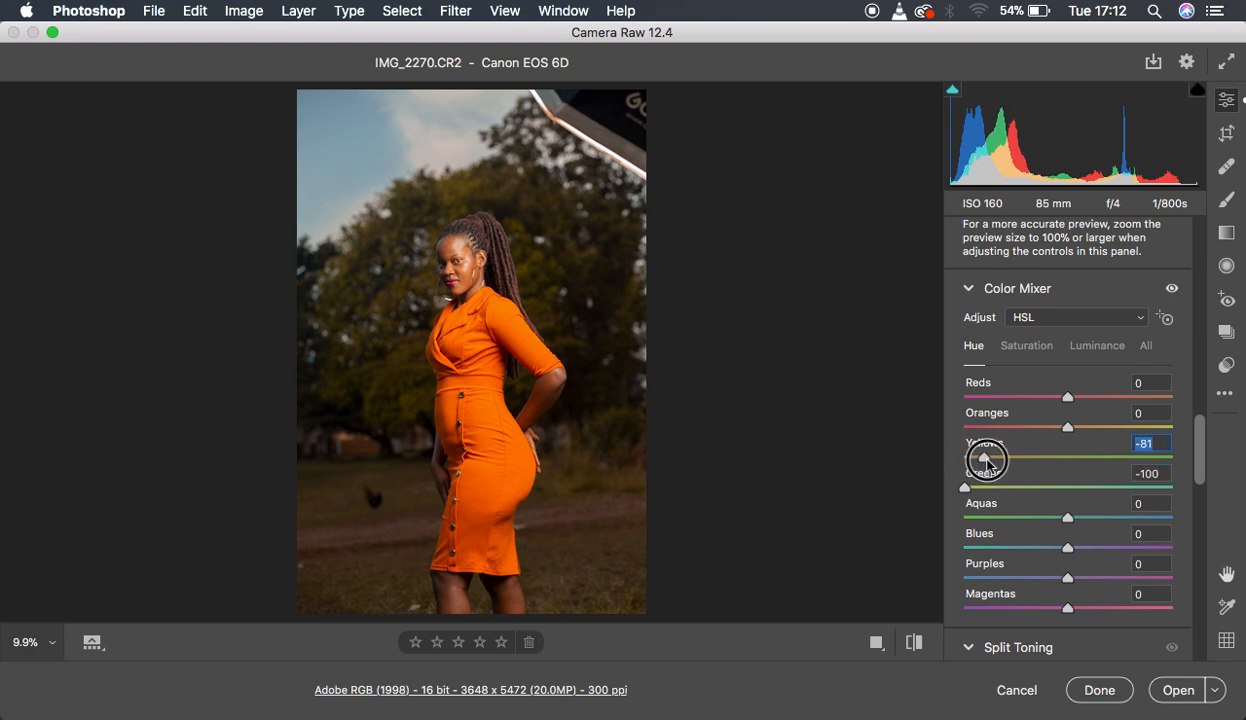
left_click_drag(976, 458, 964, 458)
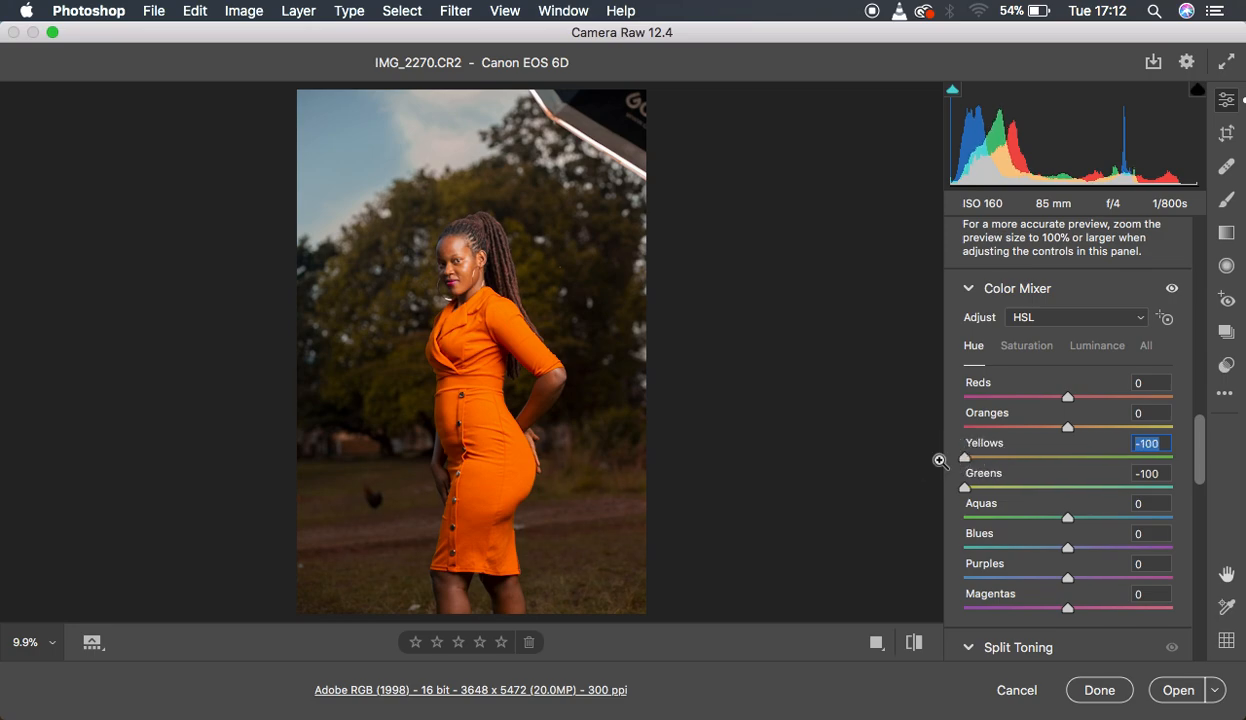
mouse_move(860, 512)
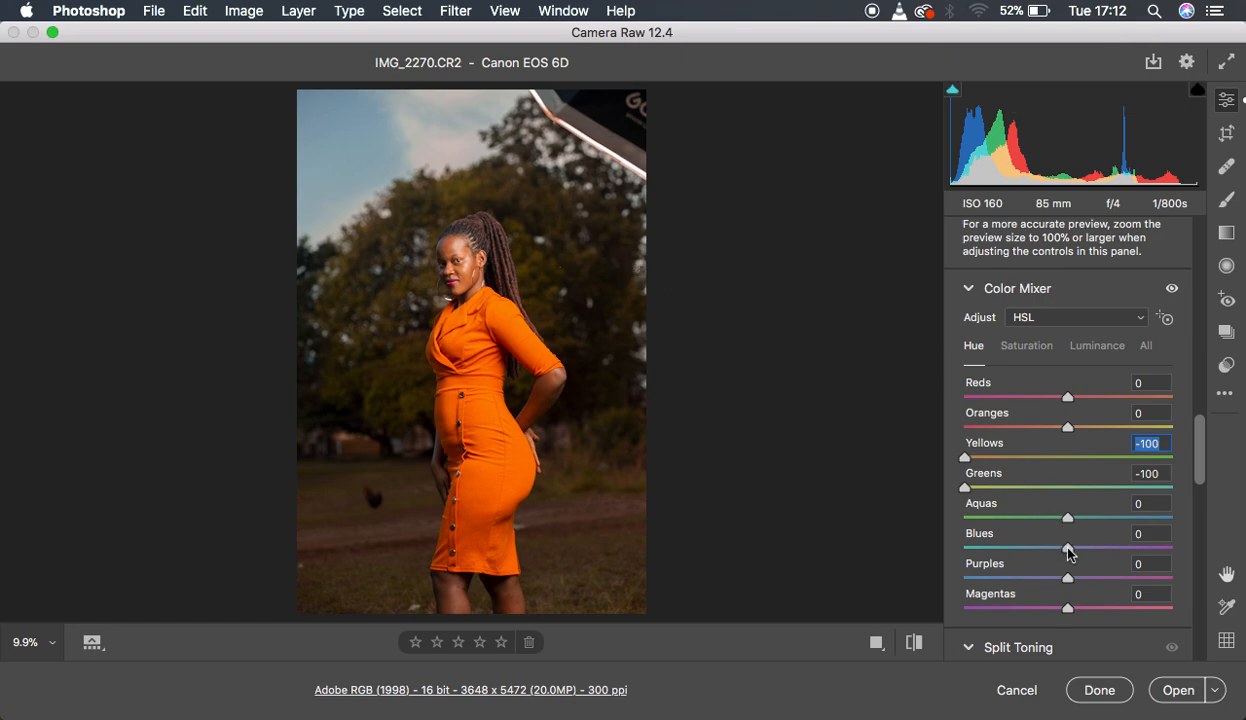
mouse_move(352, 142)
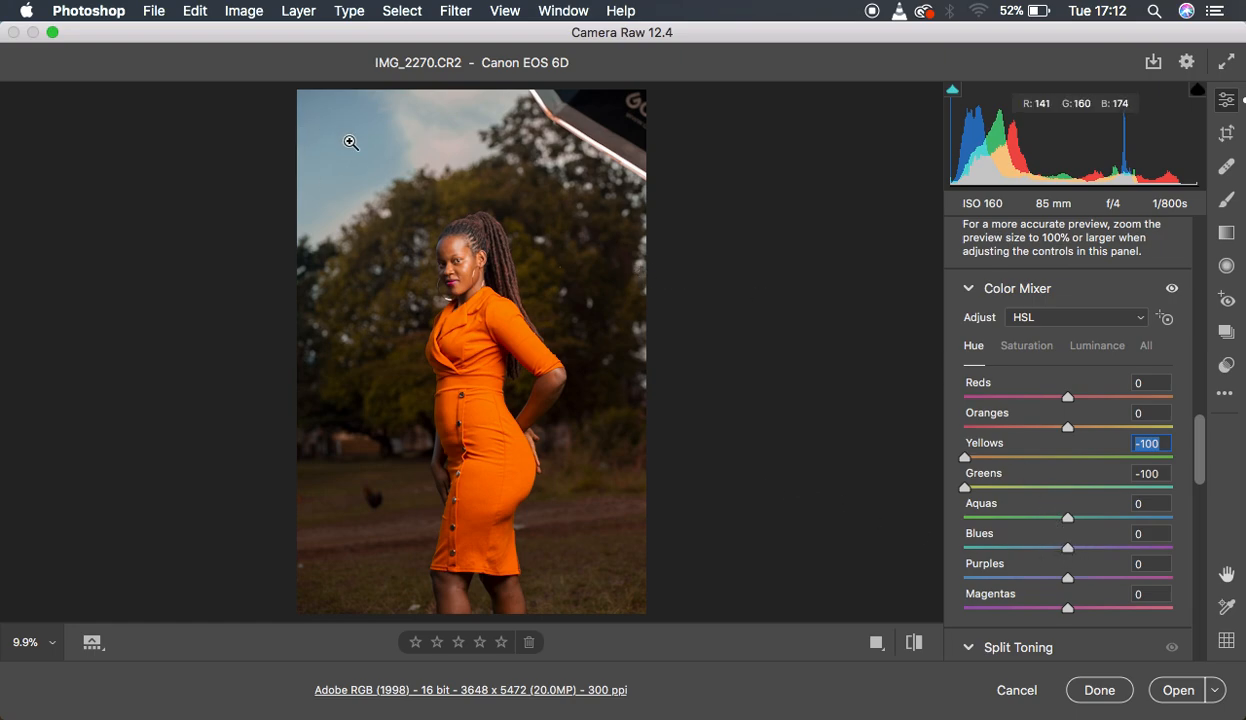
mouse_move(1068, 552)
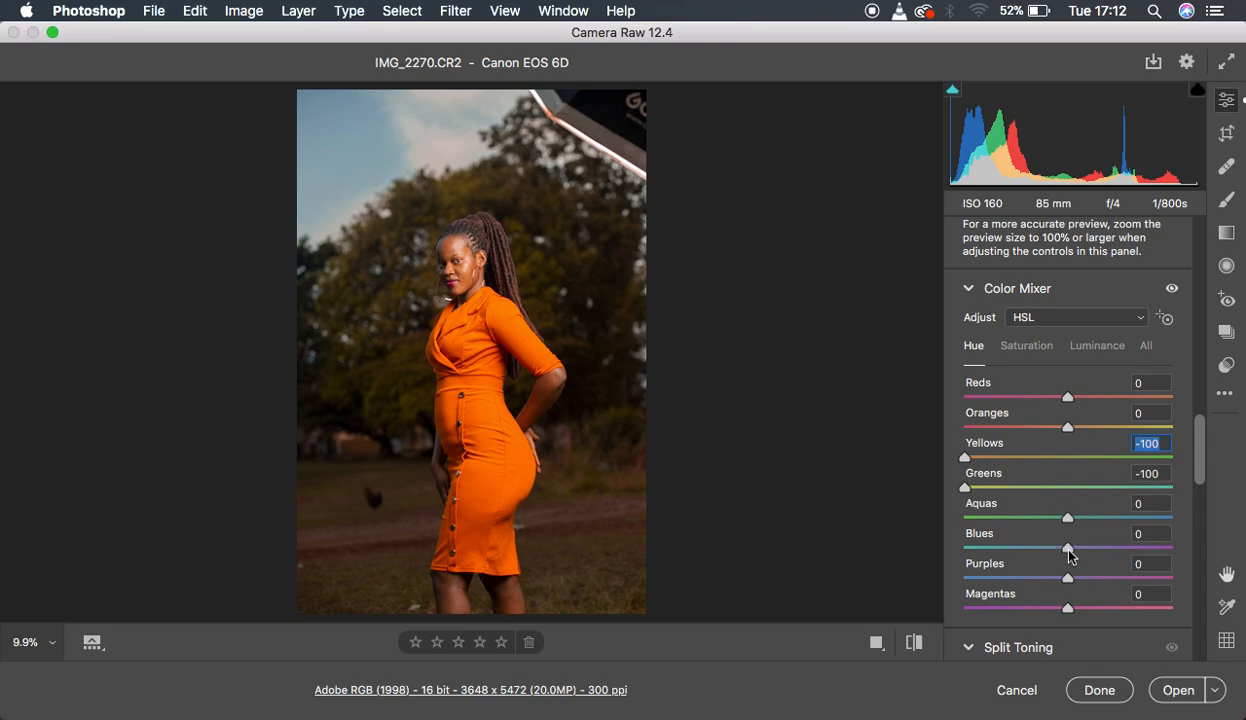
- Shift the Blues hue to -35 for a more cyan sky
left_click_drag(1068, 548, 1044, 552)
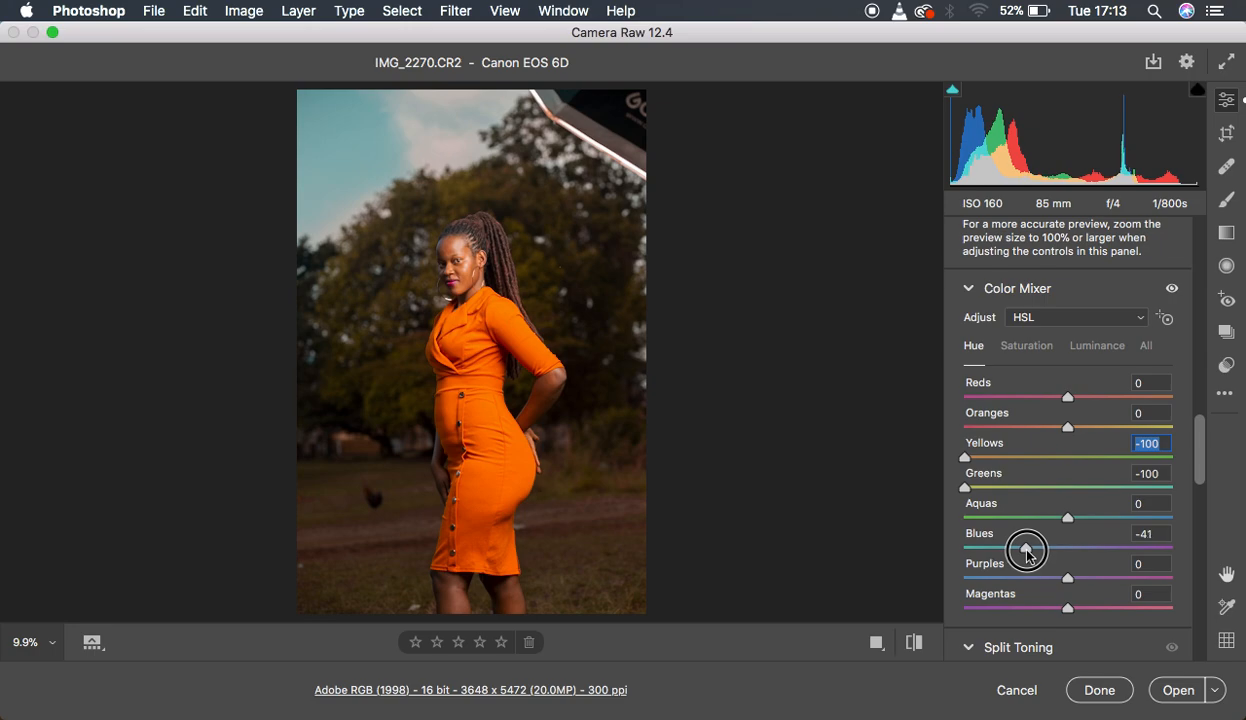
left_click_drag(1024, 552, 1036, 552)
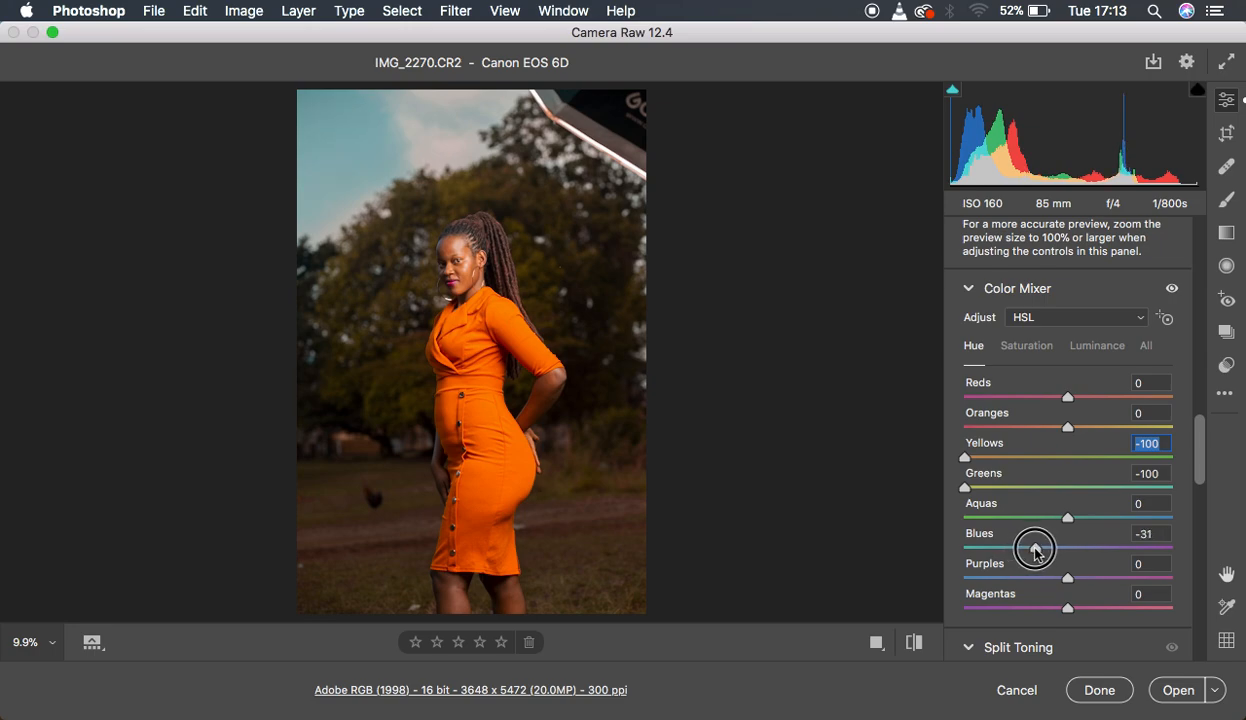
left_click_drag(1068, 548, 1032, 548)
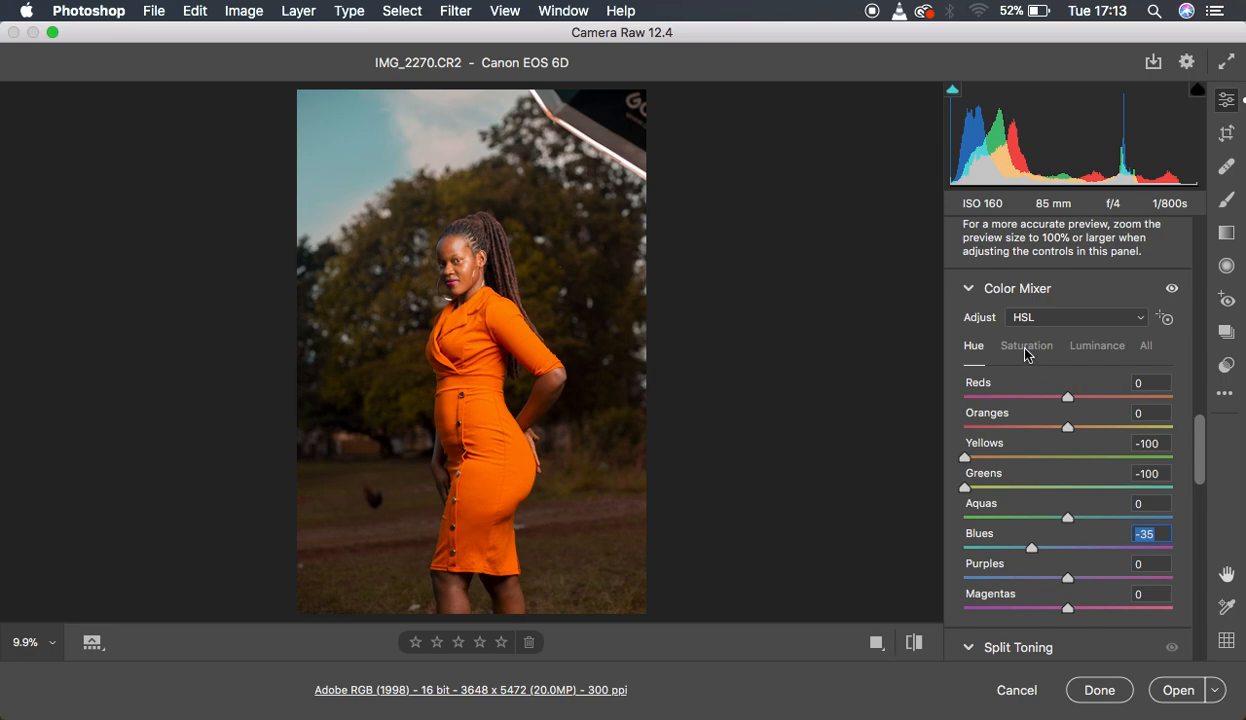
- Reduce Greens saturation to -22 in the Color Mixer, muting the foliage
left_click(1026, 344)
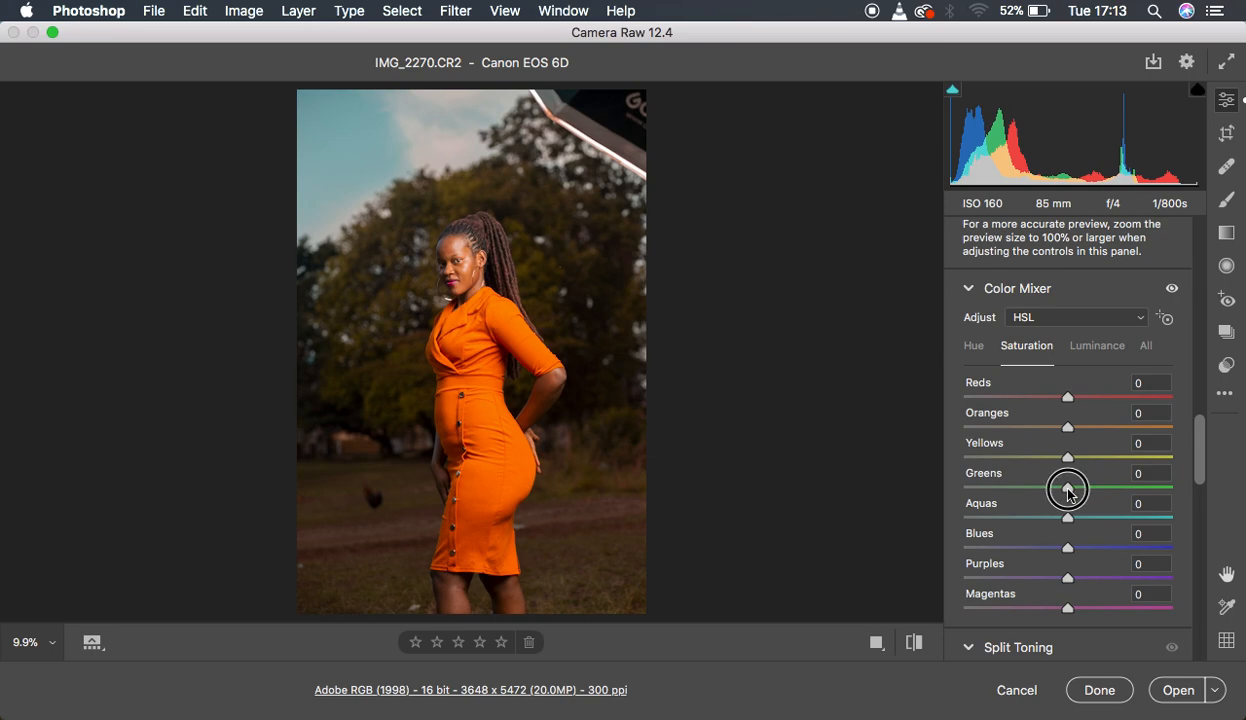
left_click_drag(1068, 488, 1044, 492)
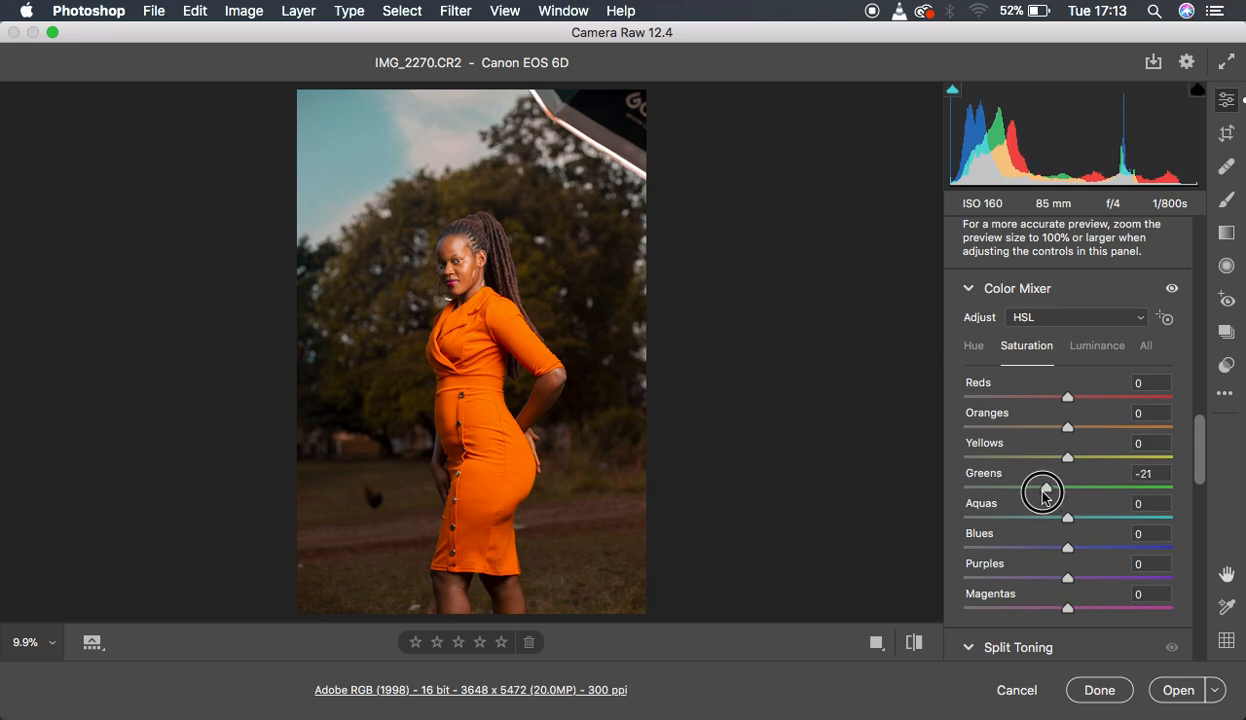
left_click_drag(1044, 490, 1048, 492)
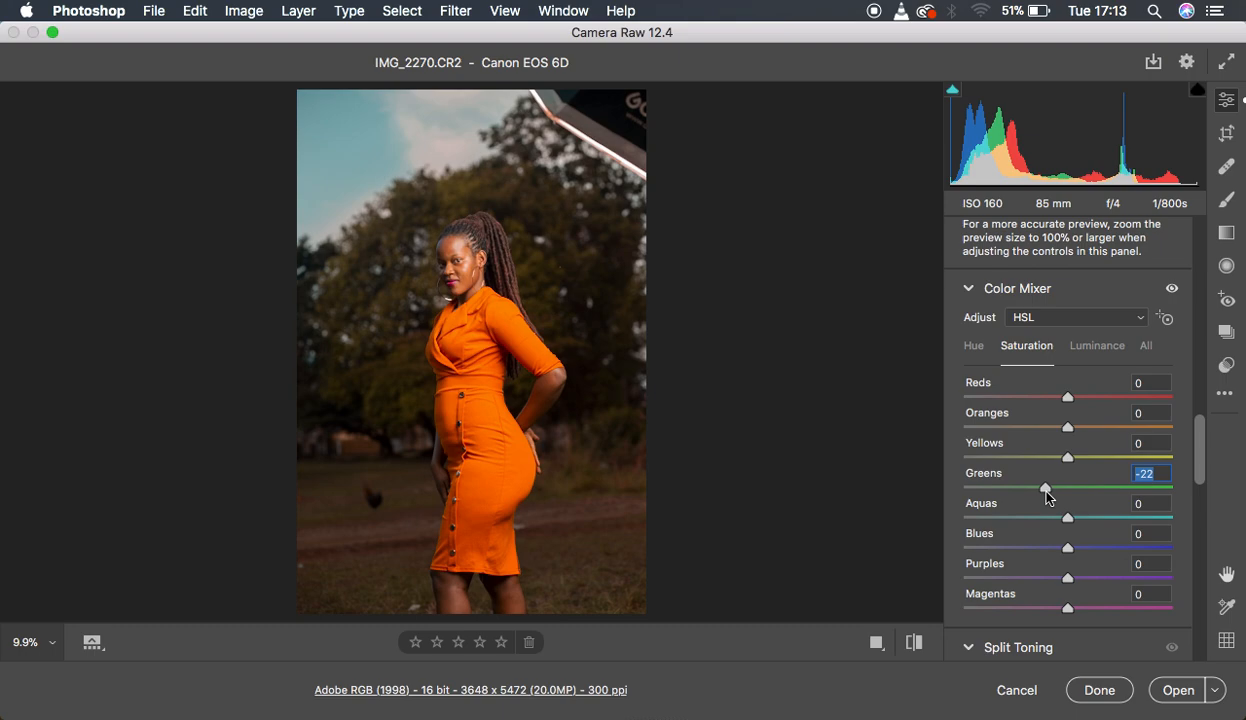
mouse_move(1032, 528)
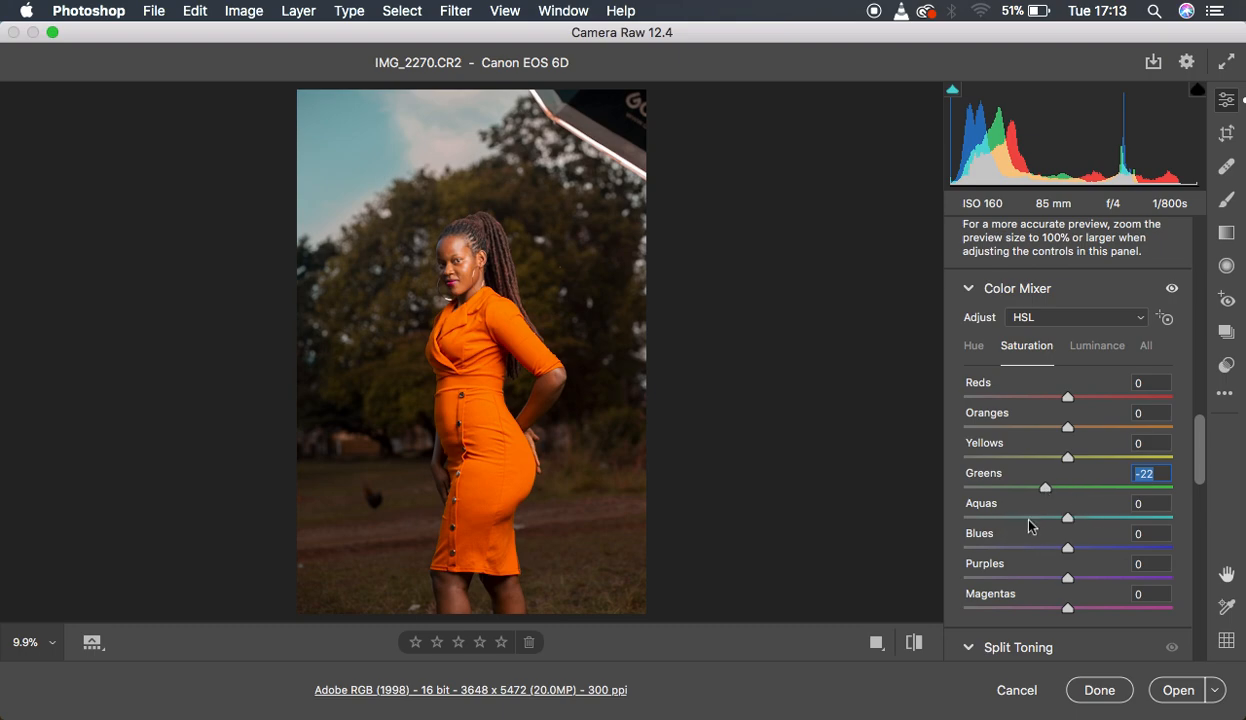
mouse_move(1068, 548)
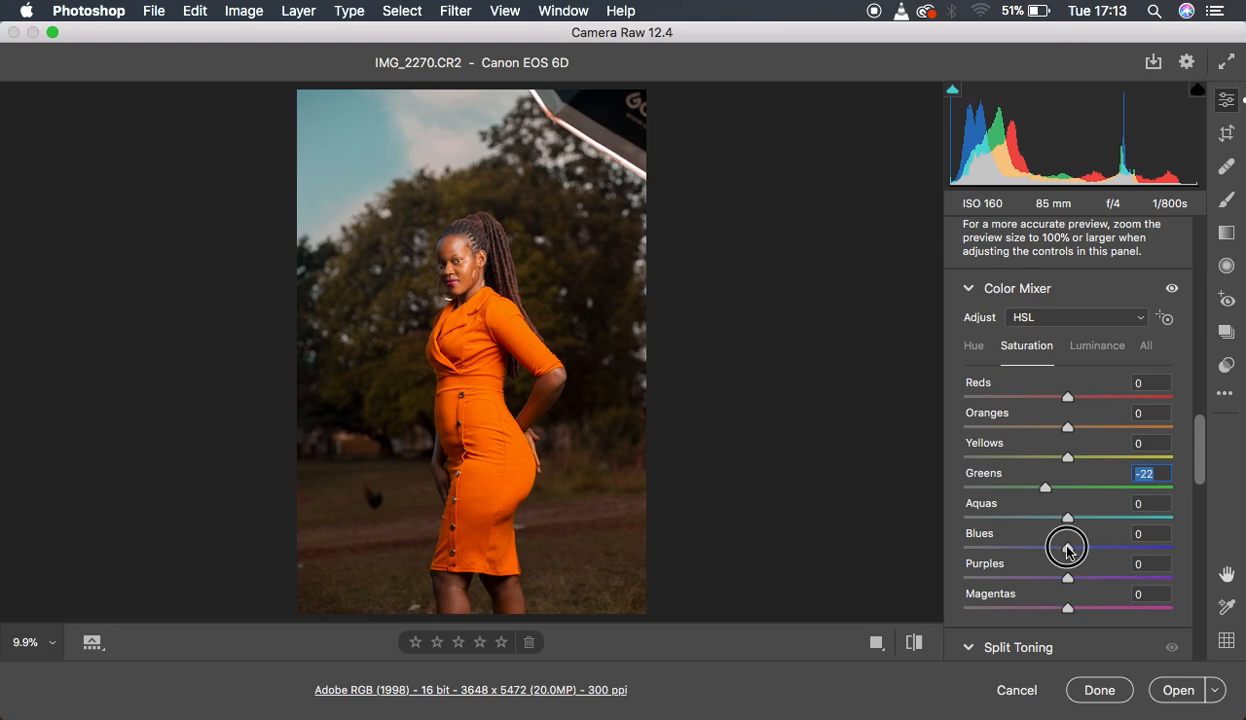
- Drag the Blues saturation slider down and settle it at -14
left_click_drag(1068, 548, 1052, 548)
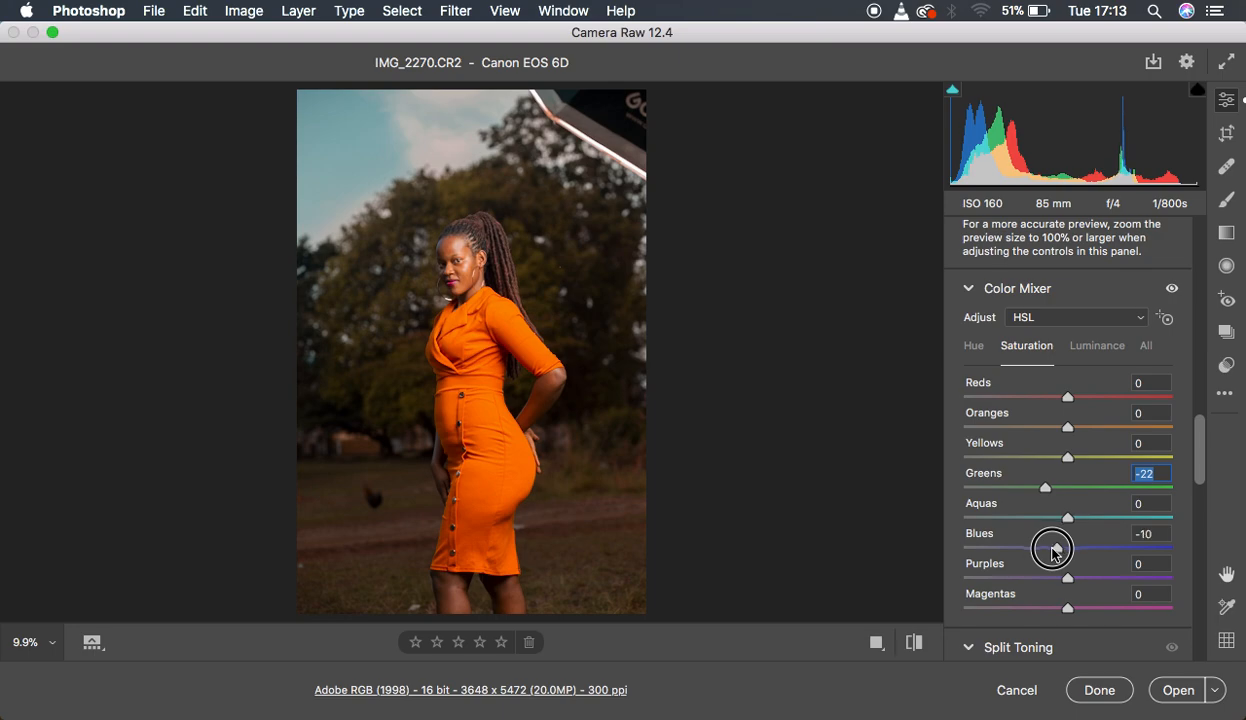
left_click_drag(1052, 548, 1046, 548)
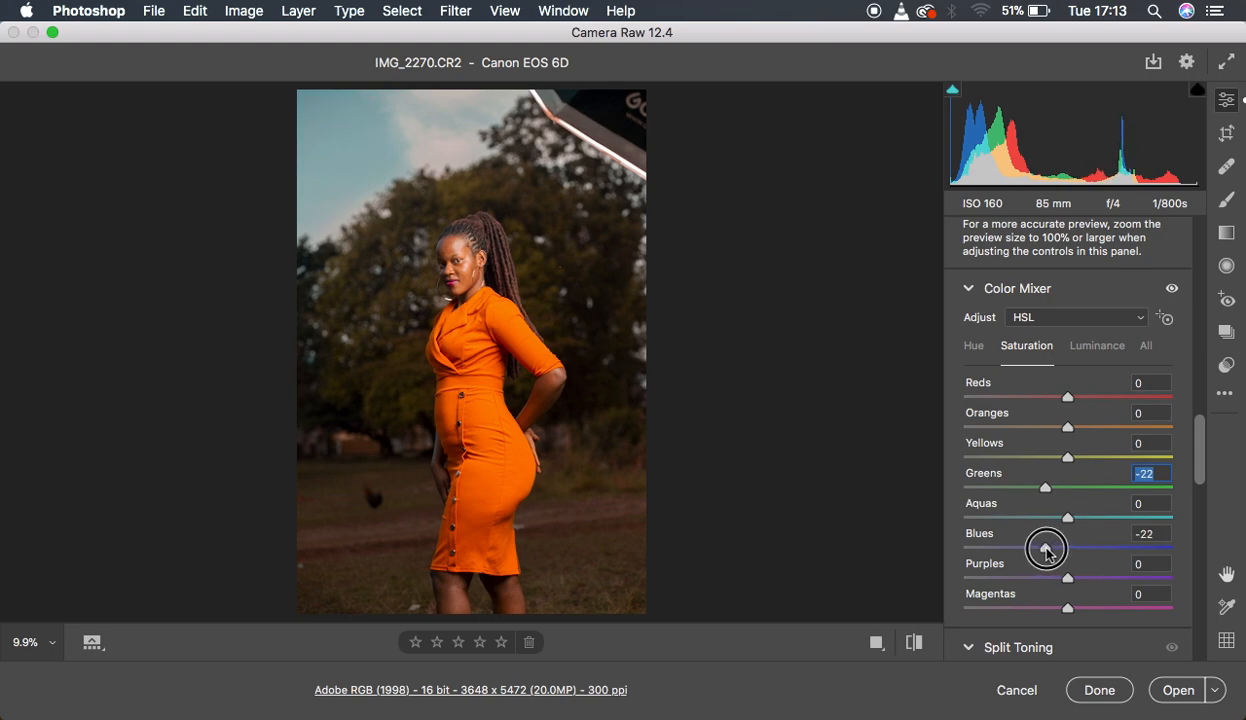
left_click_drag(1048, 548, 1056, 548)
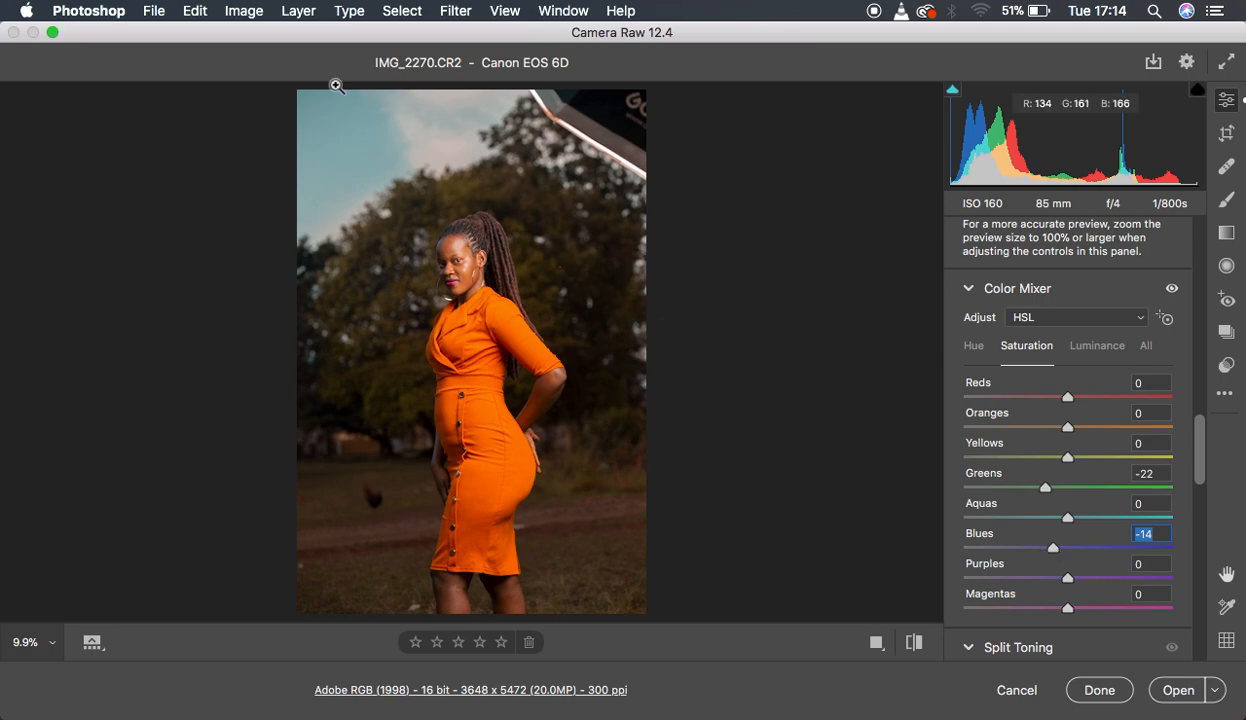
mouse_move(392, 150)
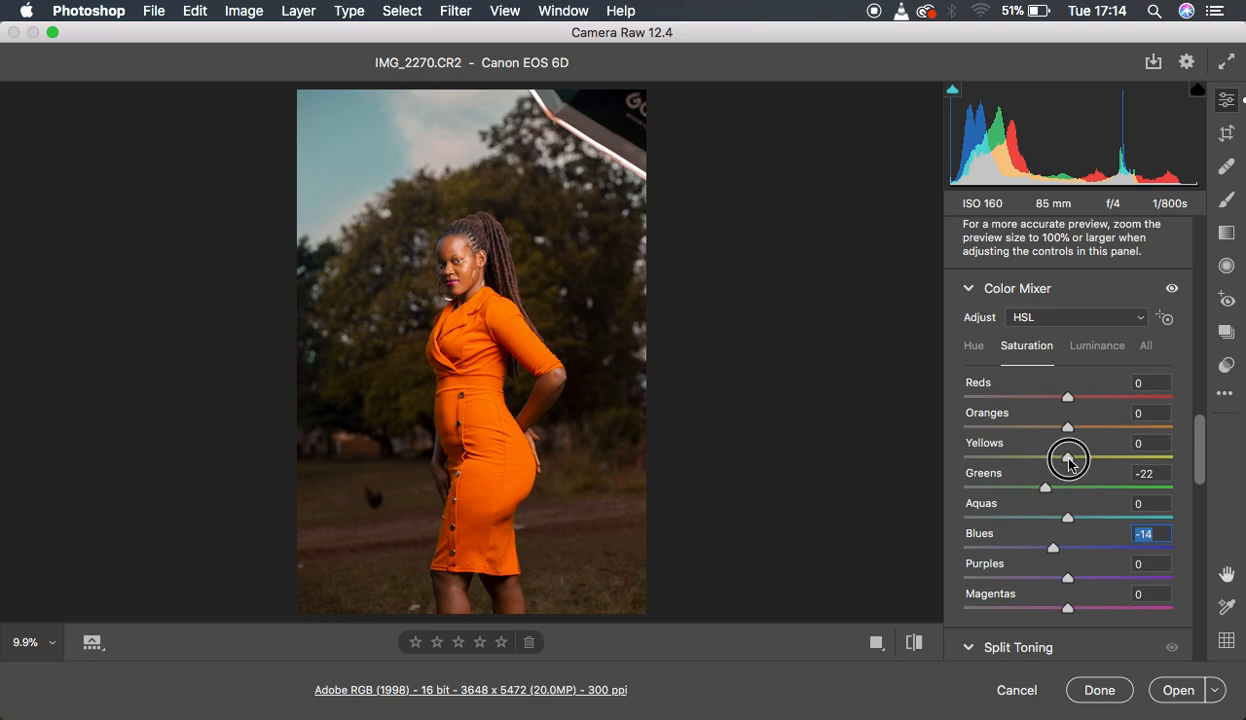
- Lower Yellows saturation to -6, then move on to the Luminance adjustments
left_click_drag(1068, 458, 1060, 458)
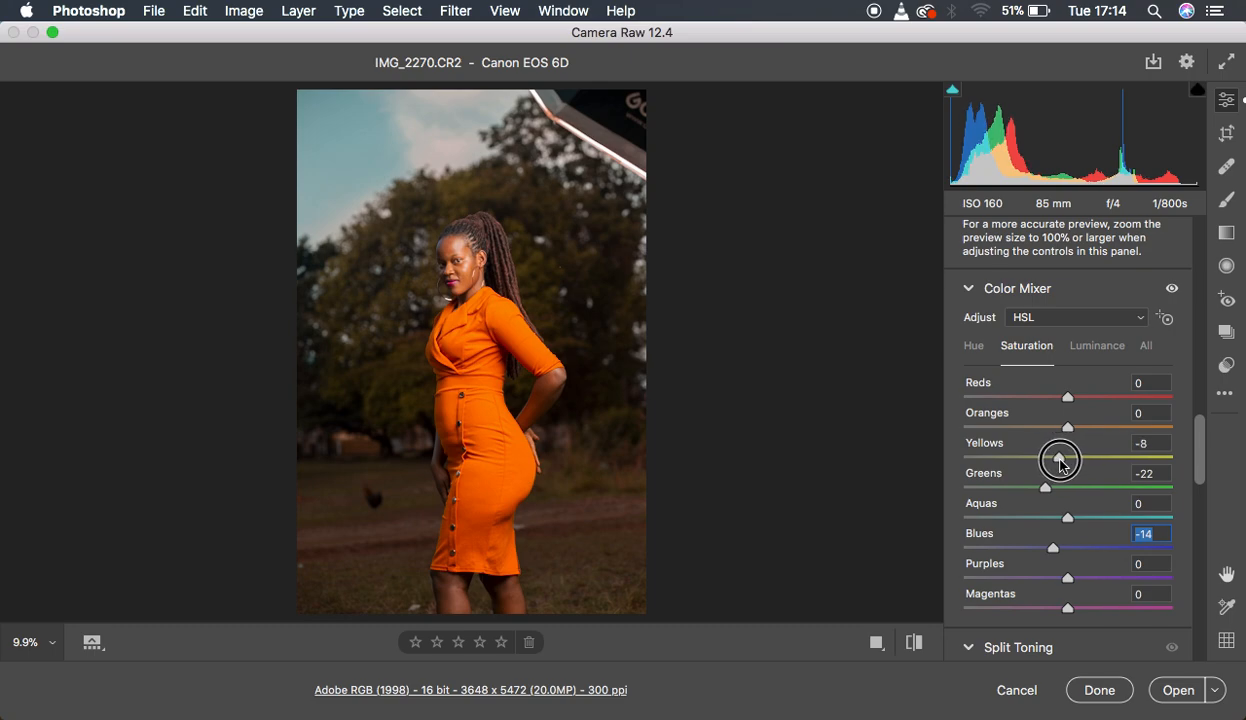
left_click_drag(1068, 456, 1072, 456)
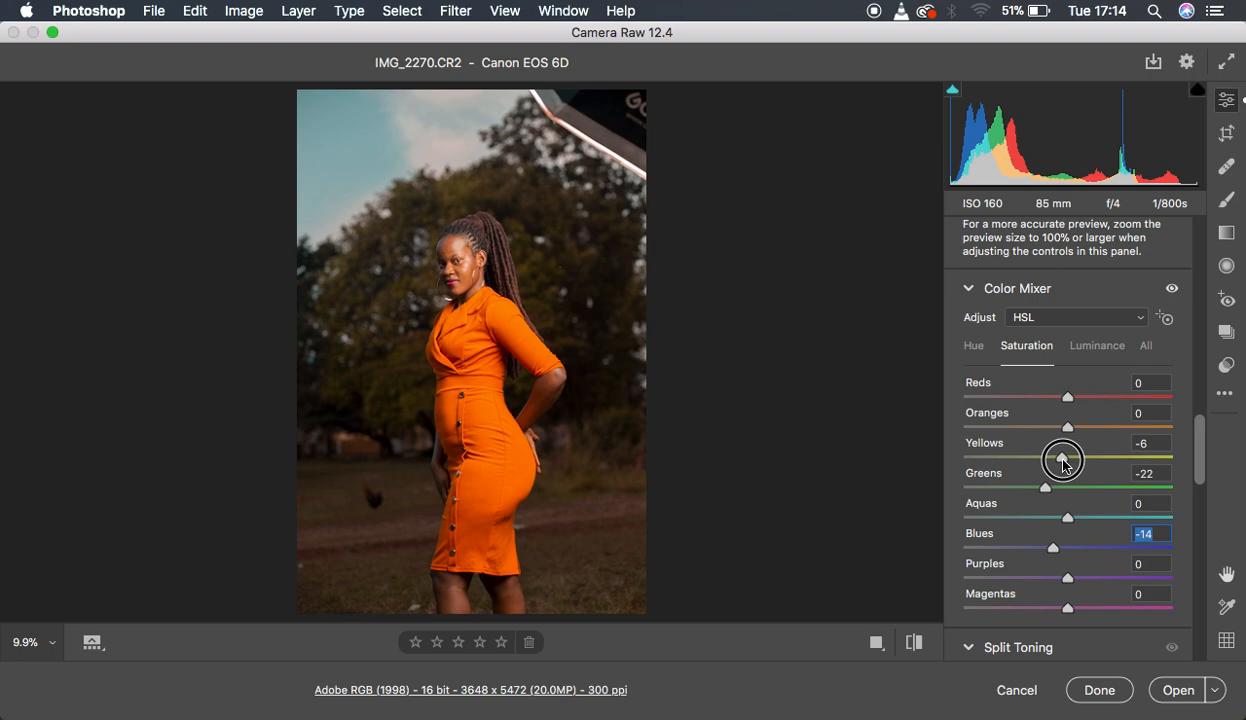
left_click(1062, 460)
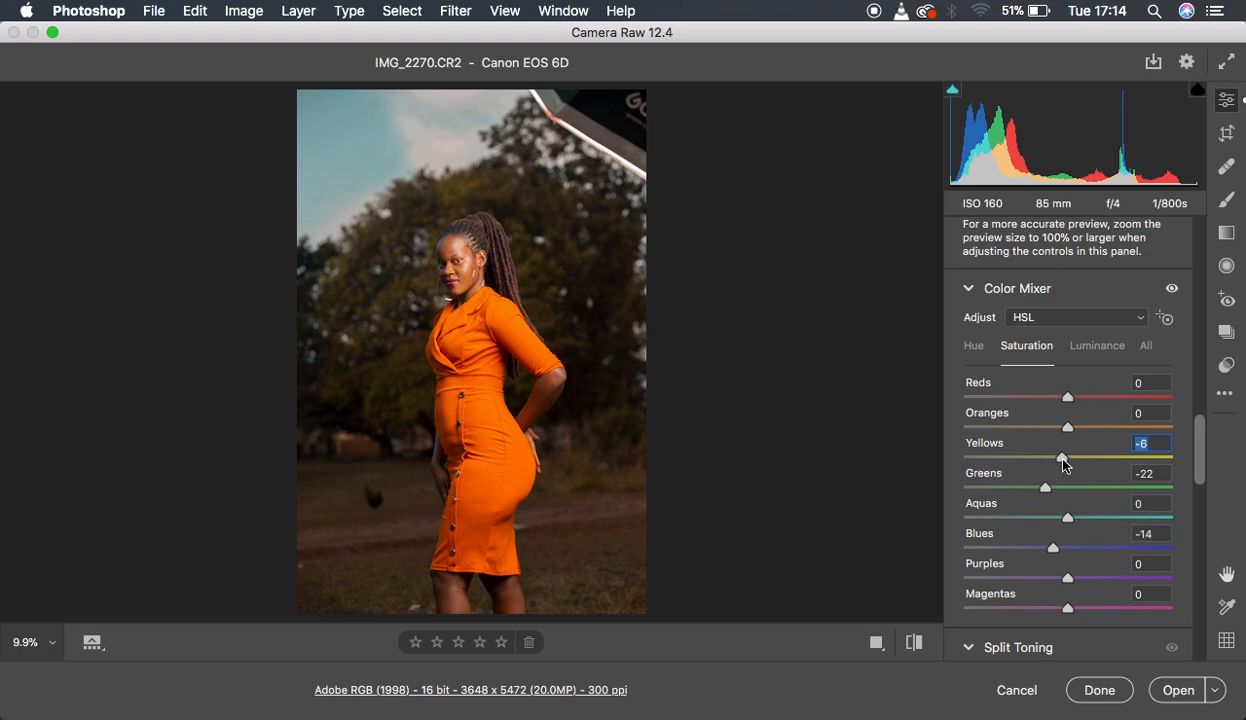
mouse_move(912, 644)
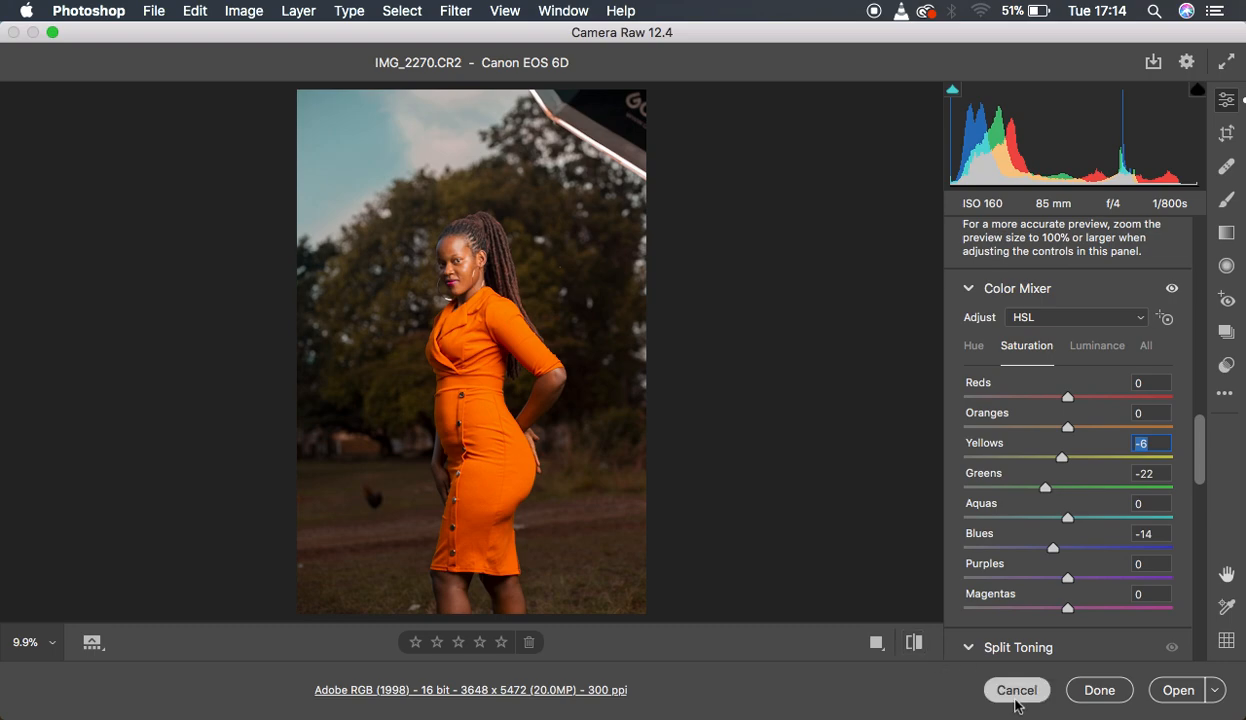
left_click(1096, 344)
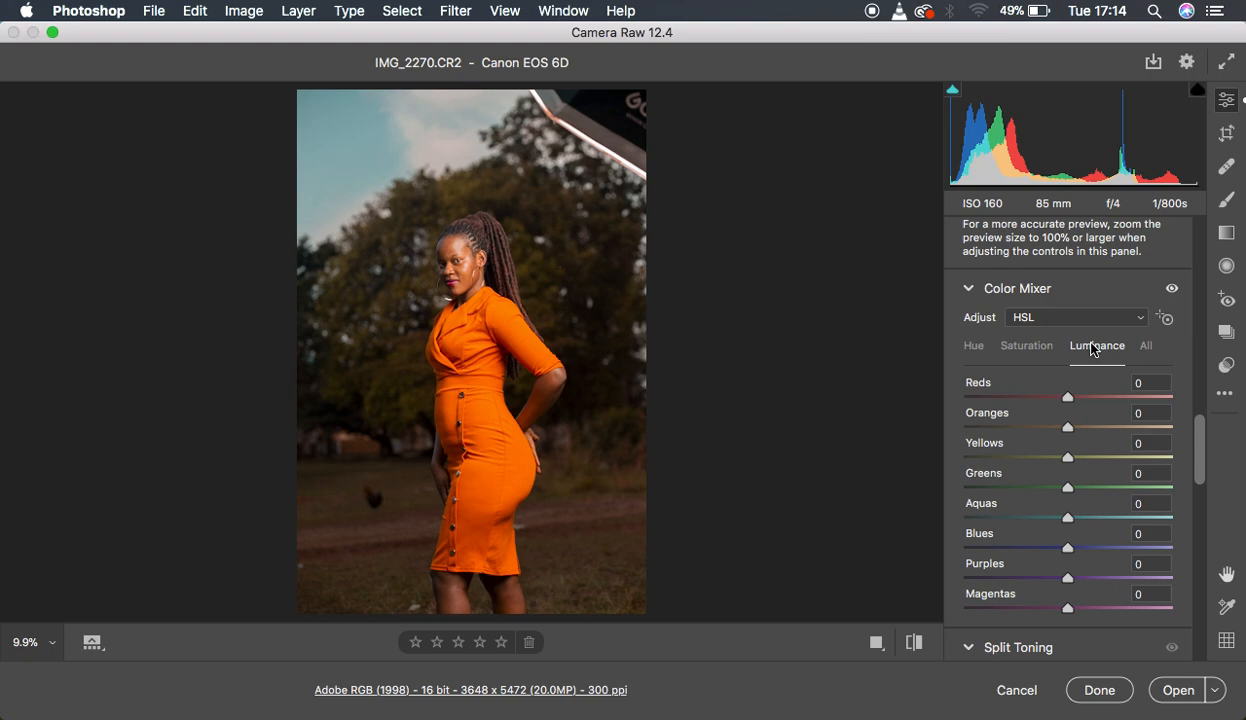
- After a glance at the saturation values, darken Greens luminance to -33
left_click(1026, 344)
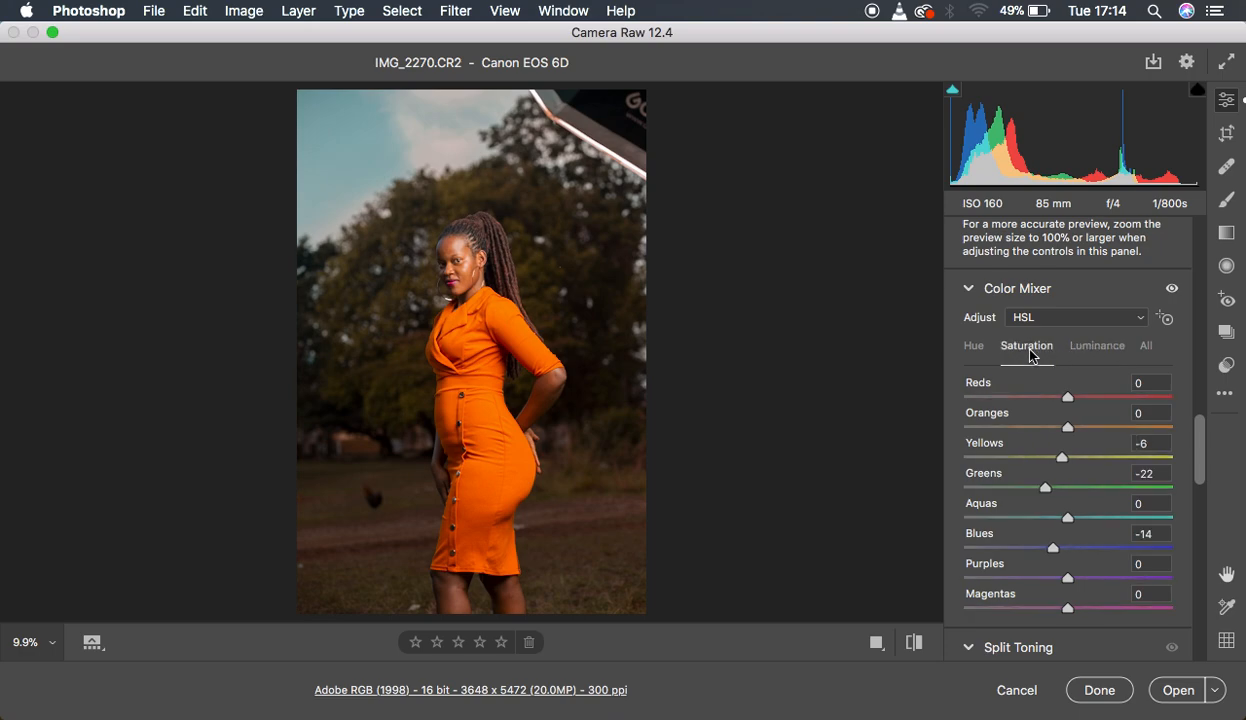
left_click(1096, 344)
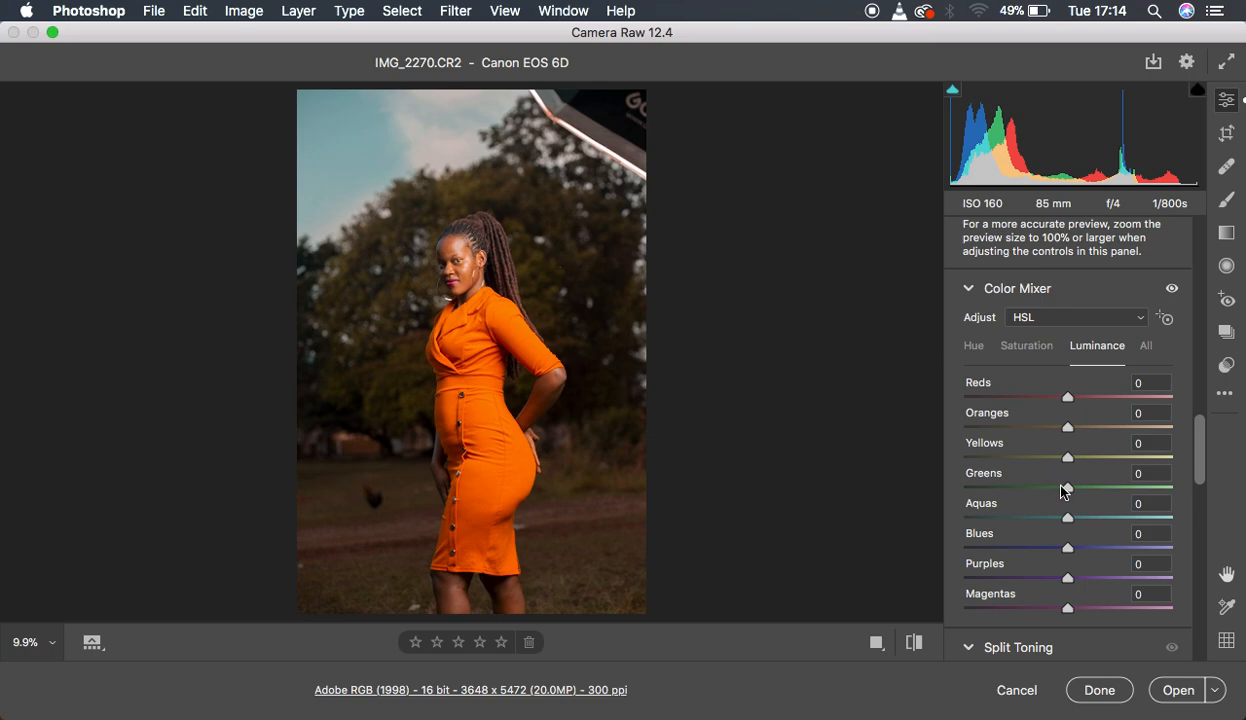
left_click_drag(1068, 488, 1036, 488)
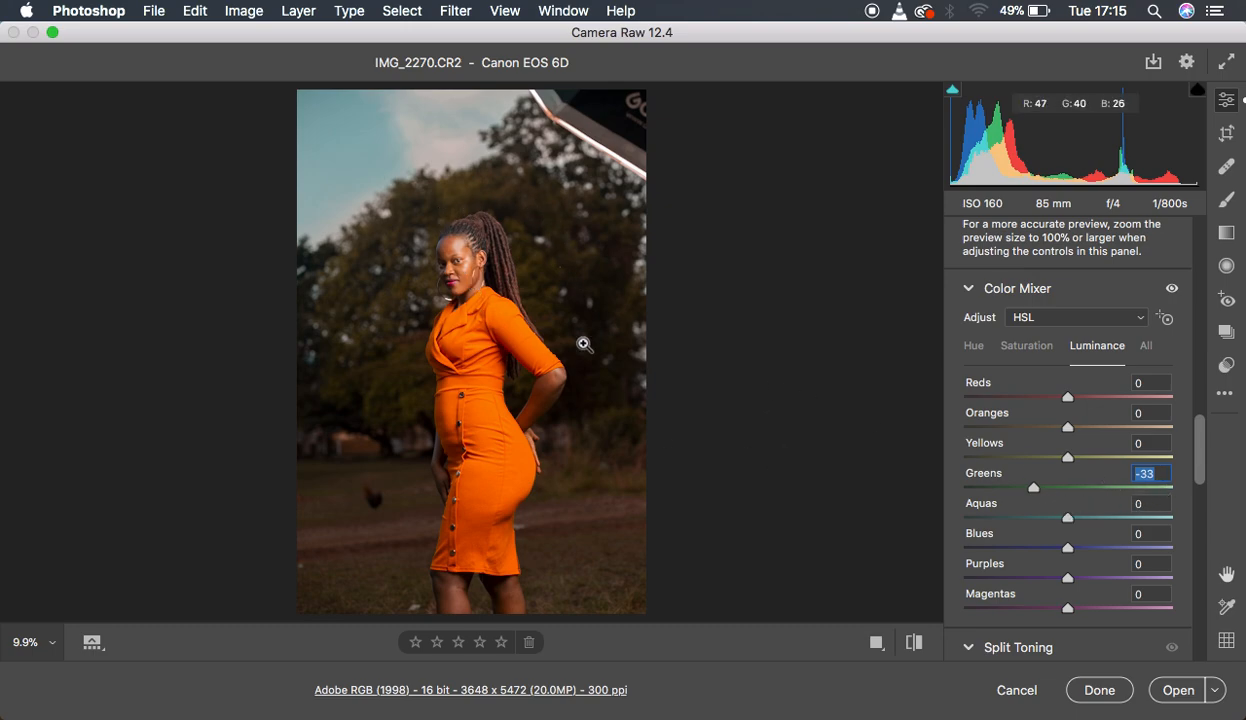
mouse_move(698, 374)
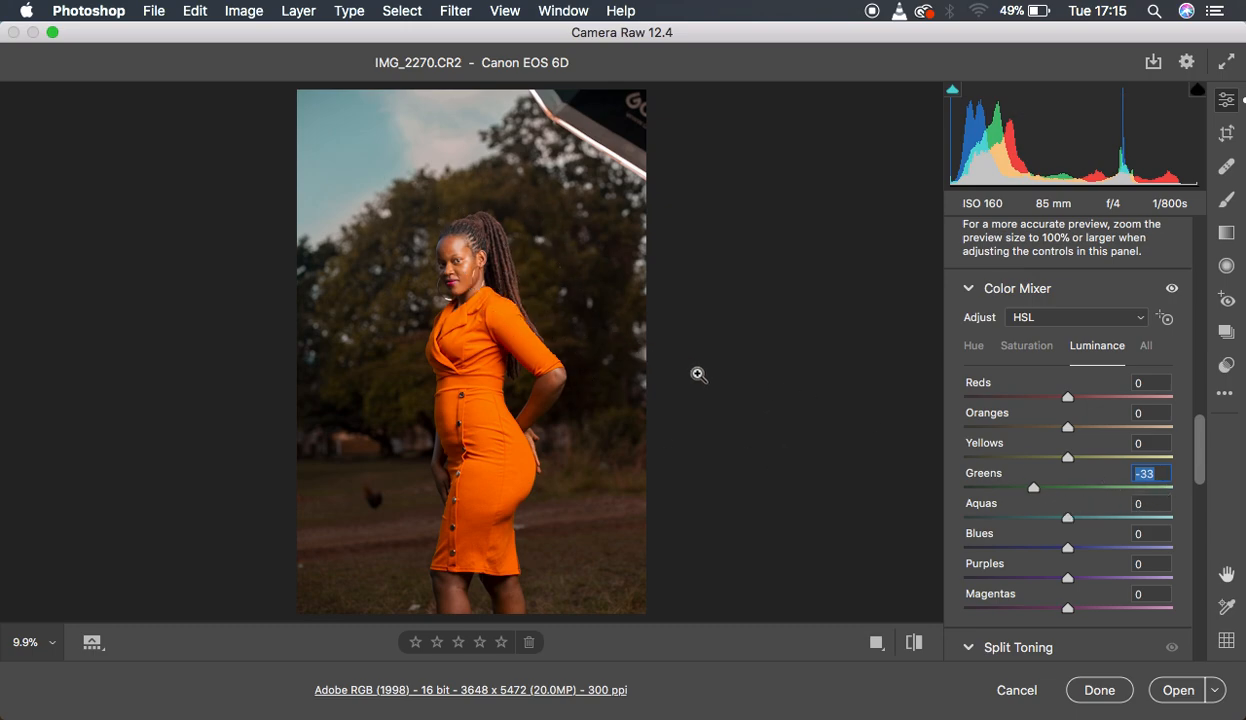
mouse_move(330, 118)
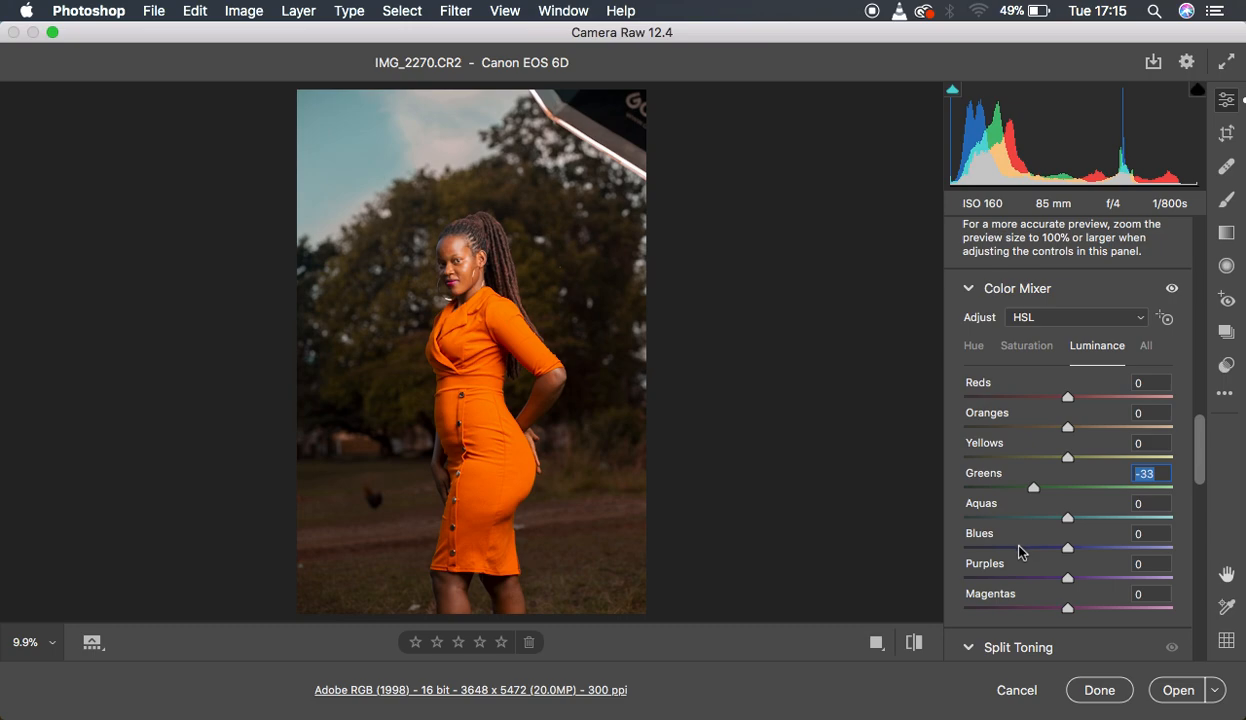
- Darken Blues luminance to -85 to deepen the sky
left_click_drag(1068, 548, 990, 548)
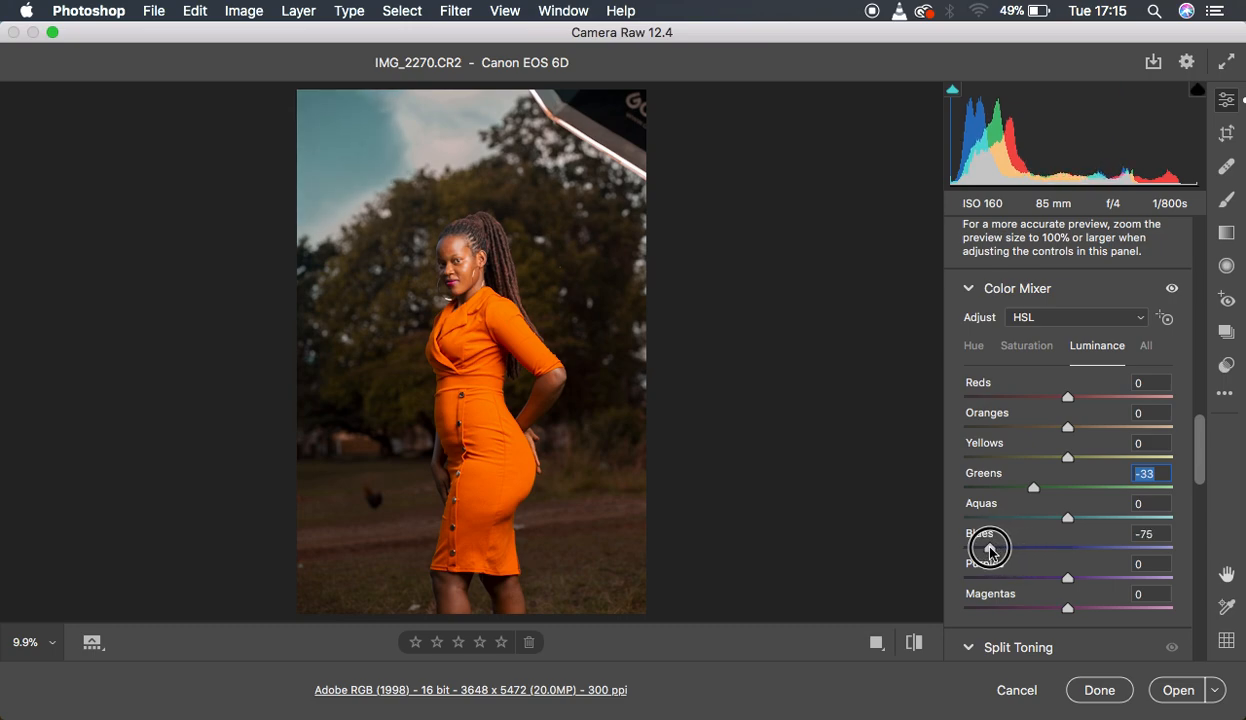
left_click_drag(1000, 548, 982, 548)
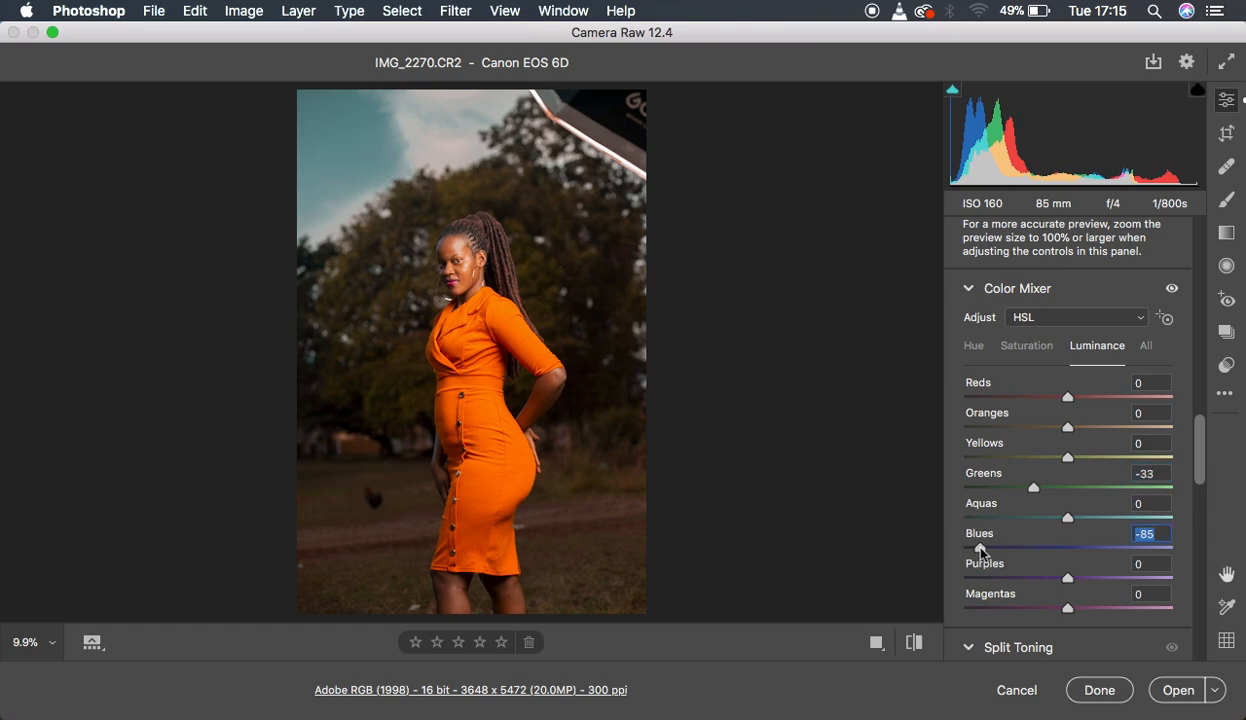
mouse_move(814, 362)
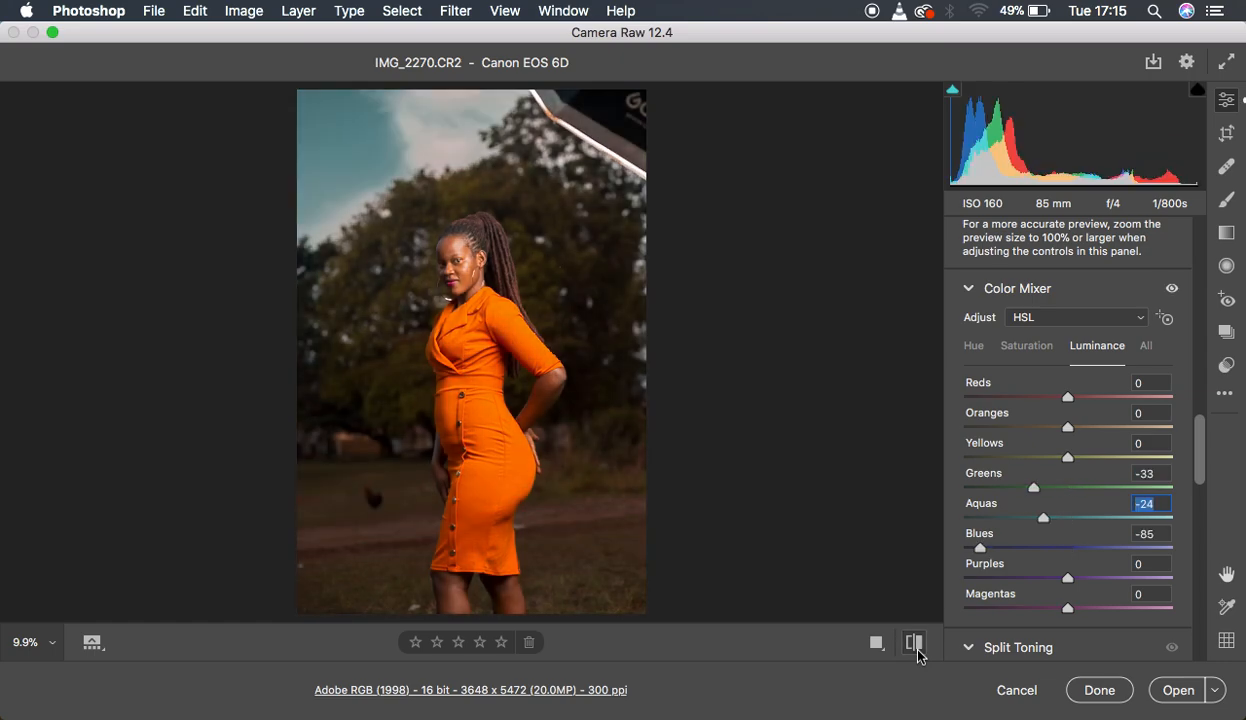
mouse_move(912, 642)
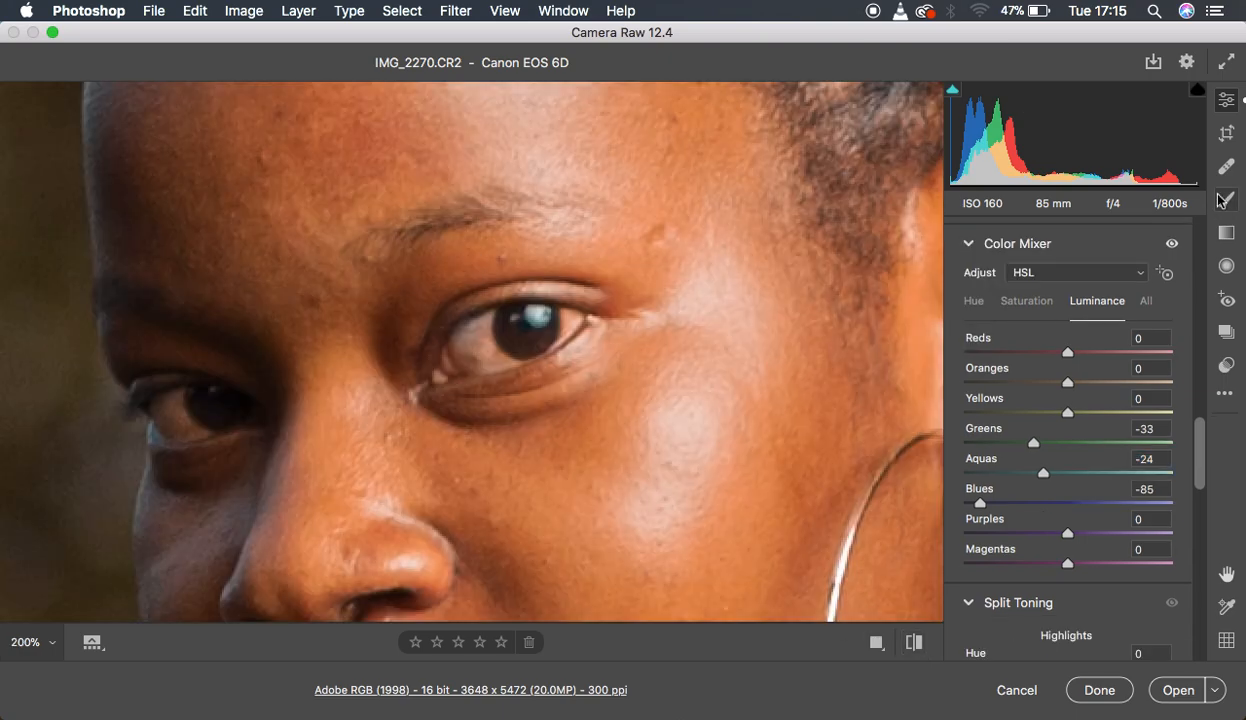
- Set the Adjustment Brush to Temperature -15, Highlights +5 and Whites +6
left_click(1226, 200)
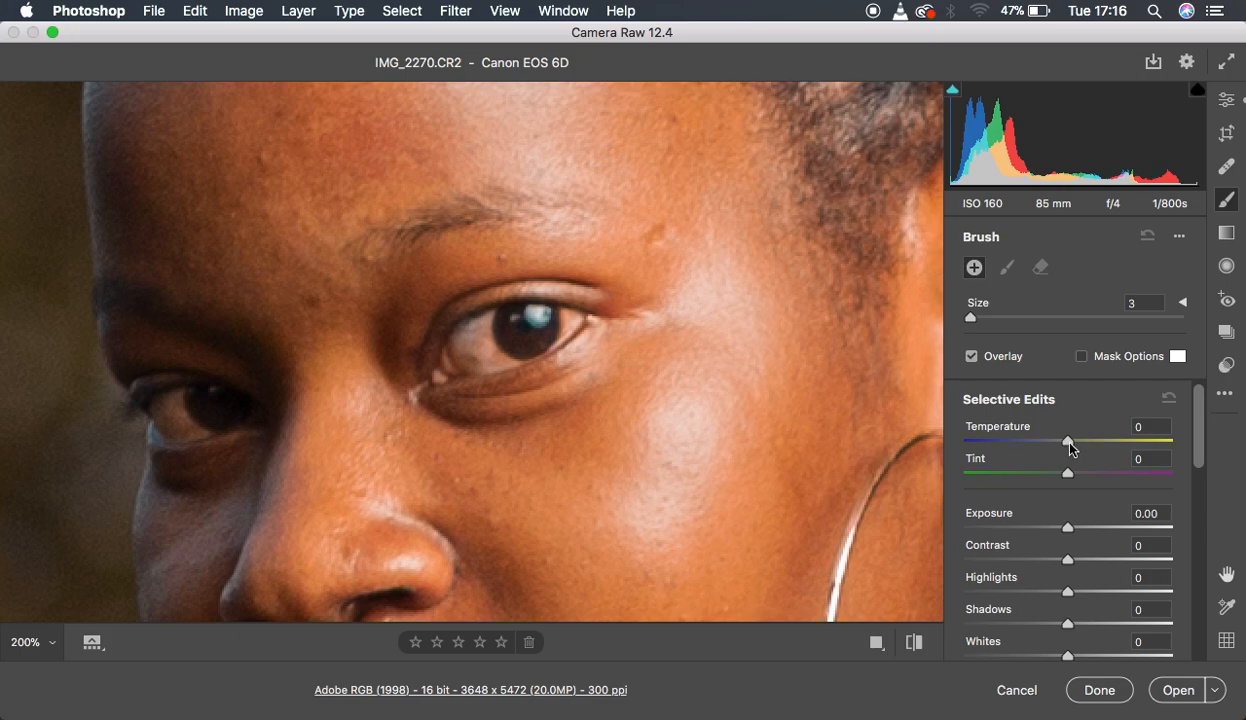
left_click_drag(1068, 442, 1062, 444)
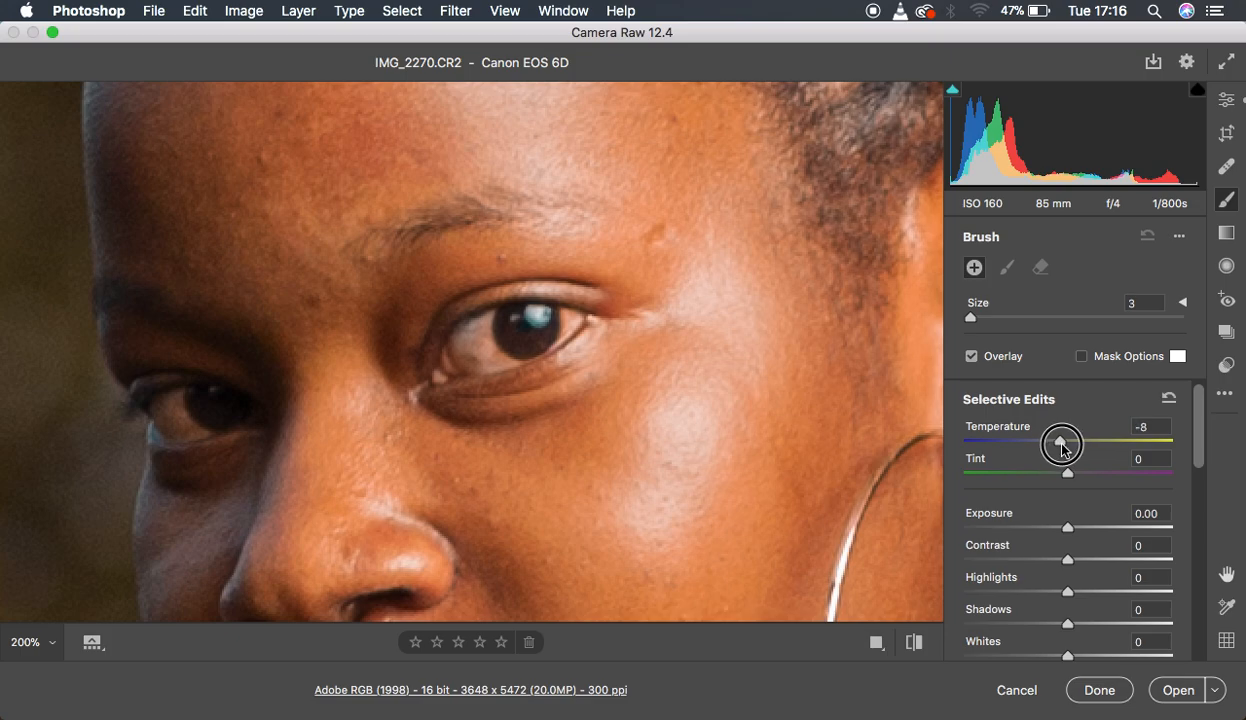
left_click_drag(1062, 444, 1052, 444)
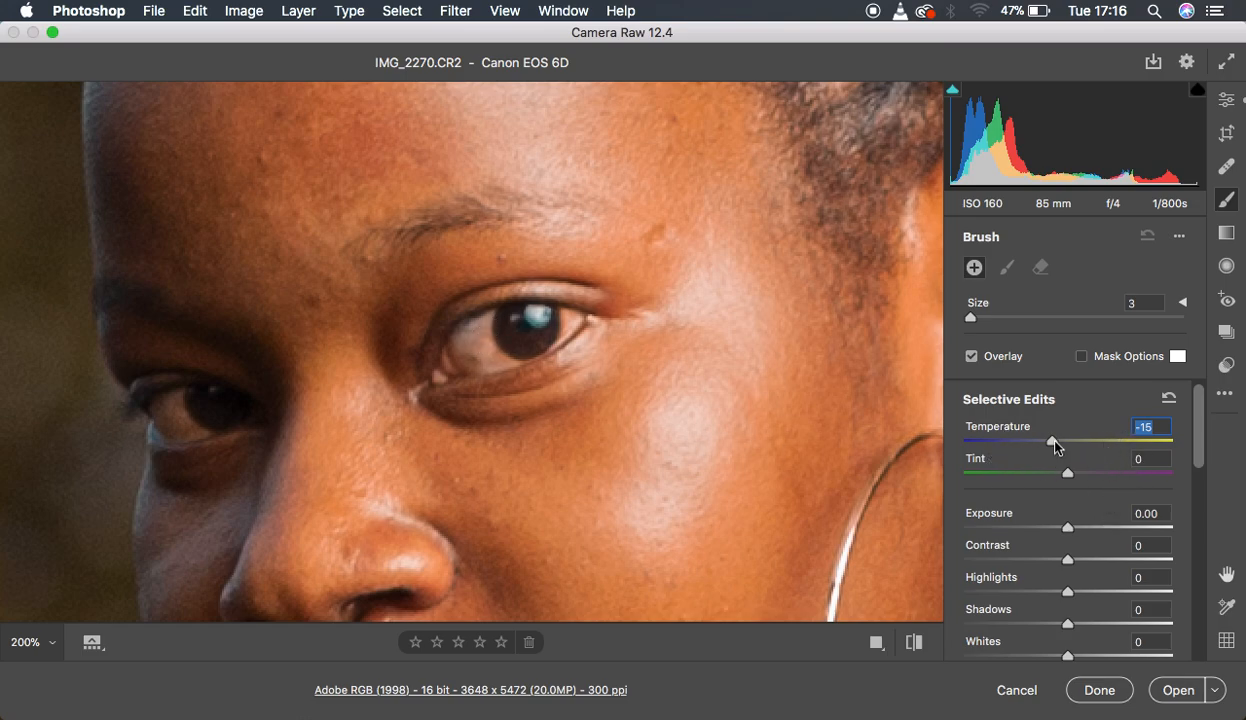
left_click_drag(1052, 442, 1048, 442)
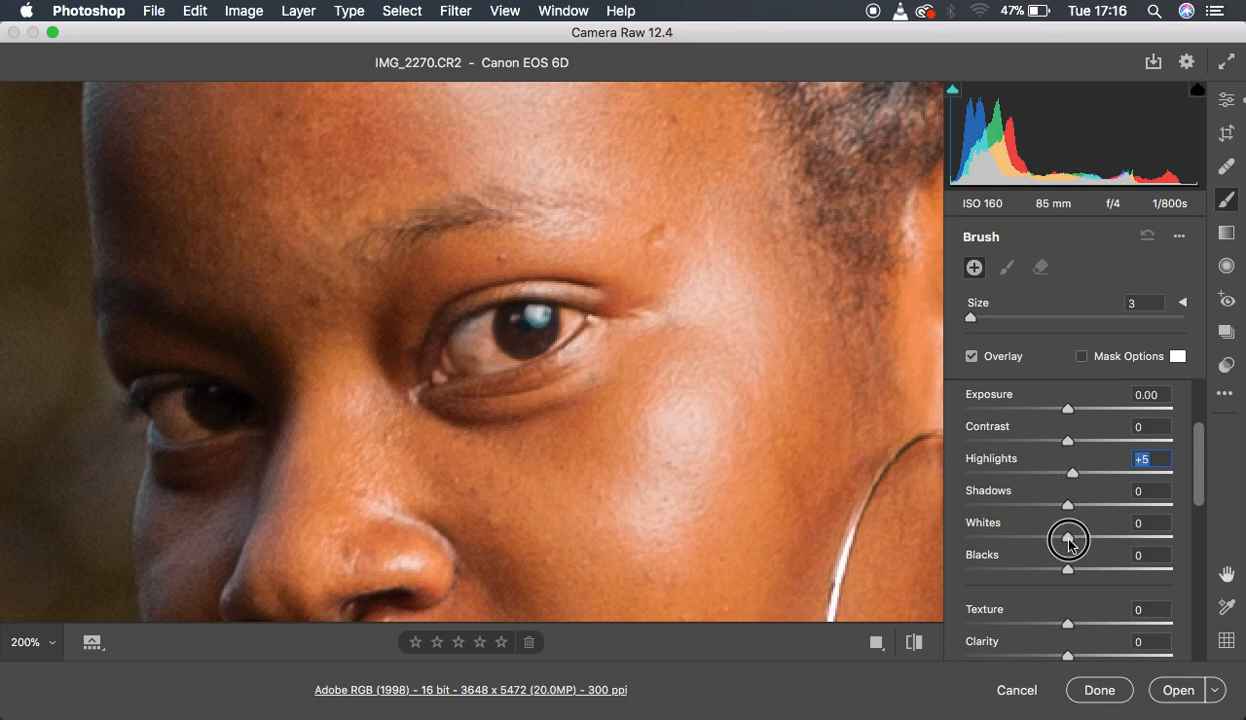
left_click(1150, 522)
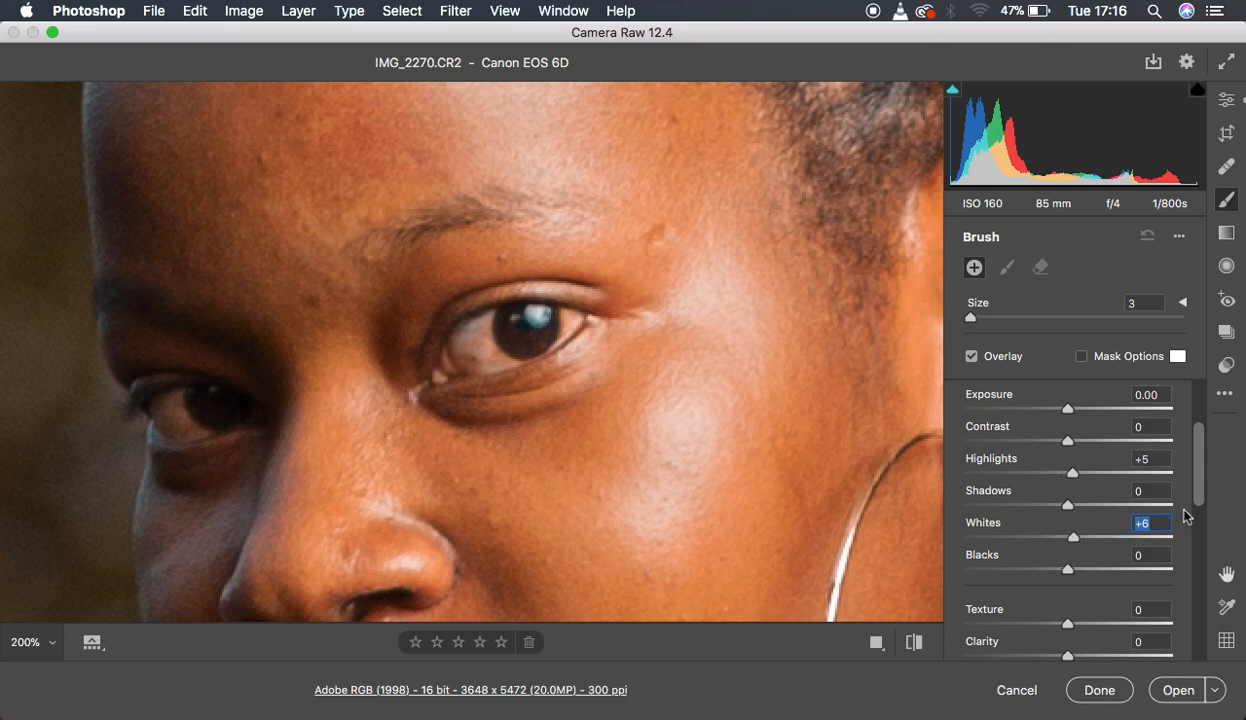
- Lower the brush's Saturation to about -65
scroll("down", 3)
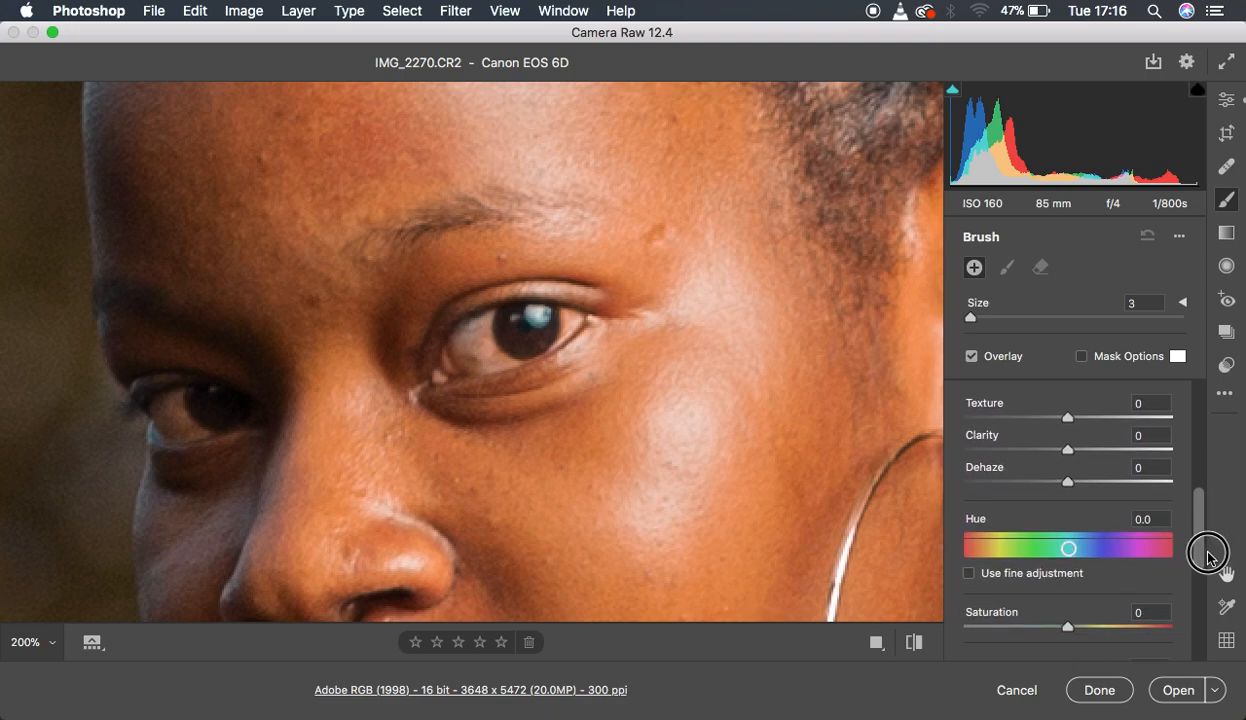
mouse_move(472, 332)
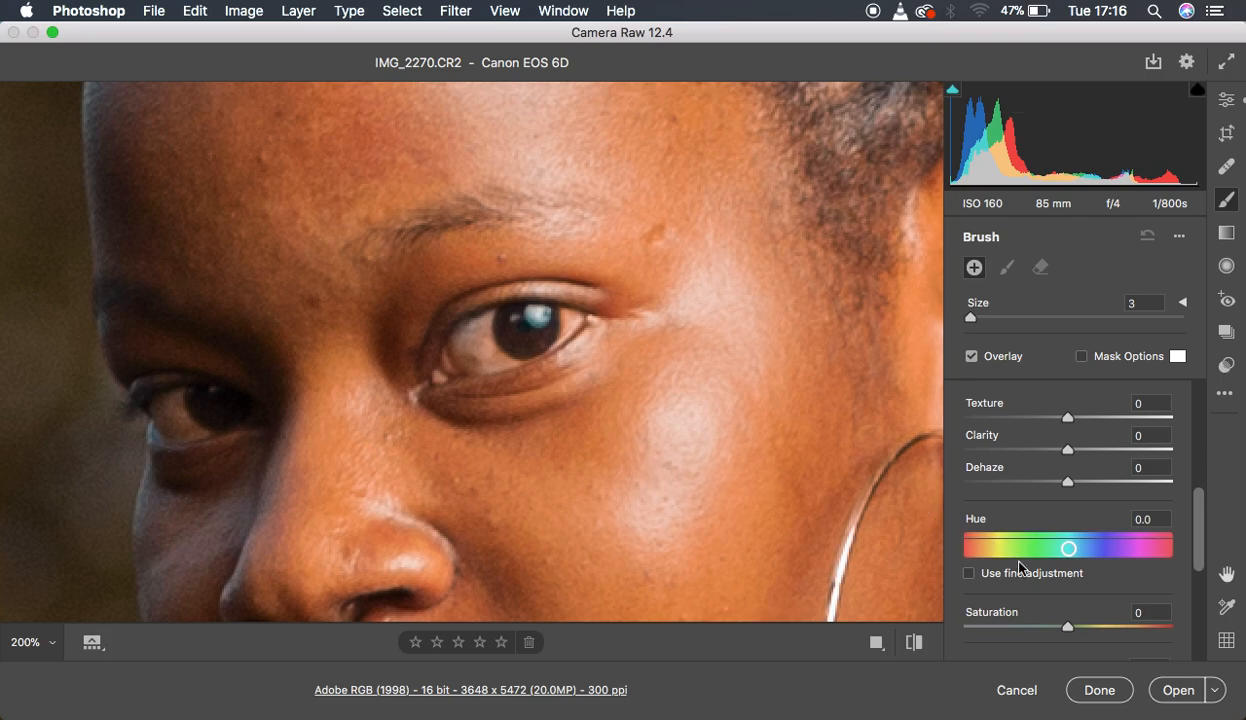
left_click_drag(1068, 628, 1020, 628)
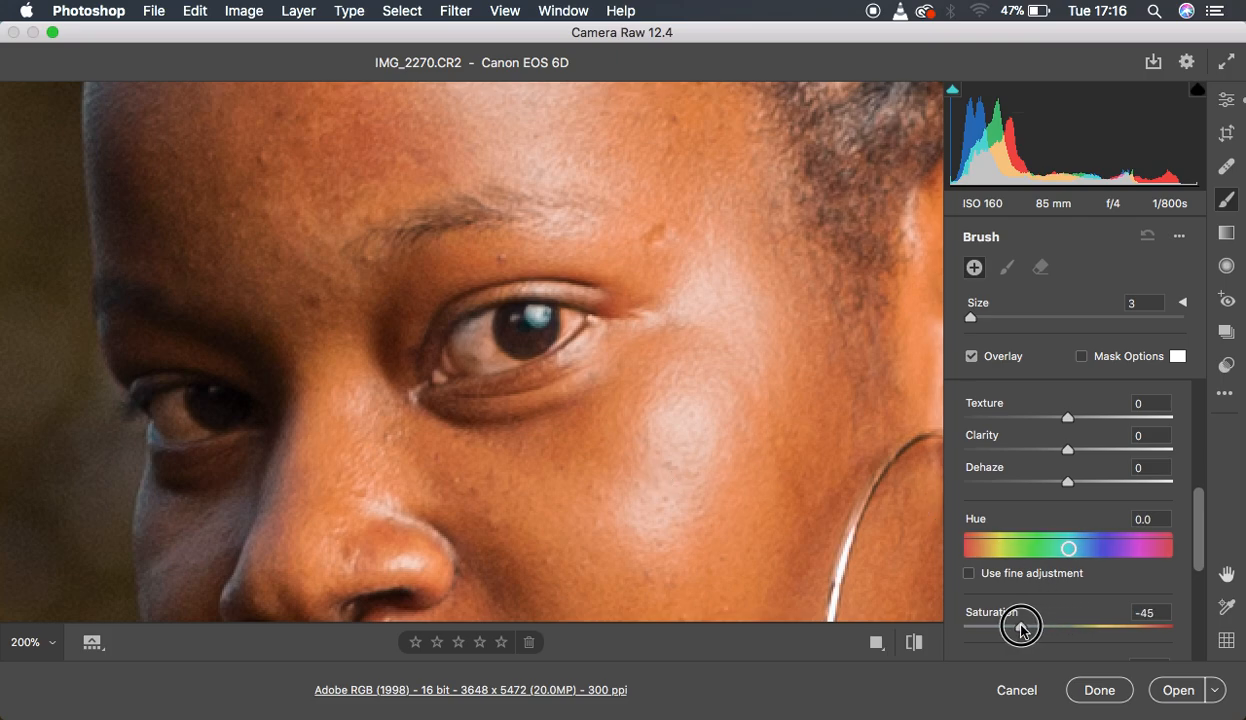
left_click_drag(1022, 624, 1000, 624)
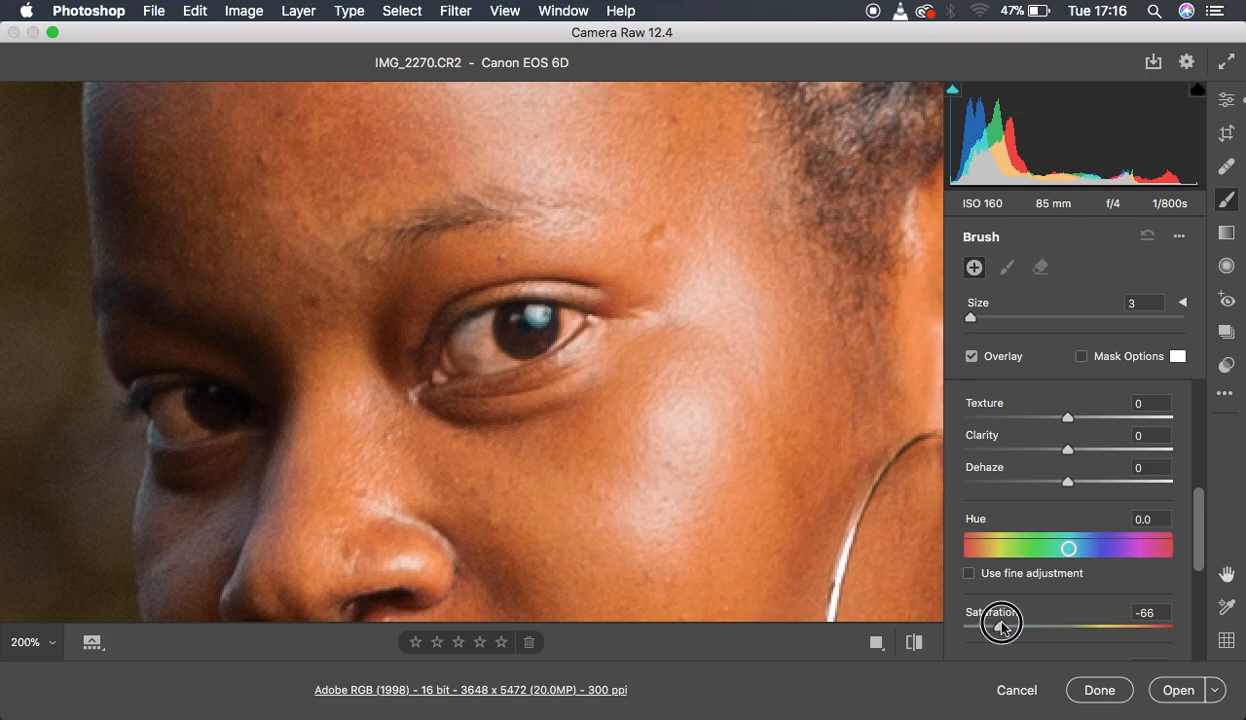
left_click_drag(1002, 624, 1004, 628)
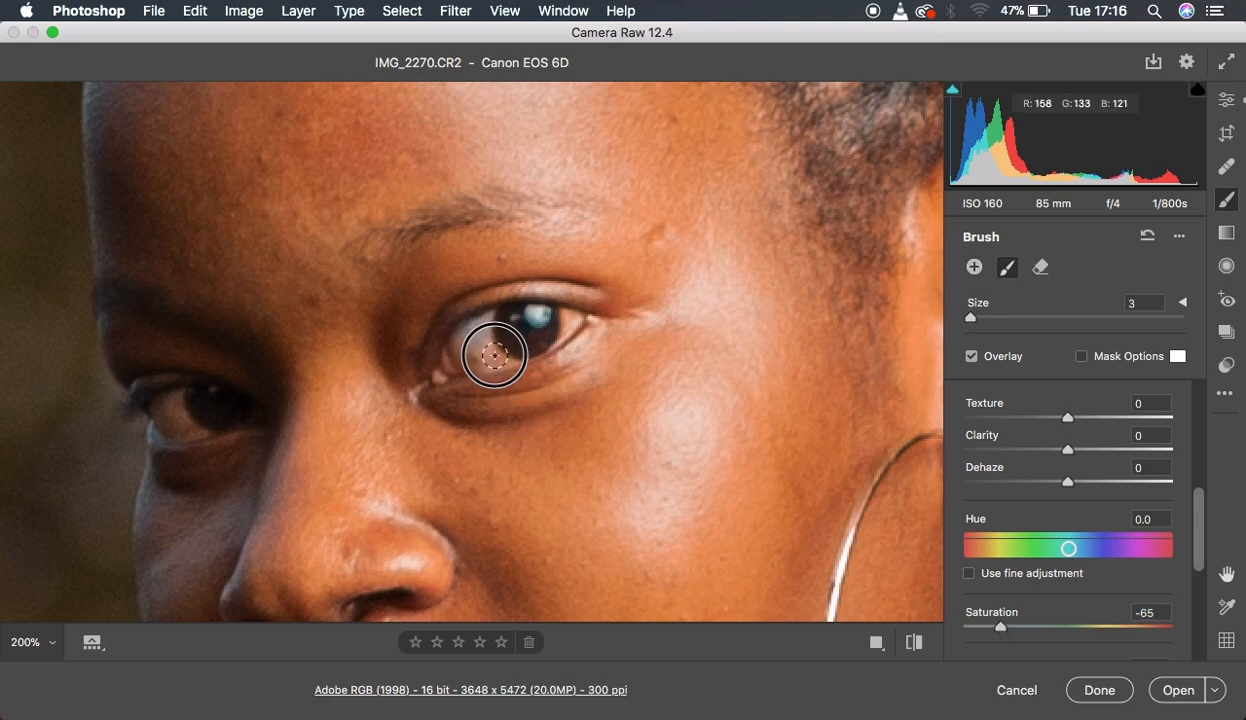
mouse_move(500, 364)
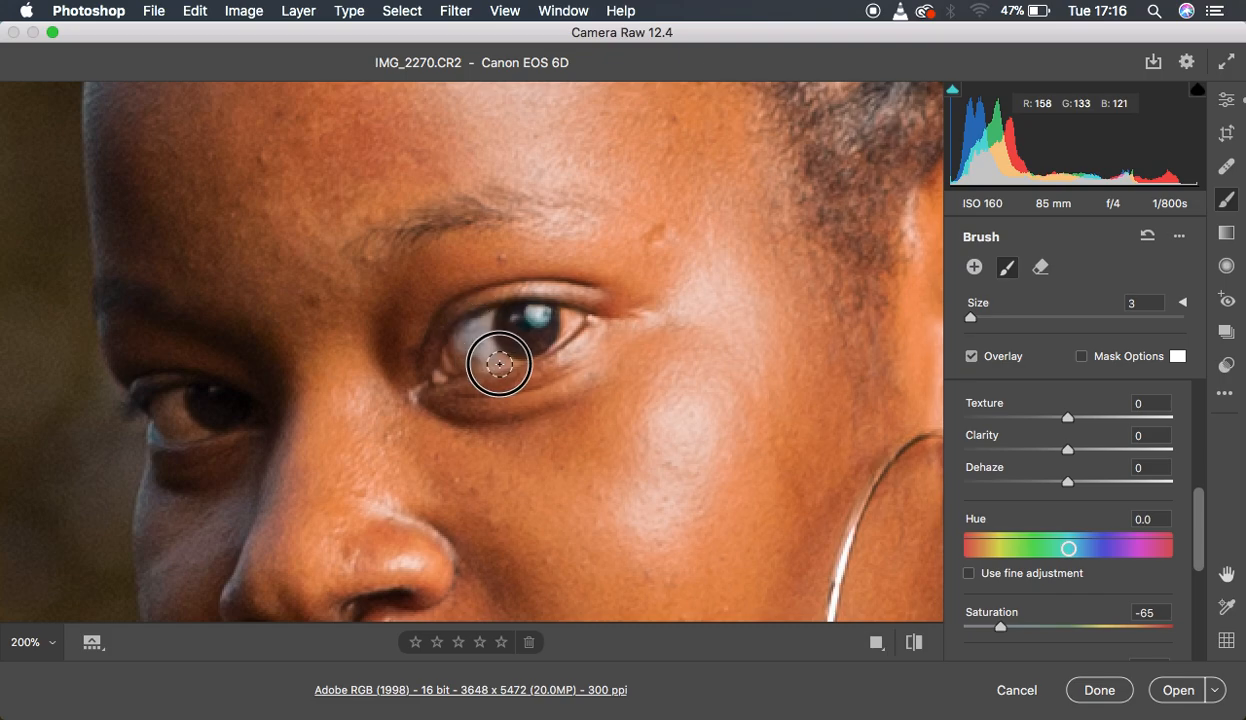
mouse_move(498, 360)
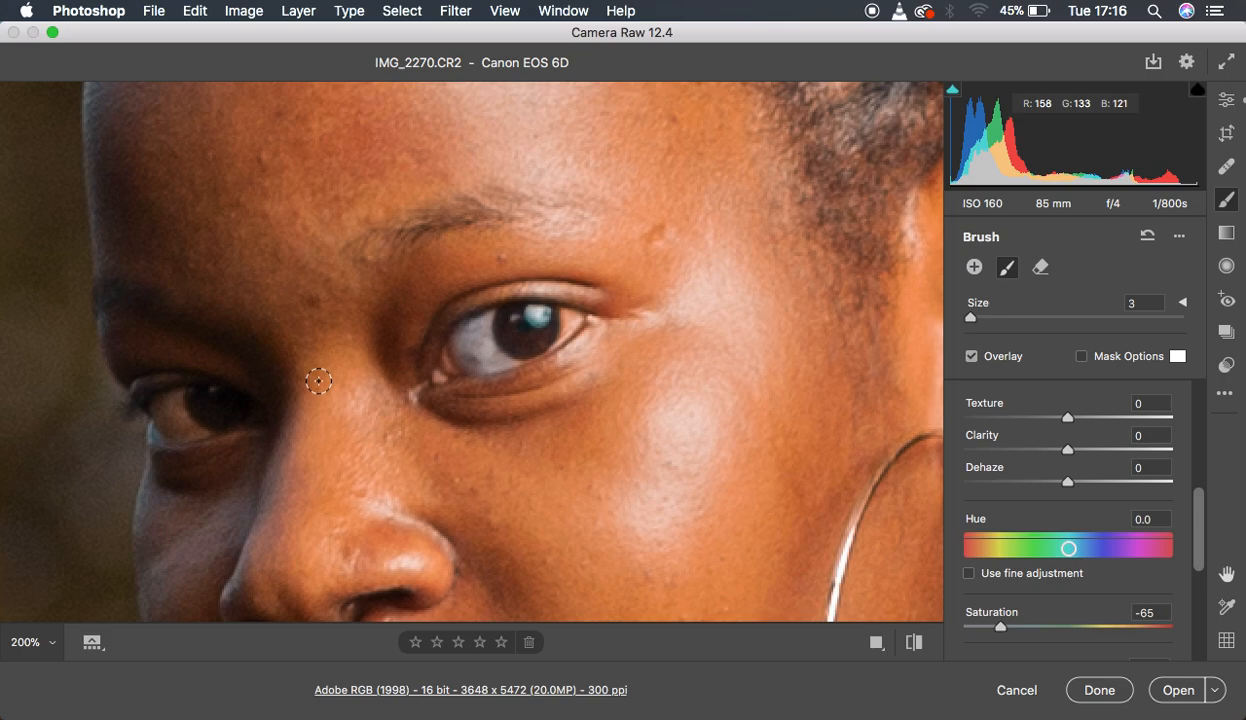
mouse_move(872, 460)
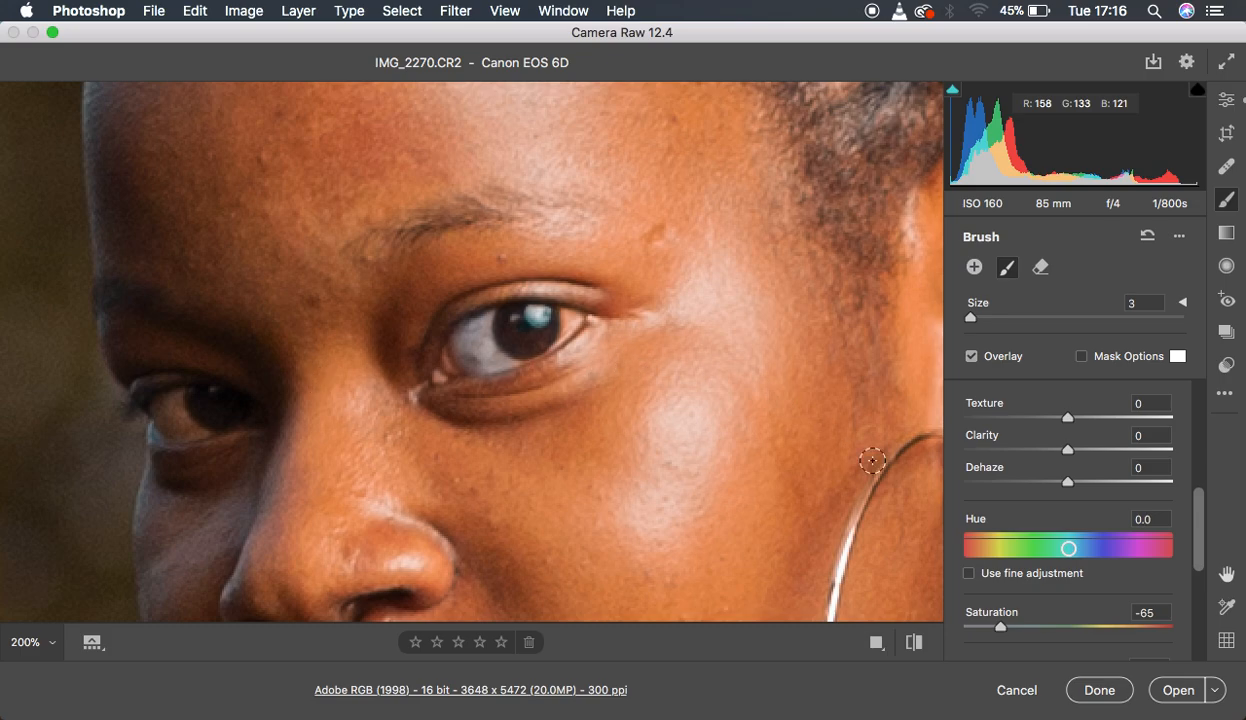
mouse_move(1012, 626)
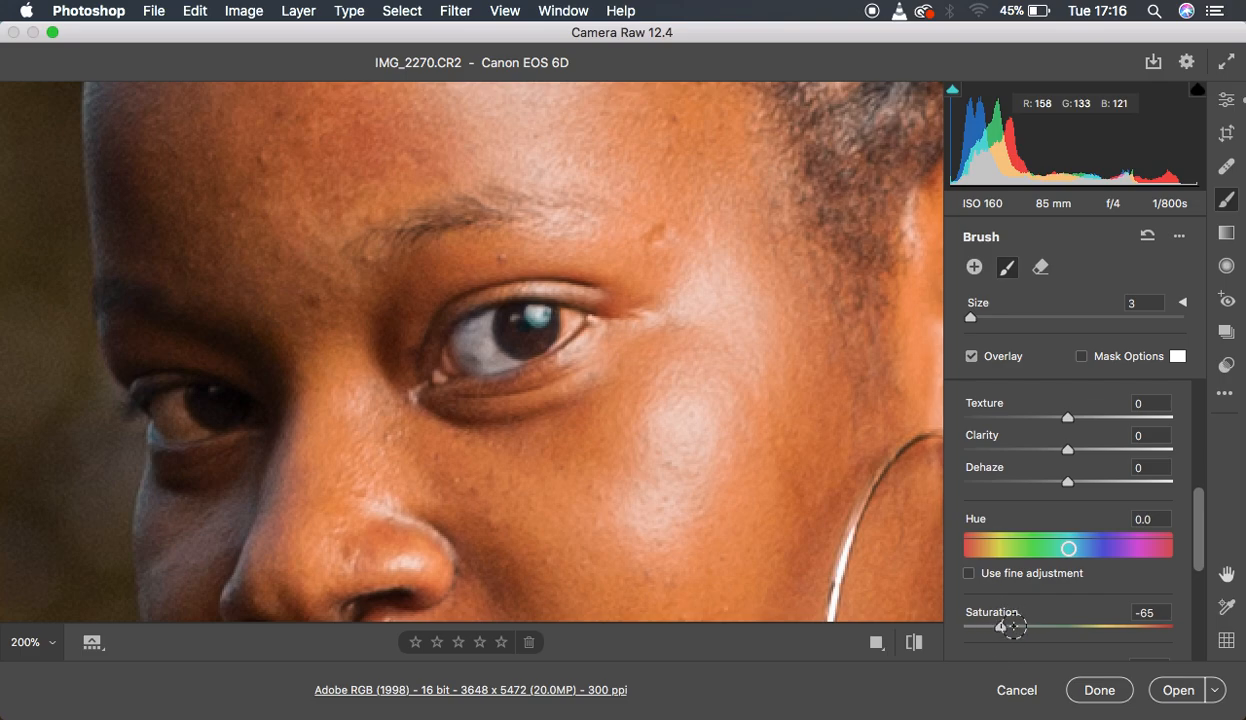
mouse_move(950, 604)
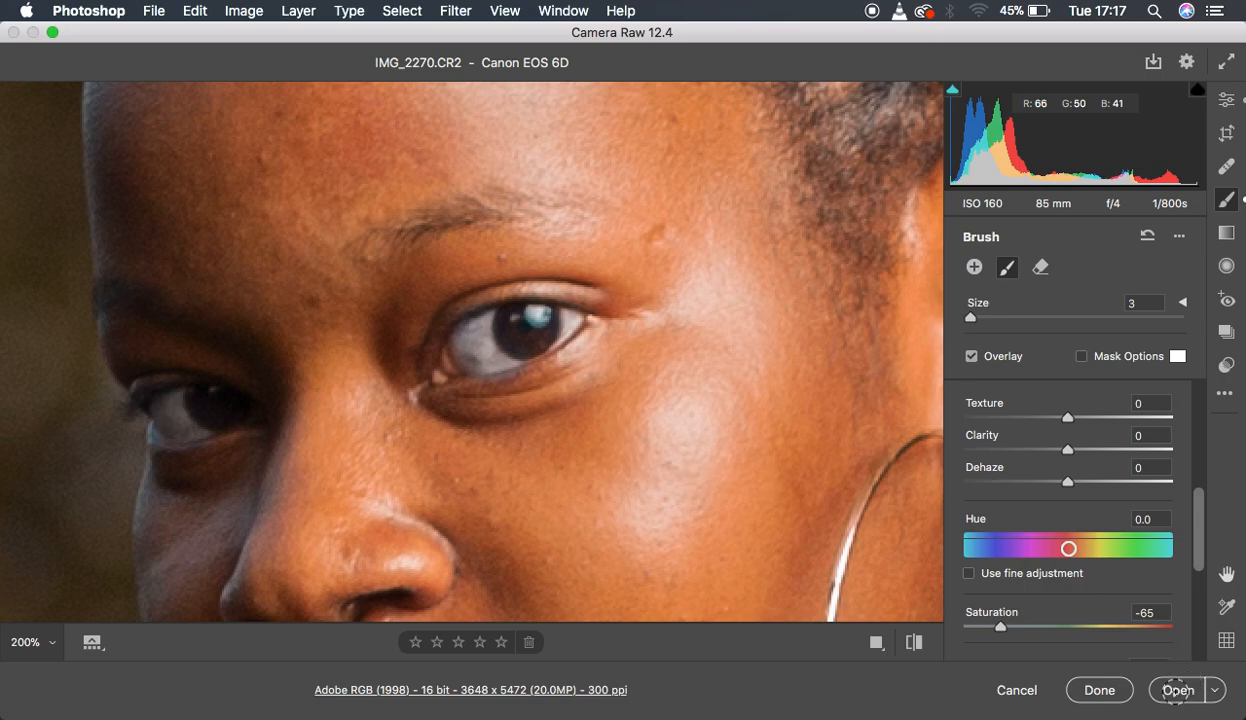
- Apply the Camera Raw edits and open the portrait as a document in Photoshop
left_click(490, 312)
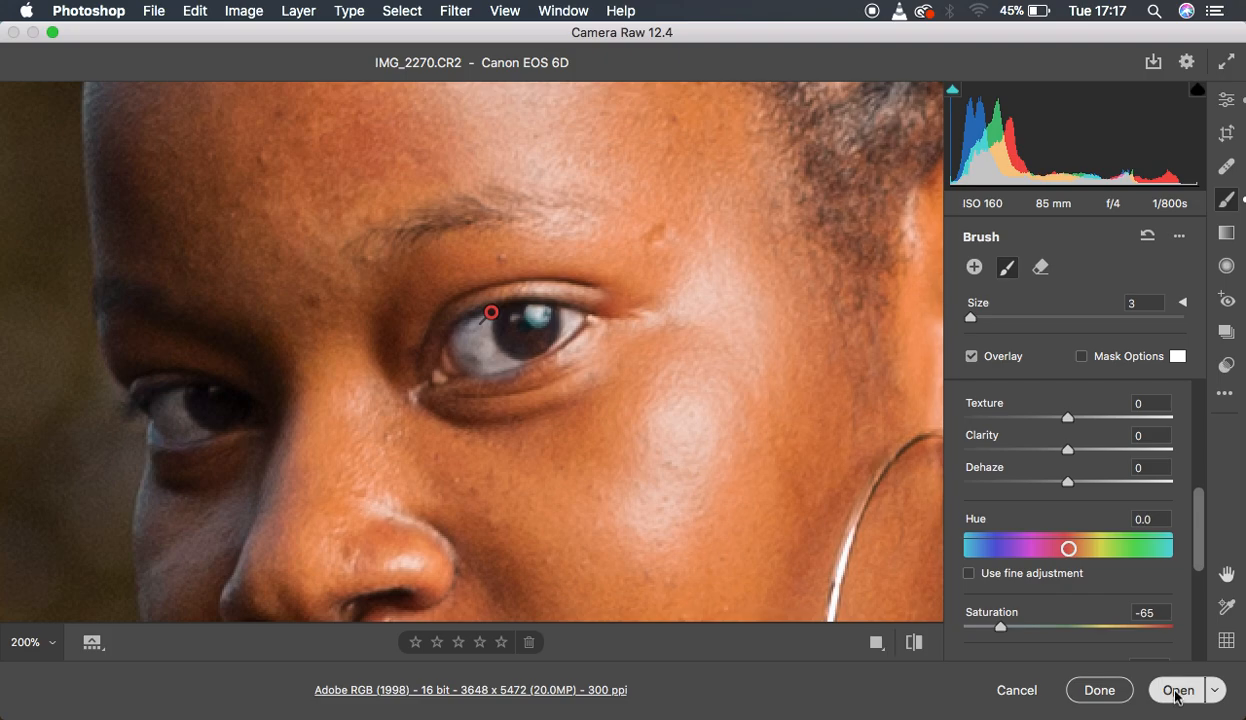
left_click(1178, 690)
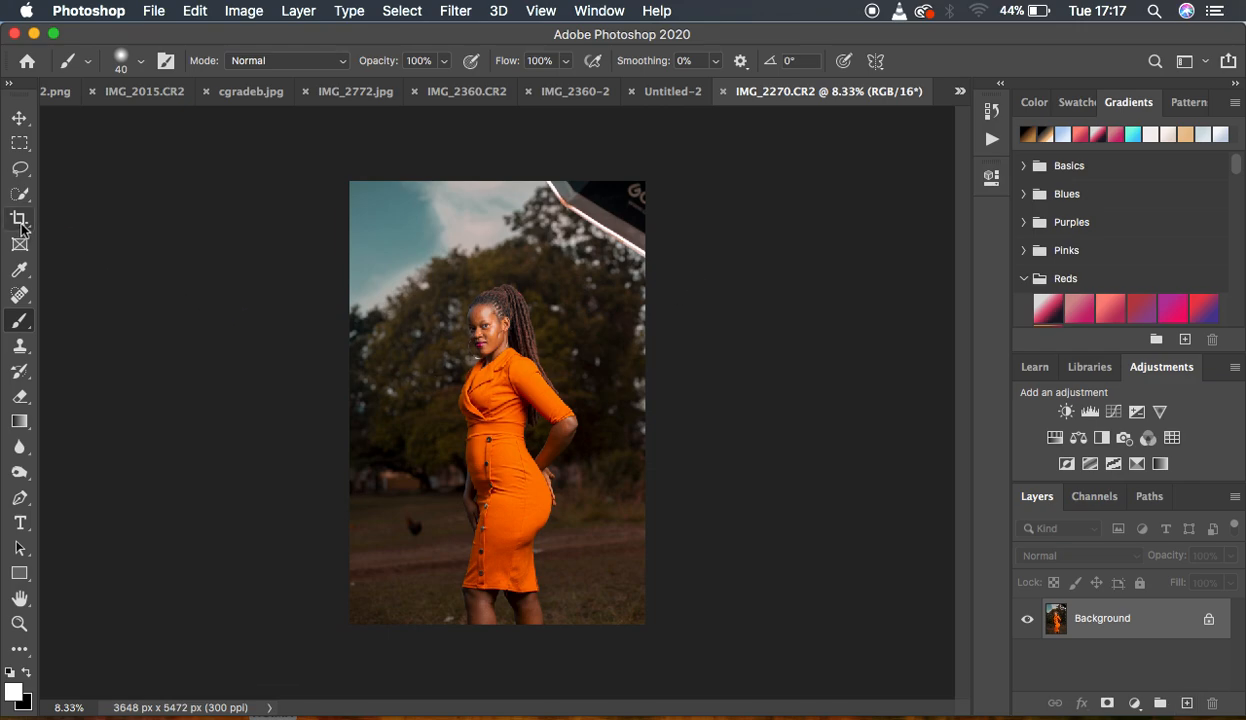
- Crop the portrait to a 4:5 ratio, 3648 × 4560 px
left_click(20, 218)
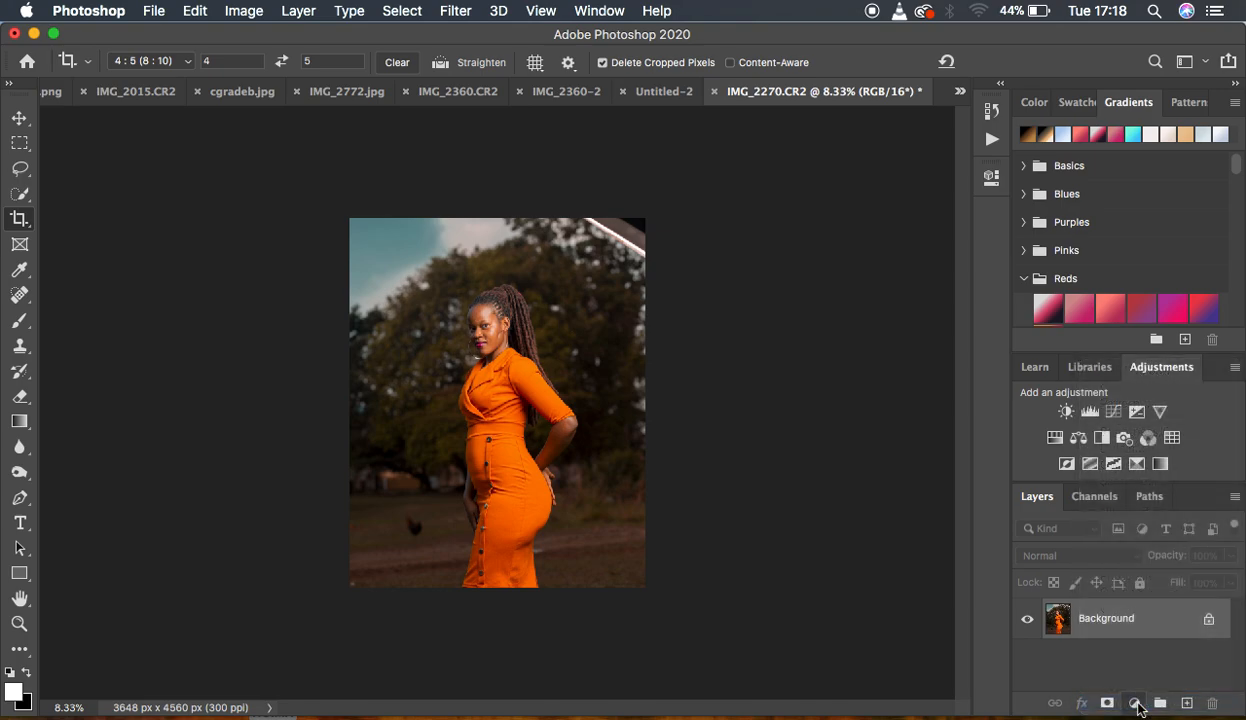
- Add a Selective Color adjustment layer and adjust the Black amount in the Blacks tones
left_click(1136, 704)
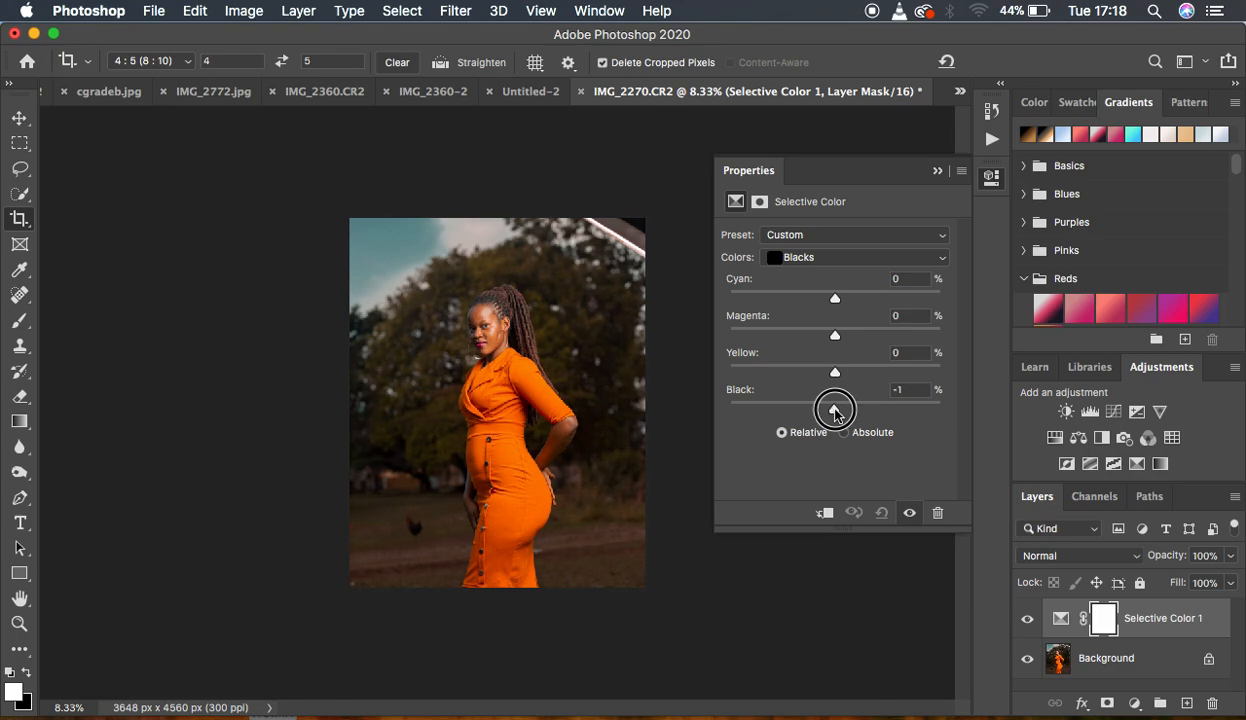
left_click_drag(834, 404, 838, 404)
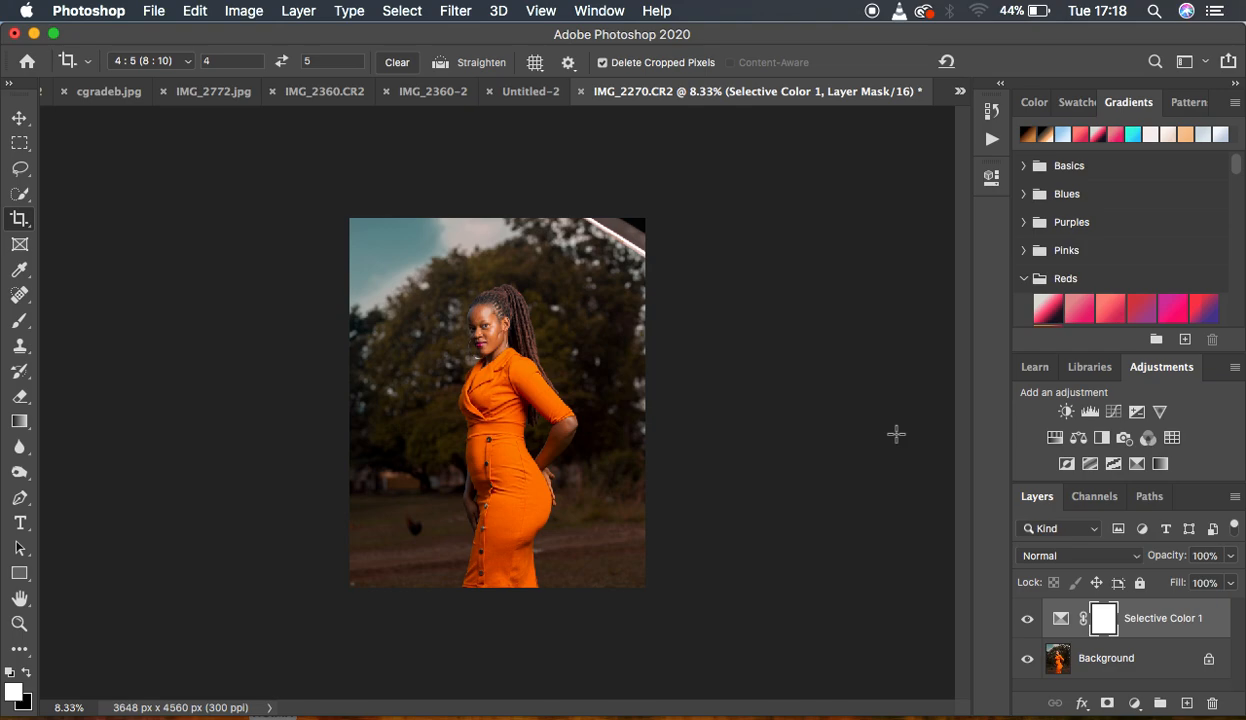
mouse_move(890, 52)
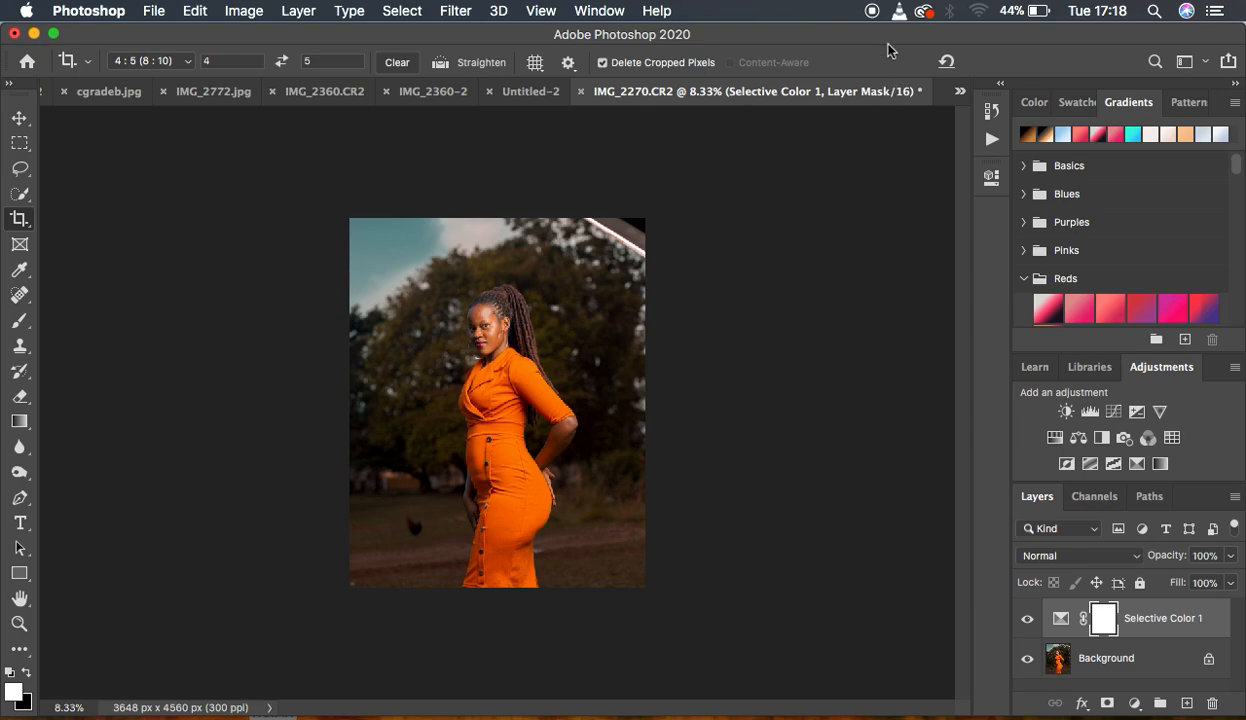